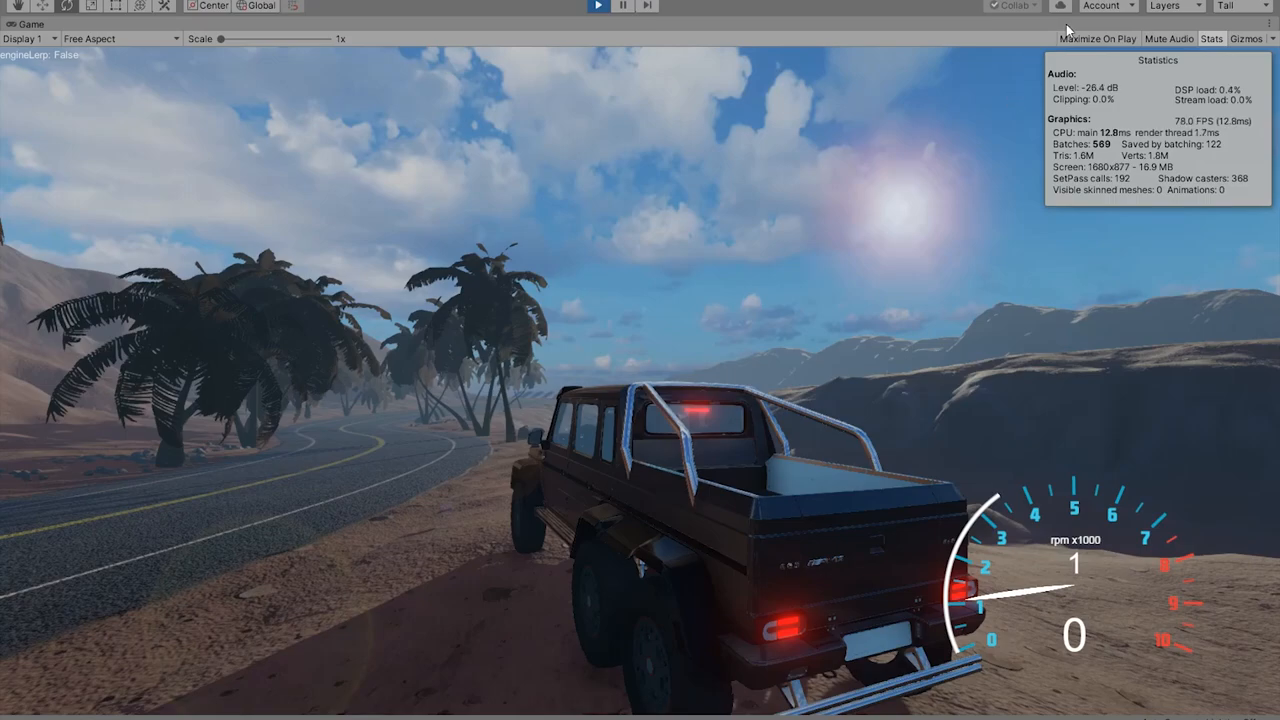
mouse_move(848, 388)
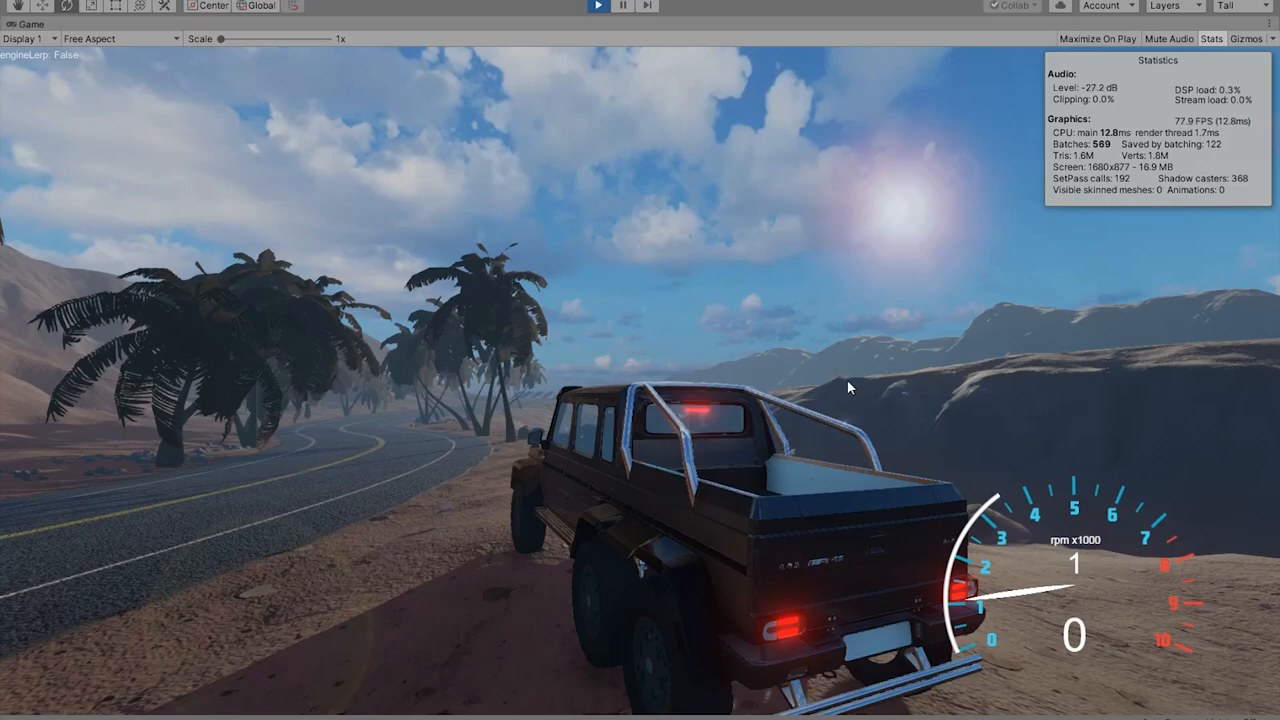
mouse_move(600, 486)
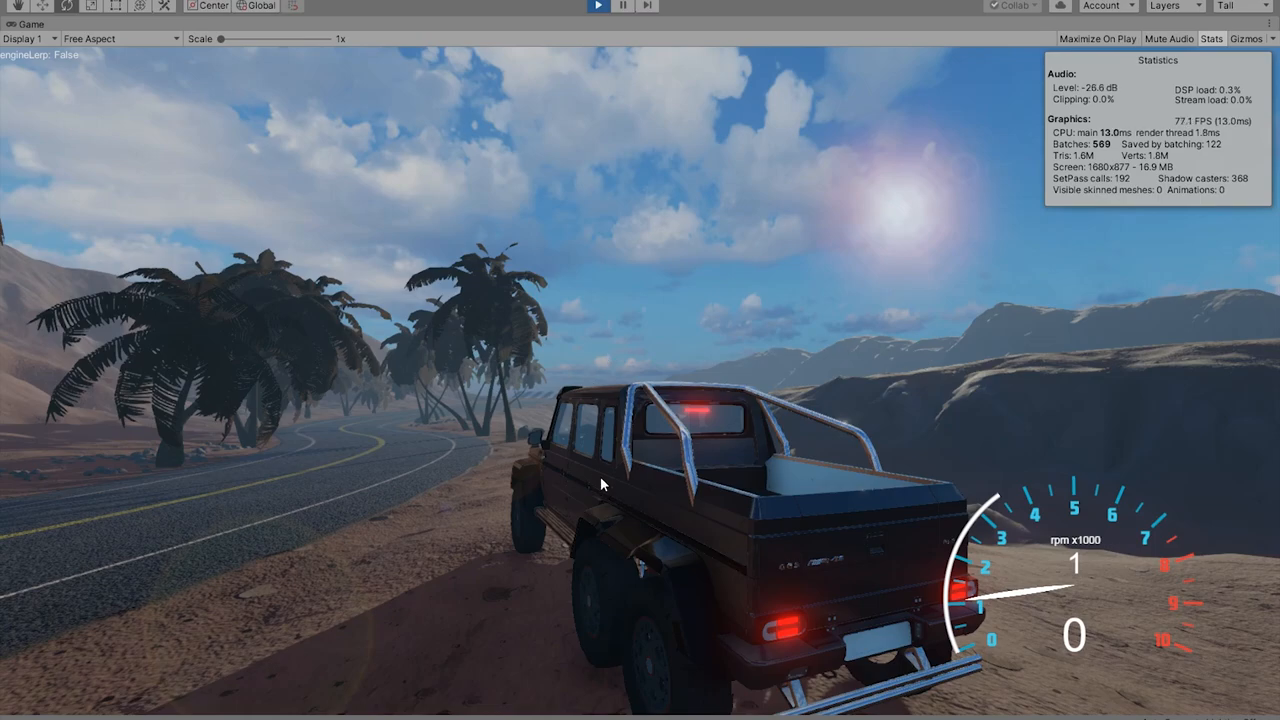
mouse_move(672, 400)
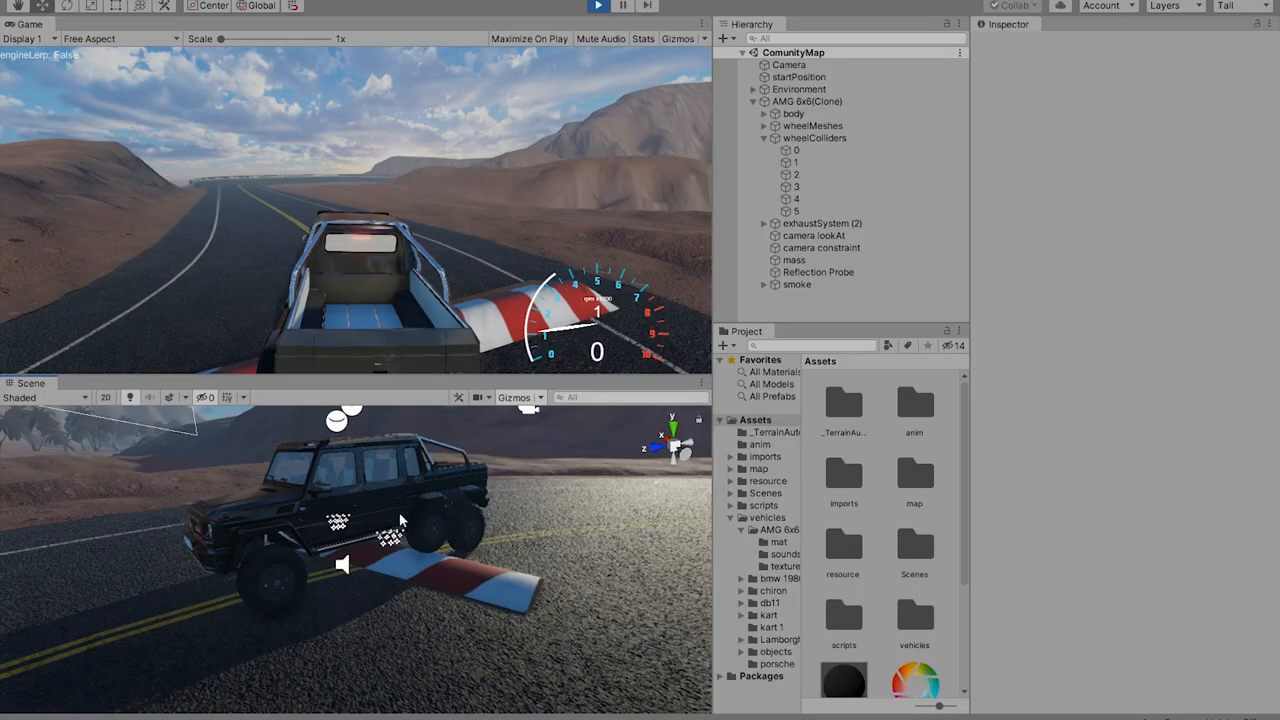
mouse_move(476, 536)
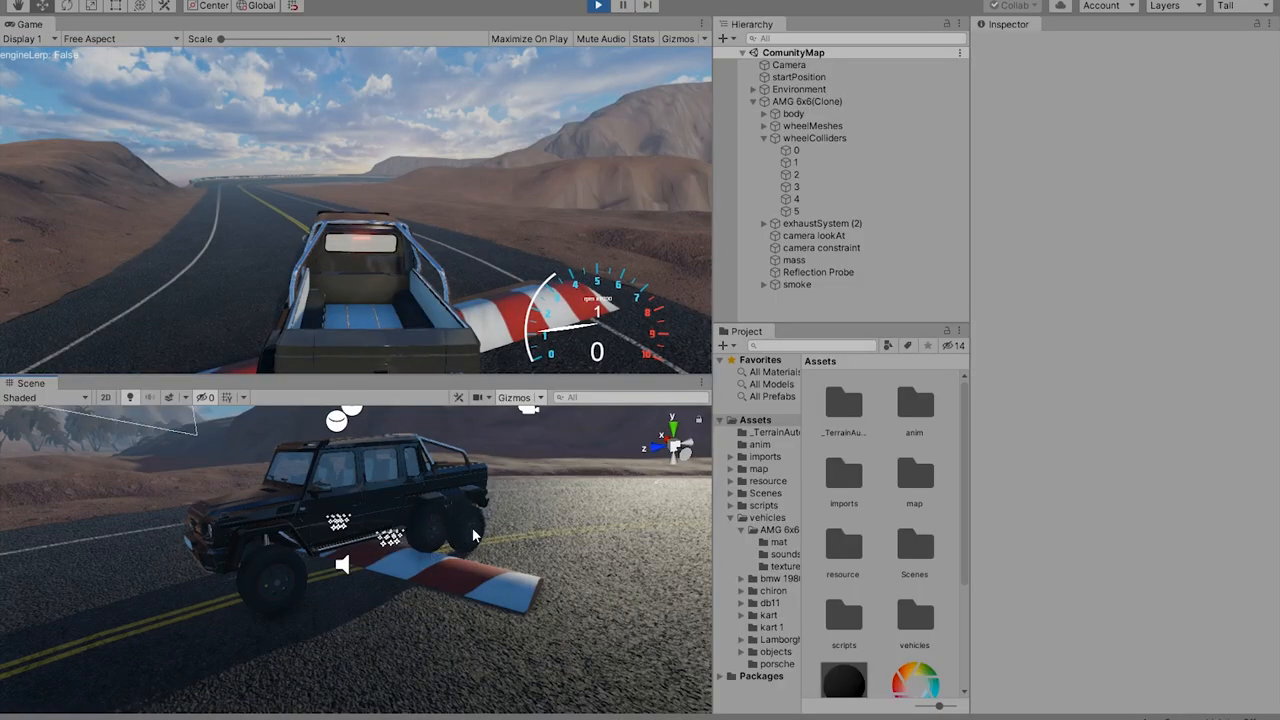
mouse_move(378, 568)
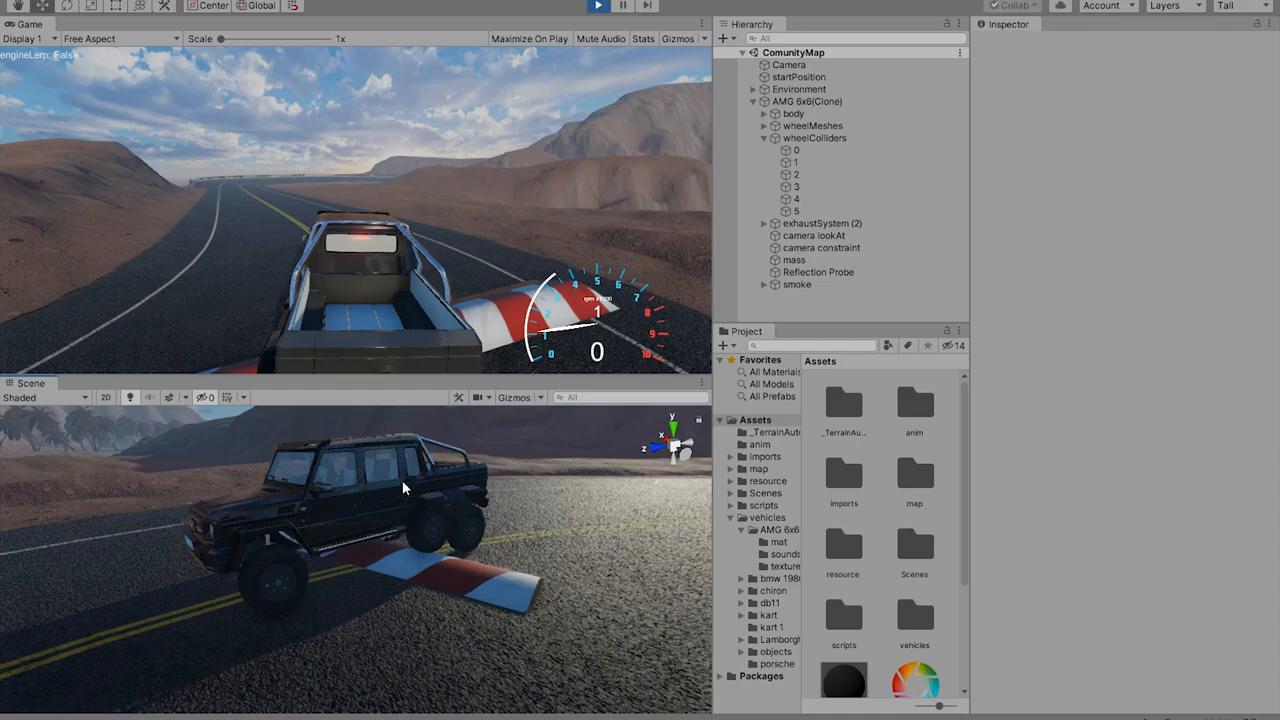
mouse_move(430, 516)
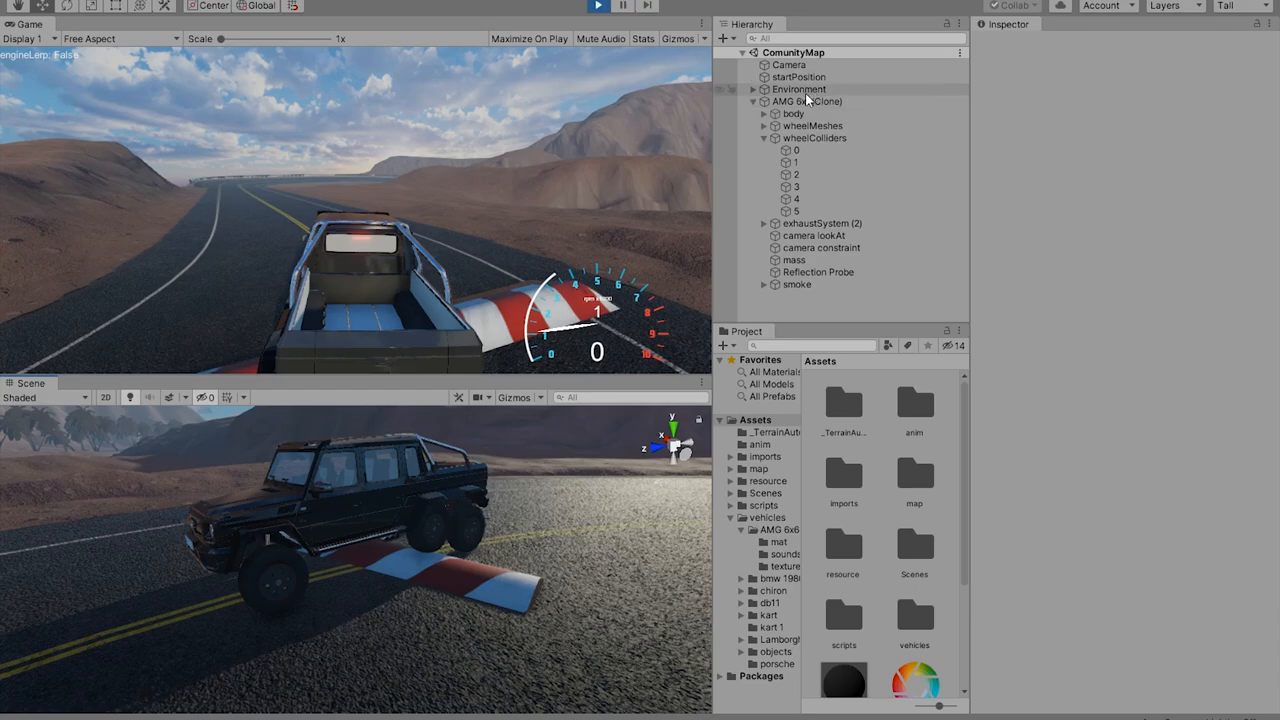
Keep the AMG 6x6(Clone) controller's Drive type set to Six Wheel Drive
left_click(808, 100)
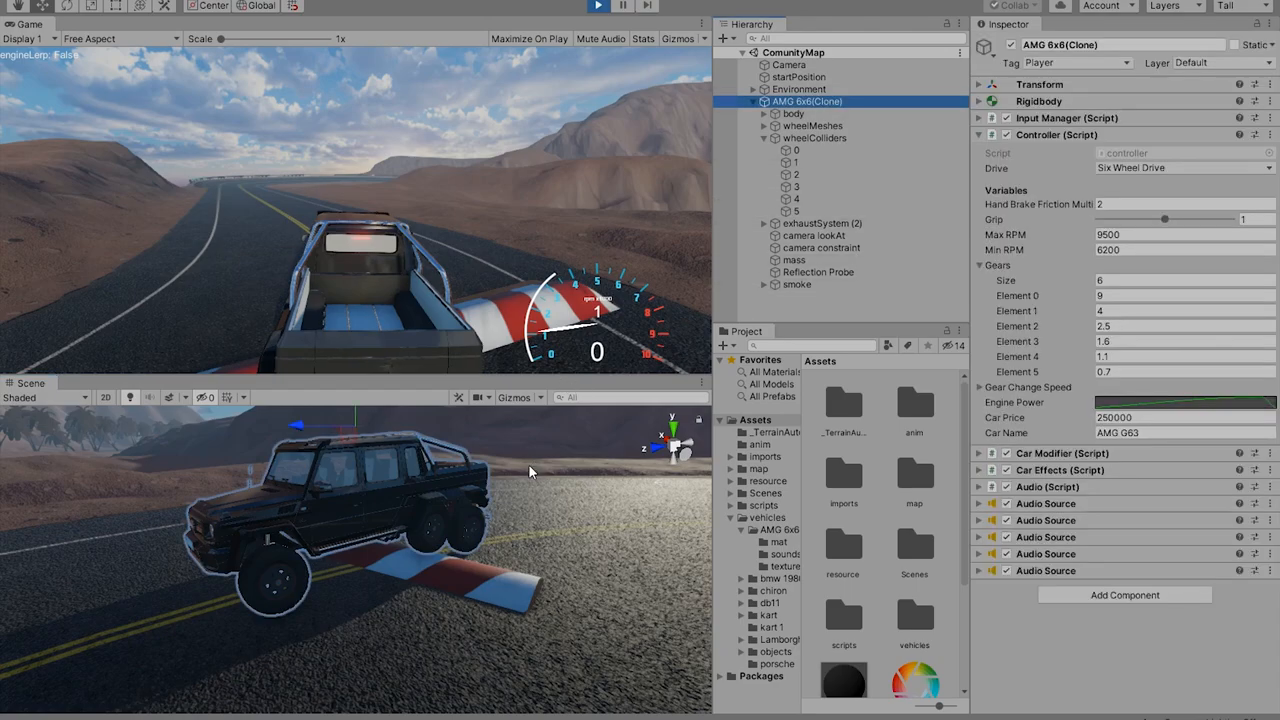
mouse_move(1128, 168)
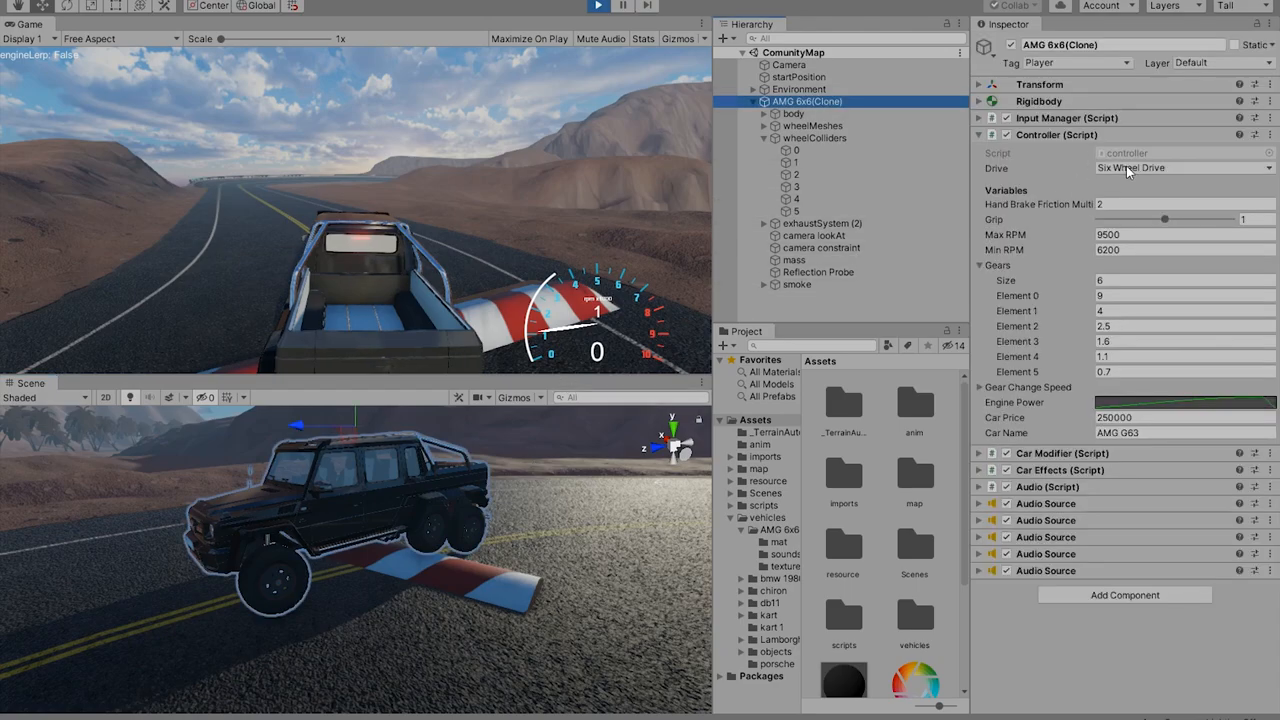
left_click(1184, 168)
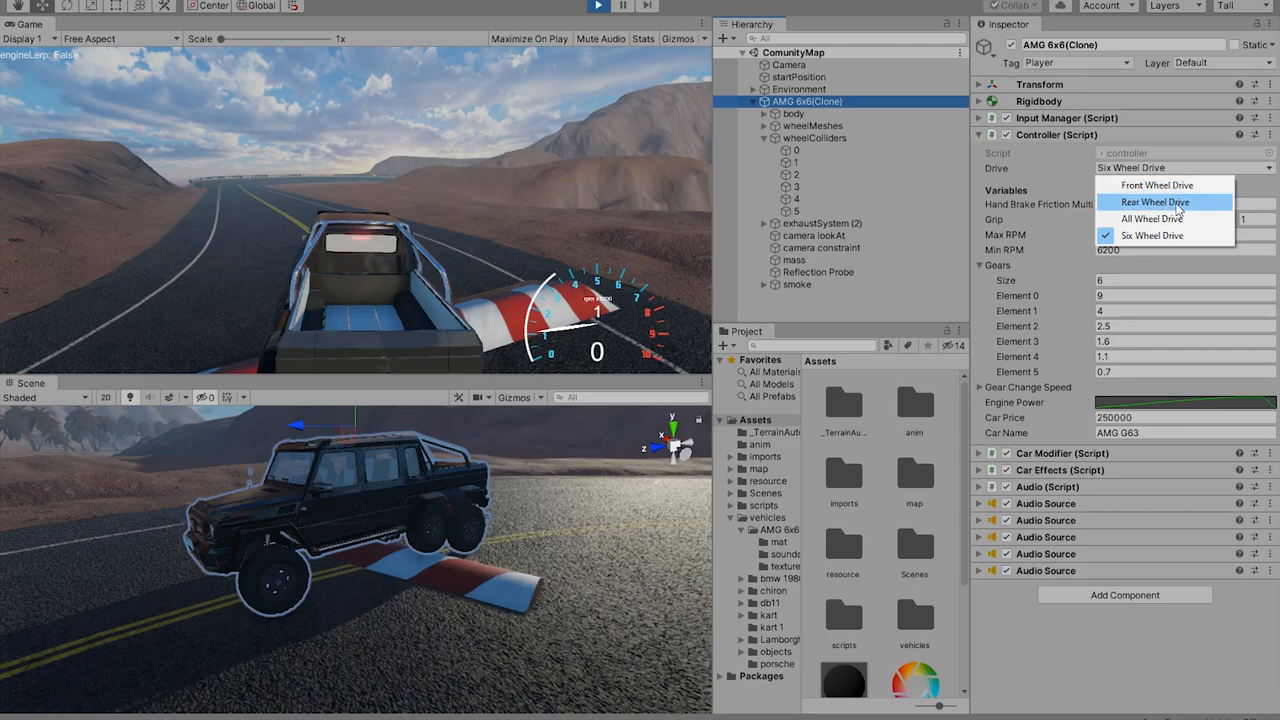
mouse_move(1180, 218)
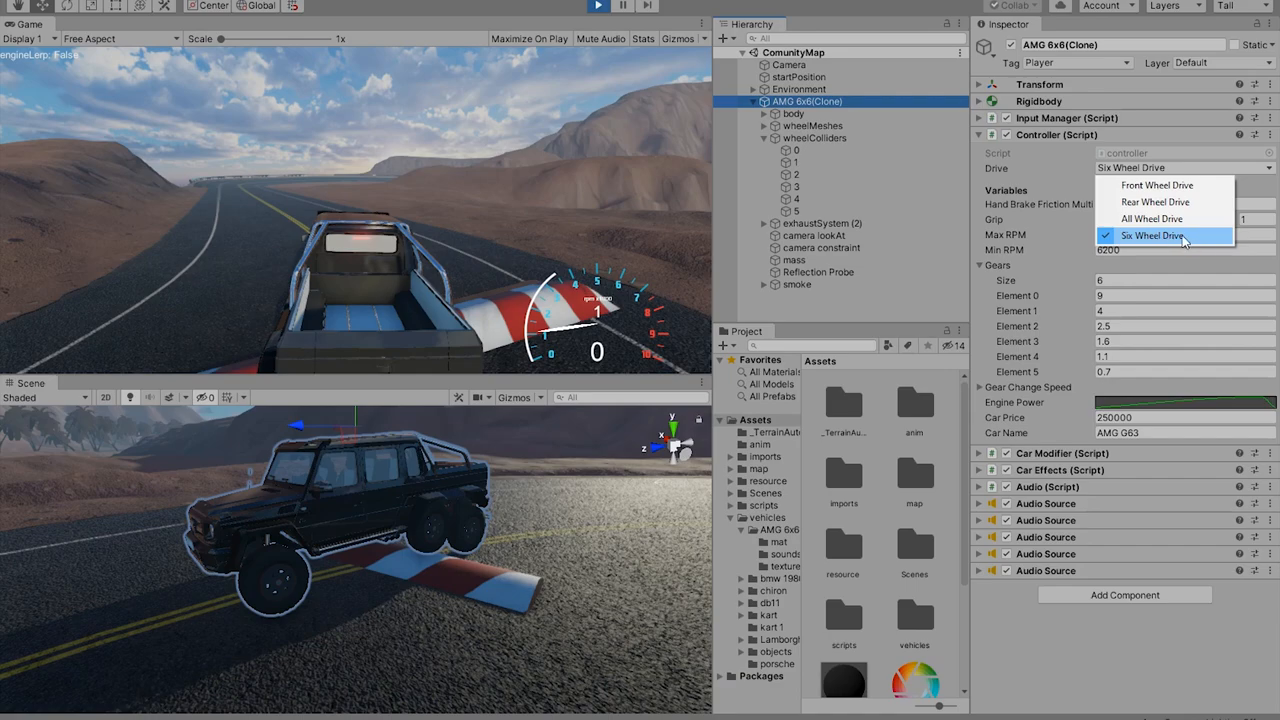
left_click(1156, 236)
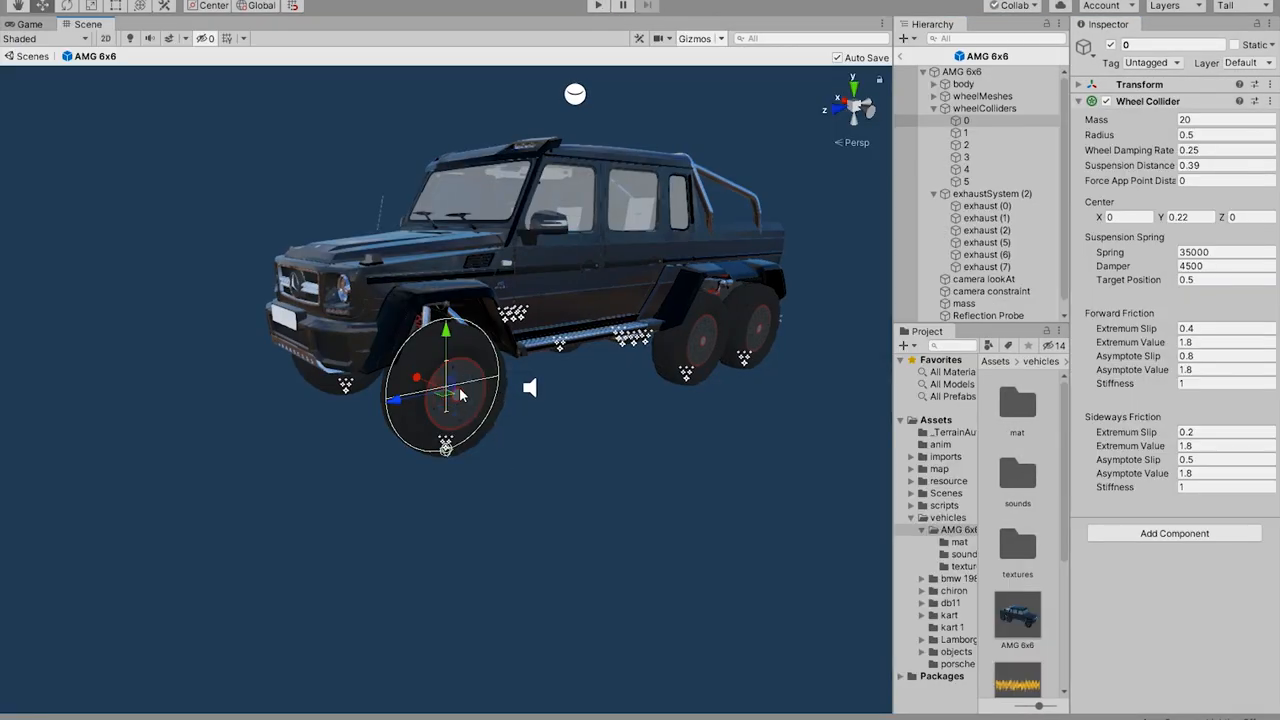
mouse_move(456, 364)
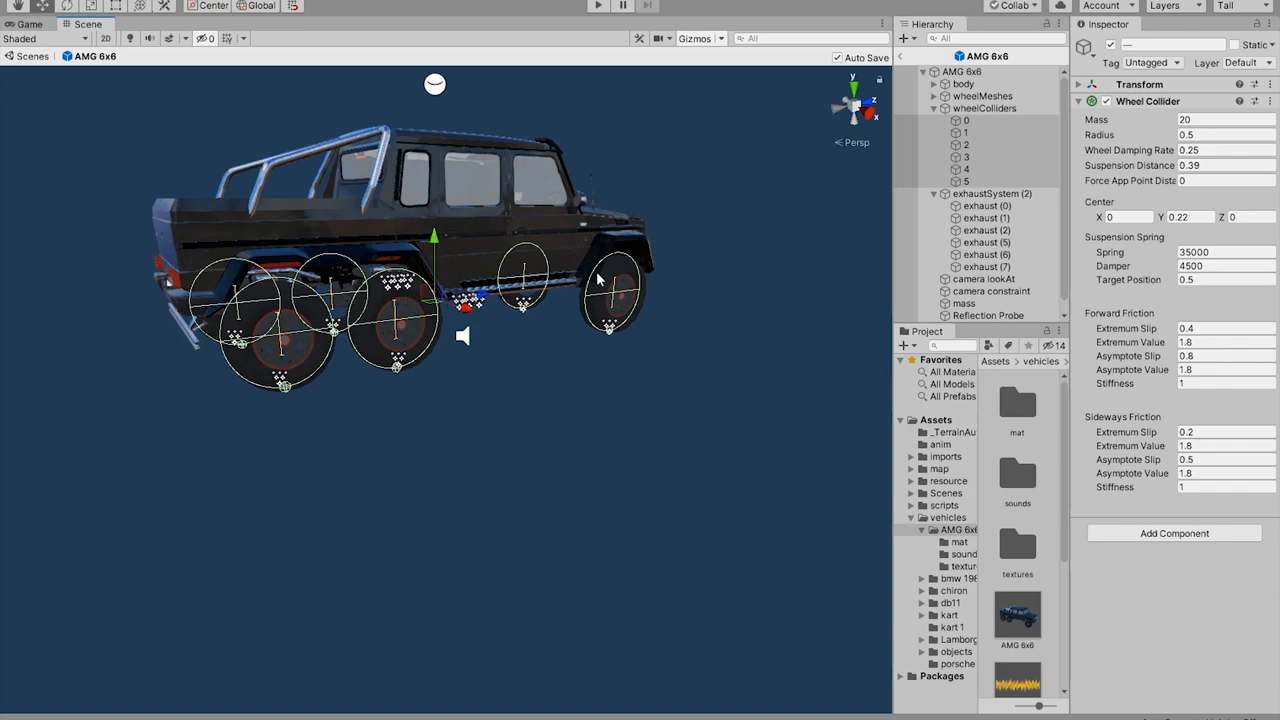
mouse_move(990, 126)
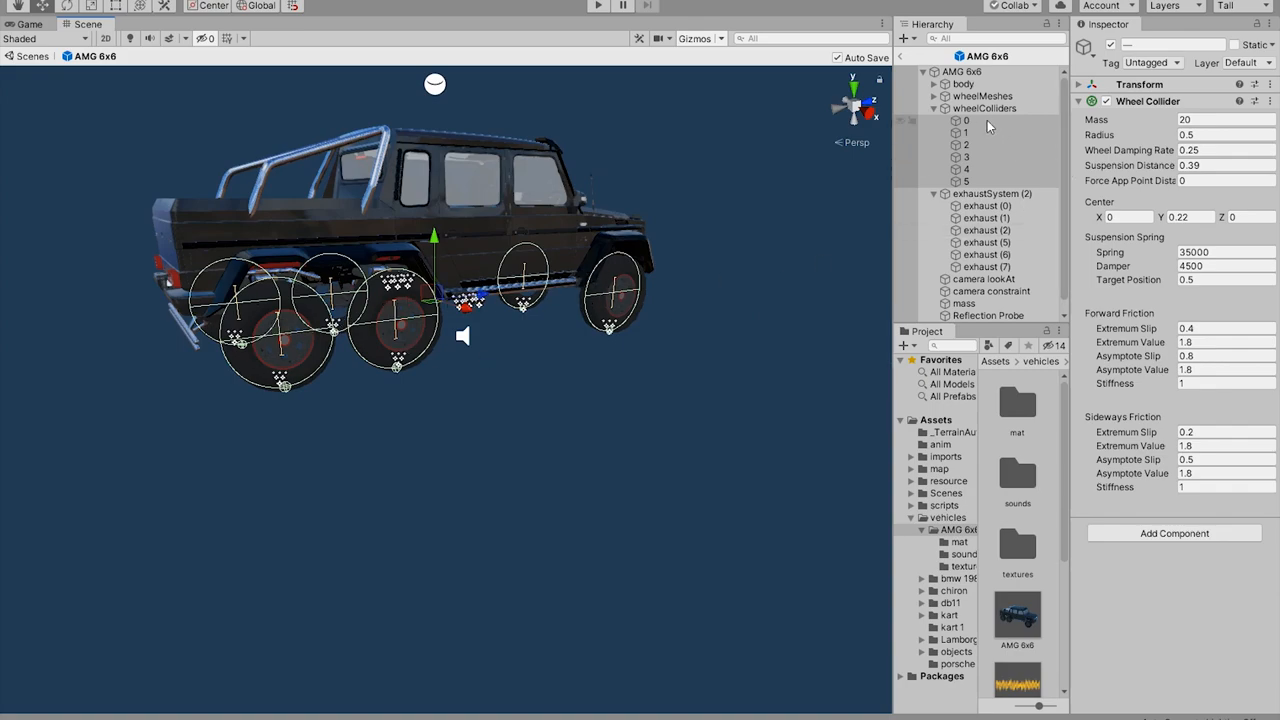
mouse_move(1144, 112)
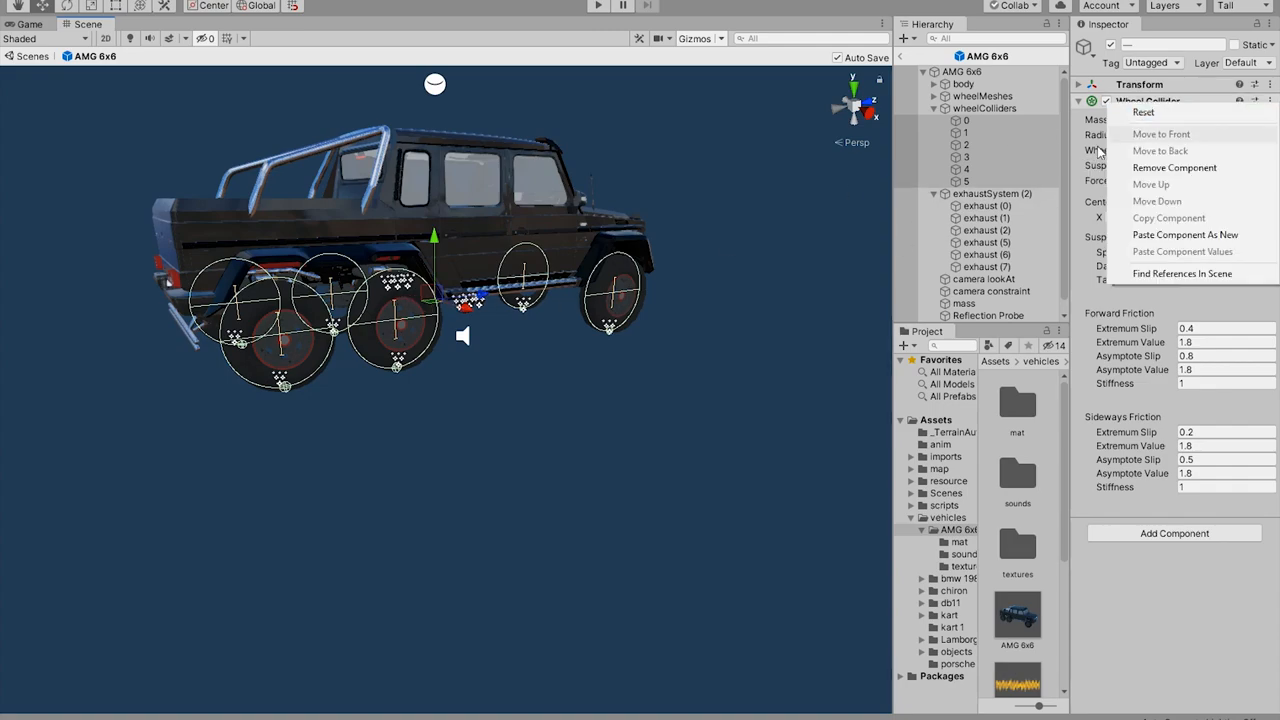
mouse_move(1176, 168)
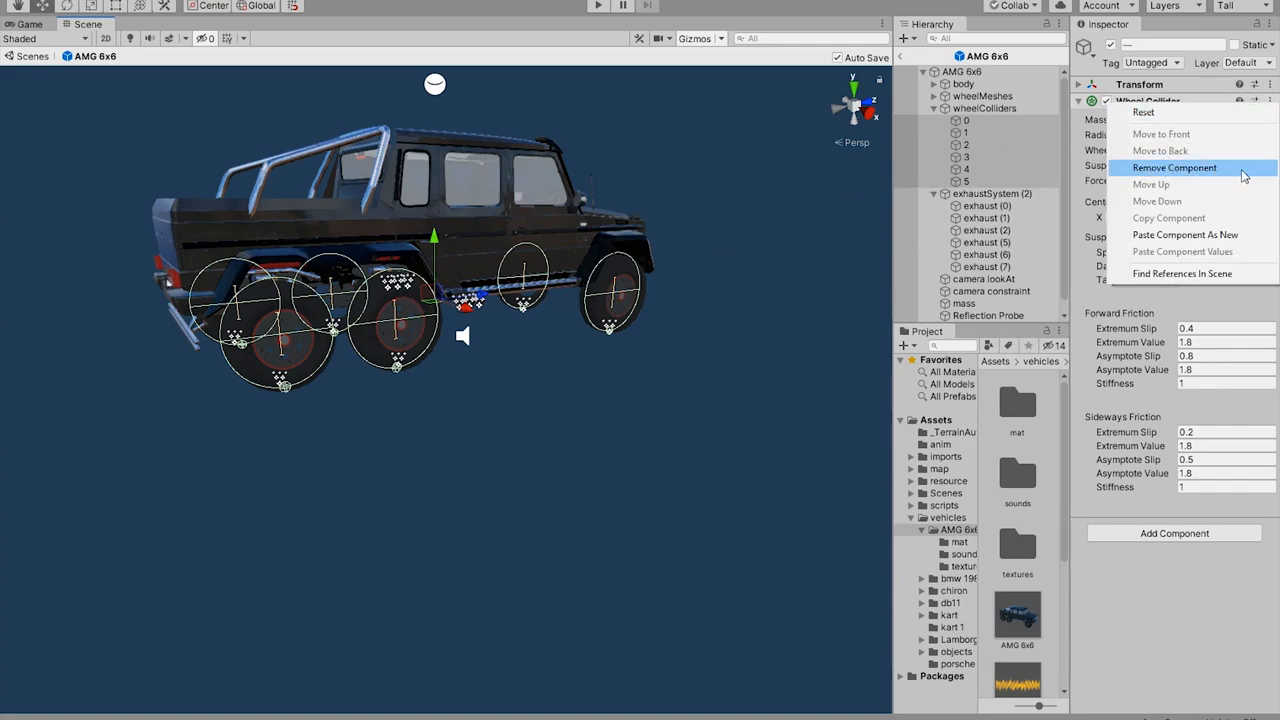
Remove the old Wheel Collider and select wheelColliders 0–5 together
left_click(1174, 168)
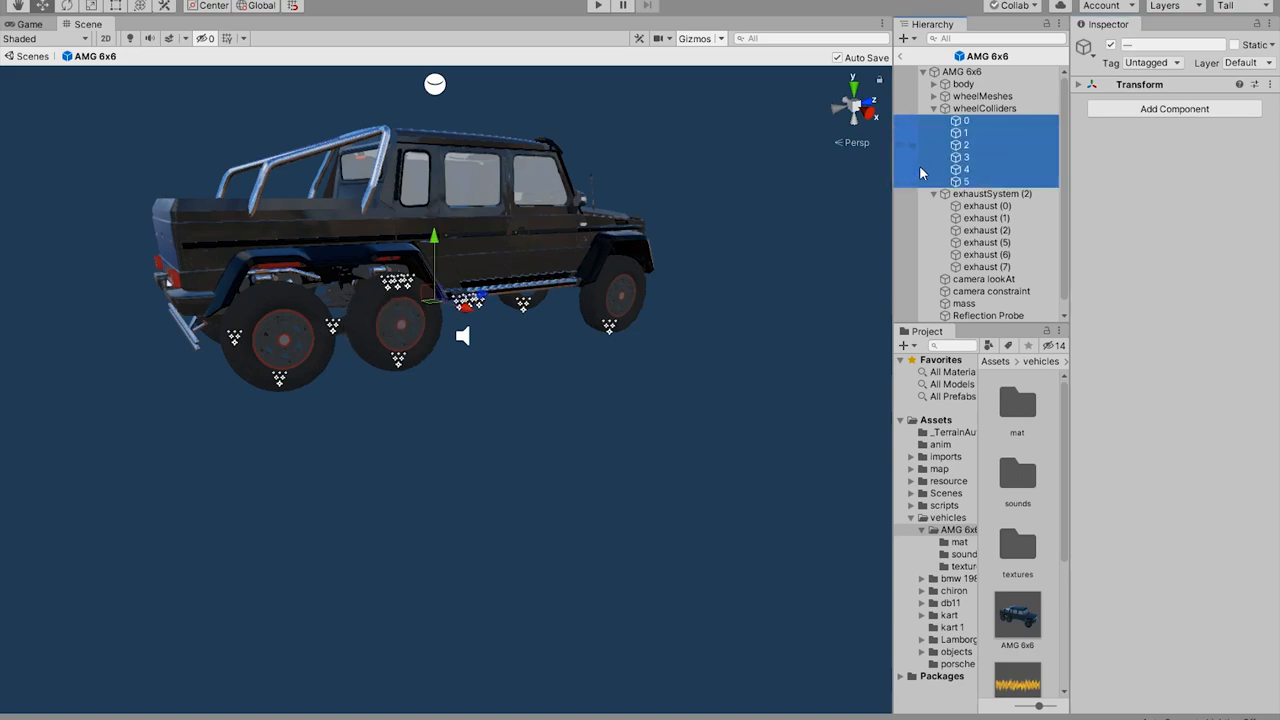
left_click(964, 120)
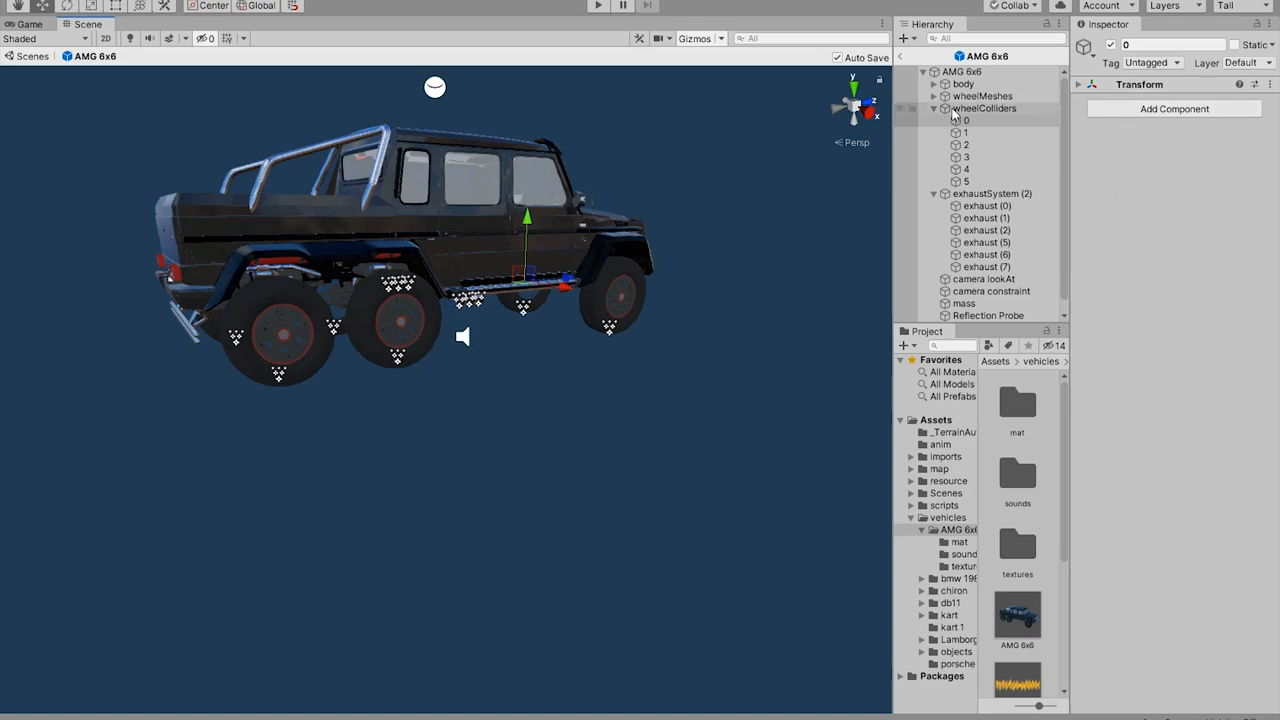
left_click(934, 96)
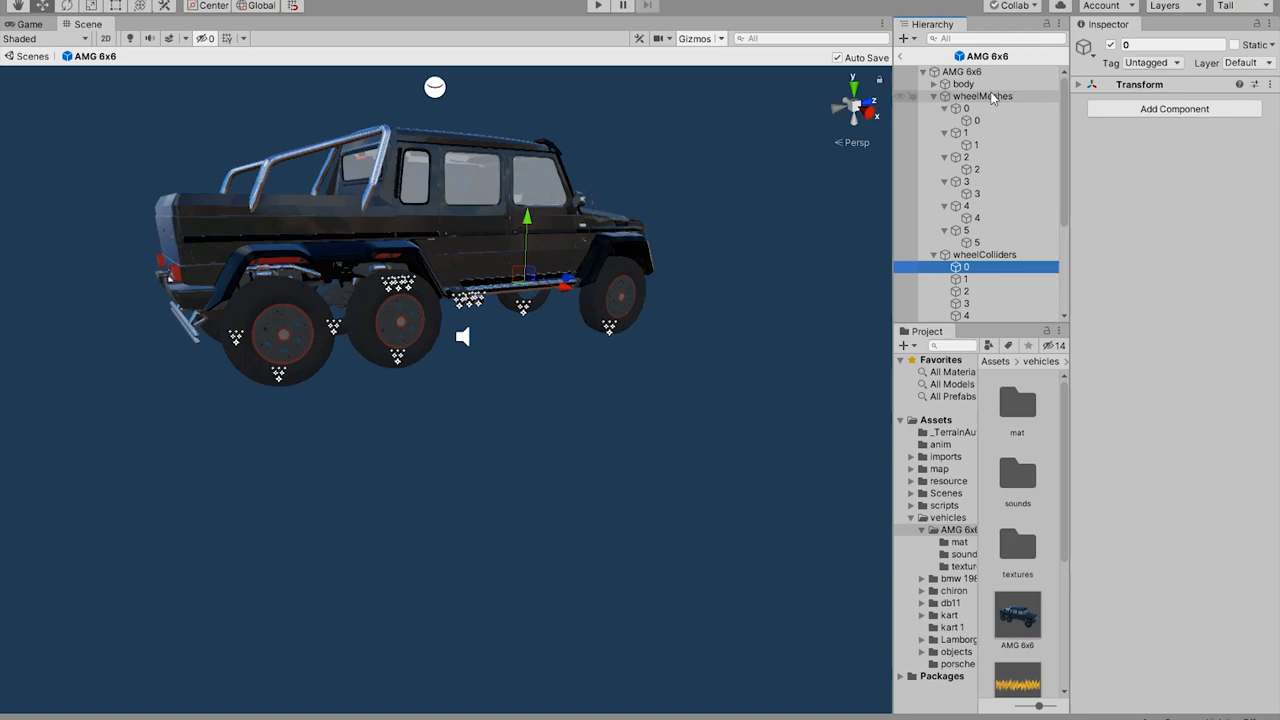
left_click(966, 180)
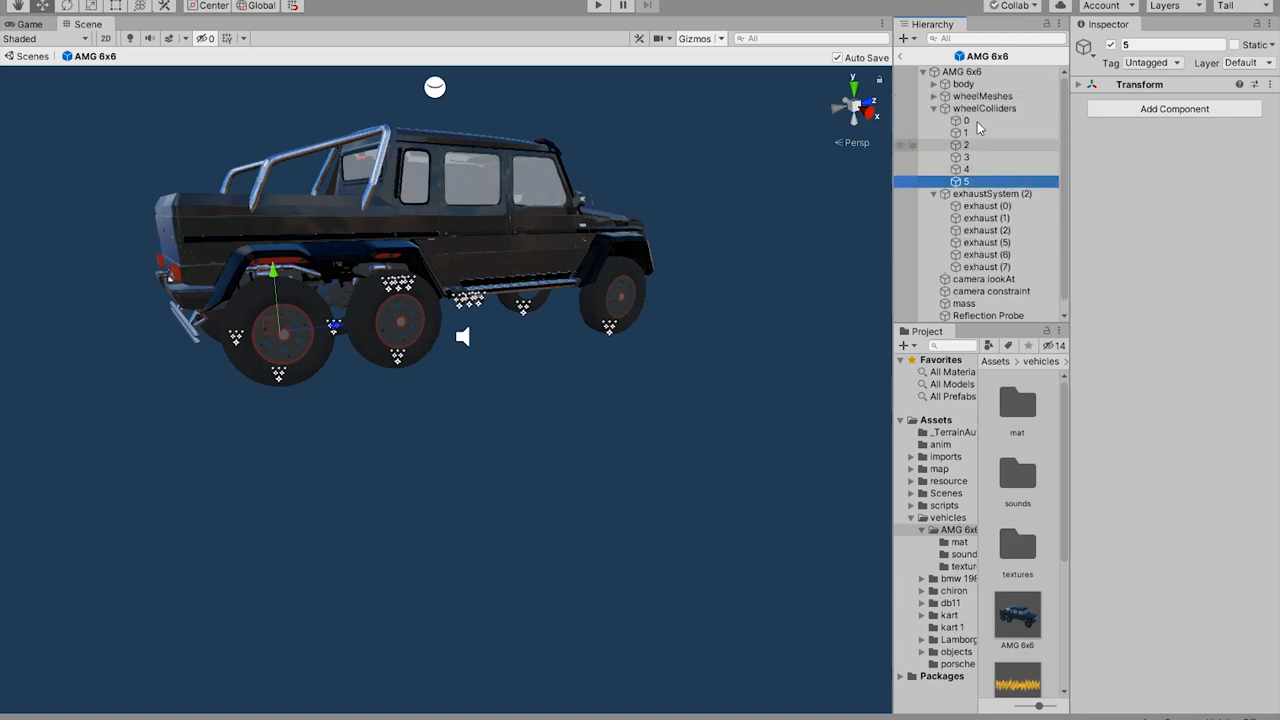
left_click(966, 120)
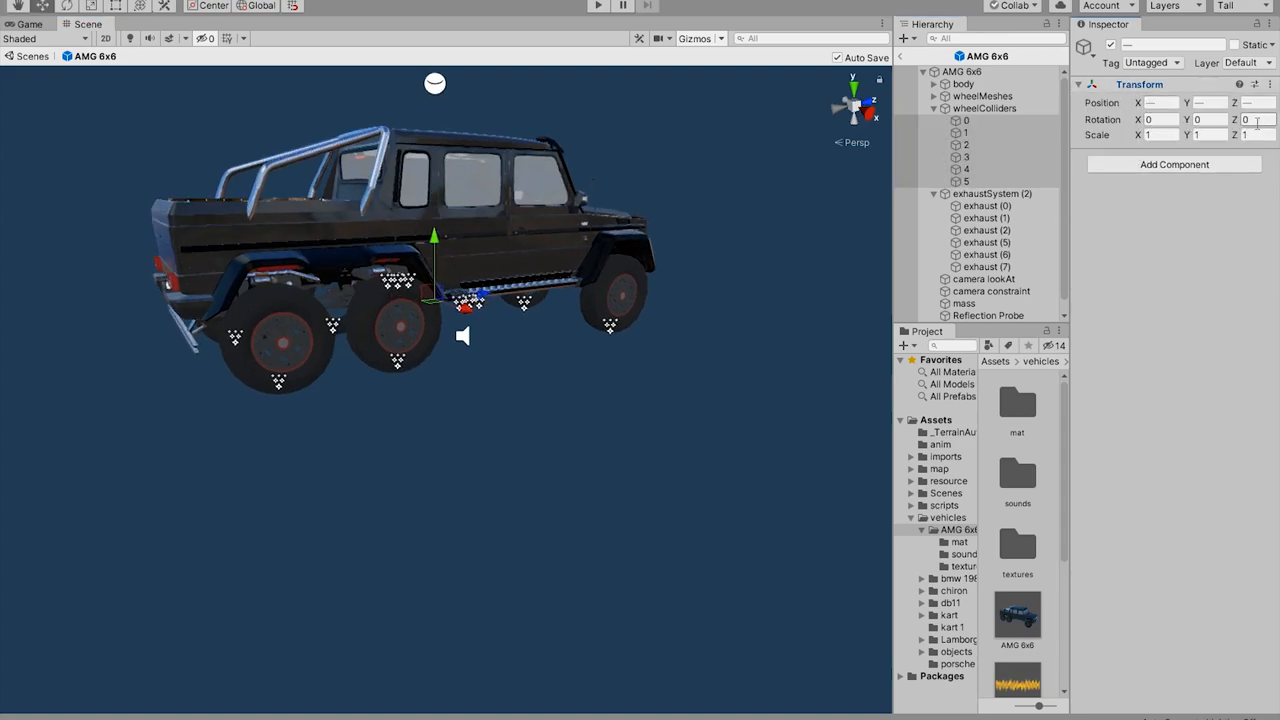
Add a fresh Wheel Collider component to all six selected wheel objects
left_click(1174, 164)
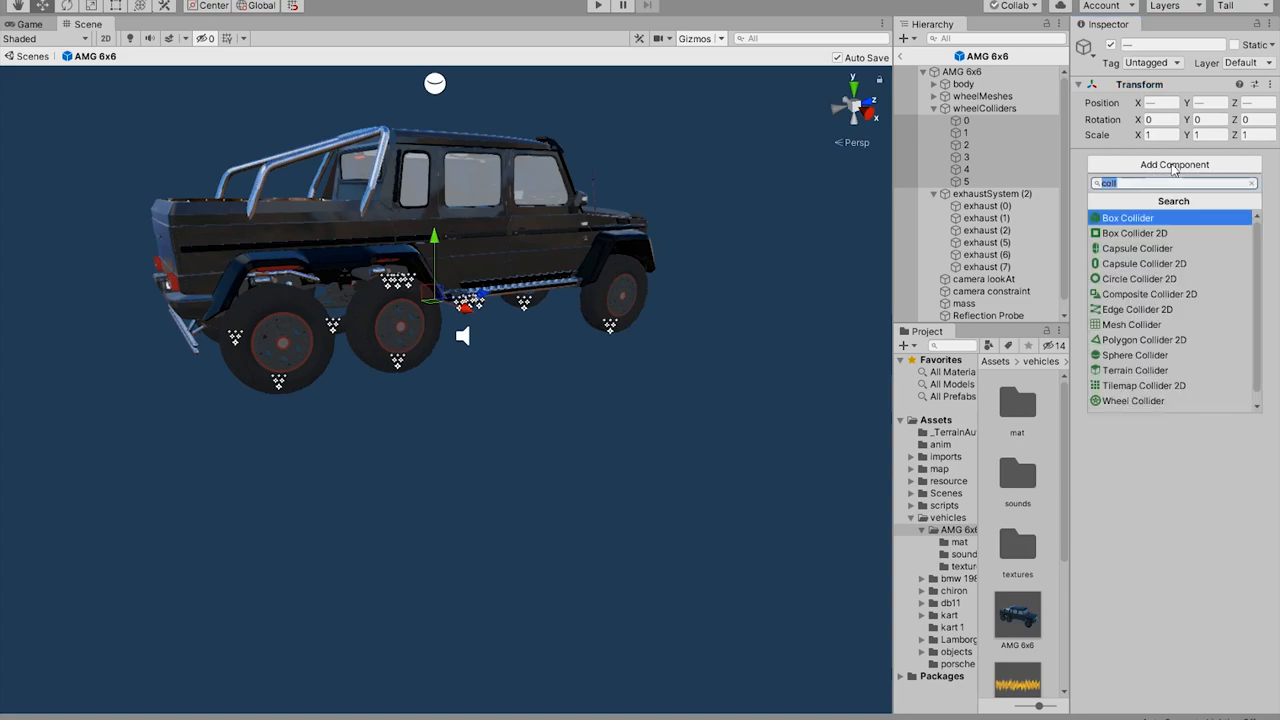
left_click(1132, 400)
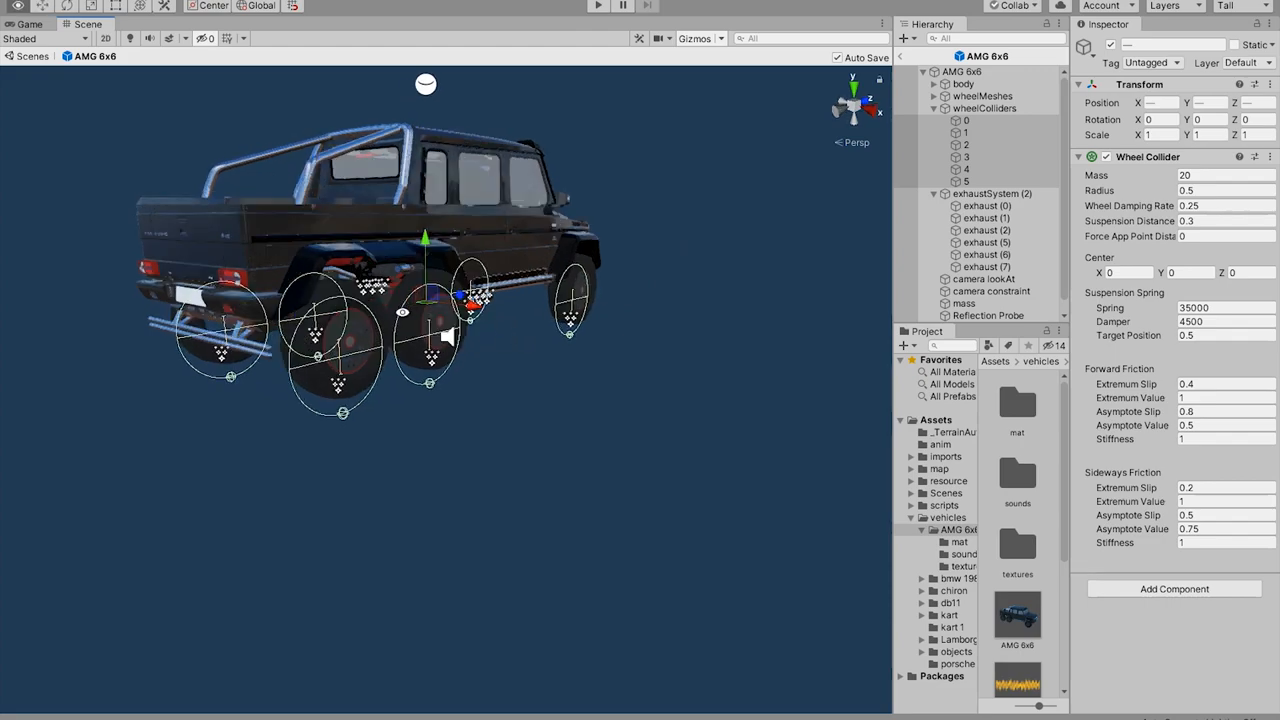
From the side view, set the wheel colliders' values to 0.4 and a 0.15 vertical centre offset
left_click(838, 104)
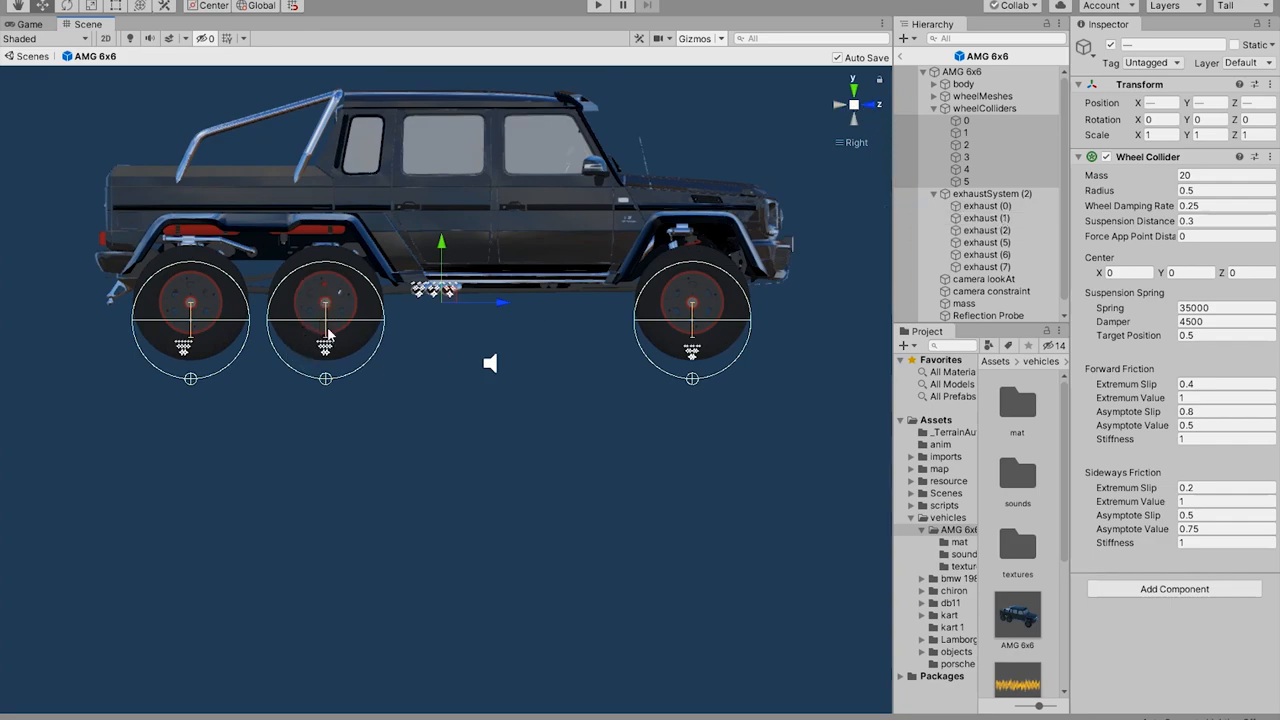
mouse_move(330, 296)
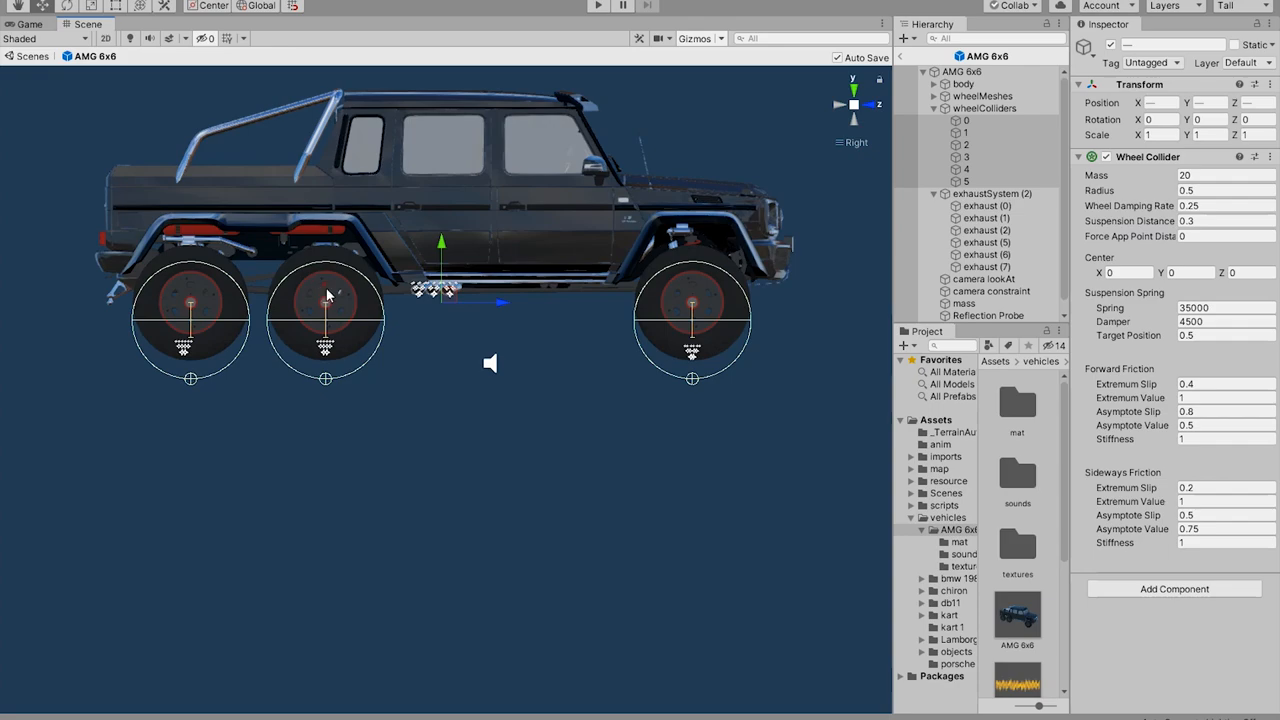
mouse_move(380, 290)
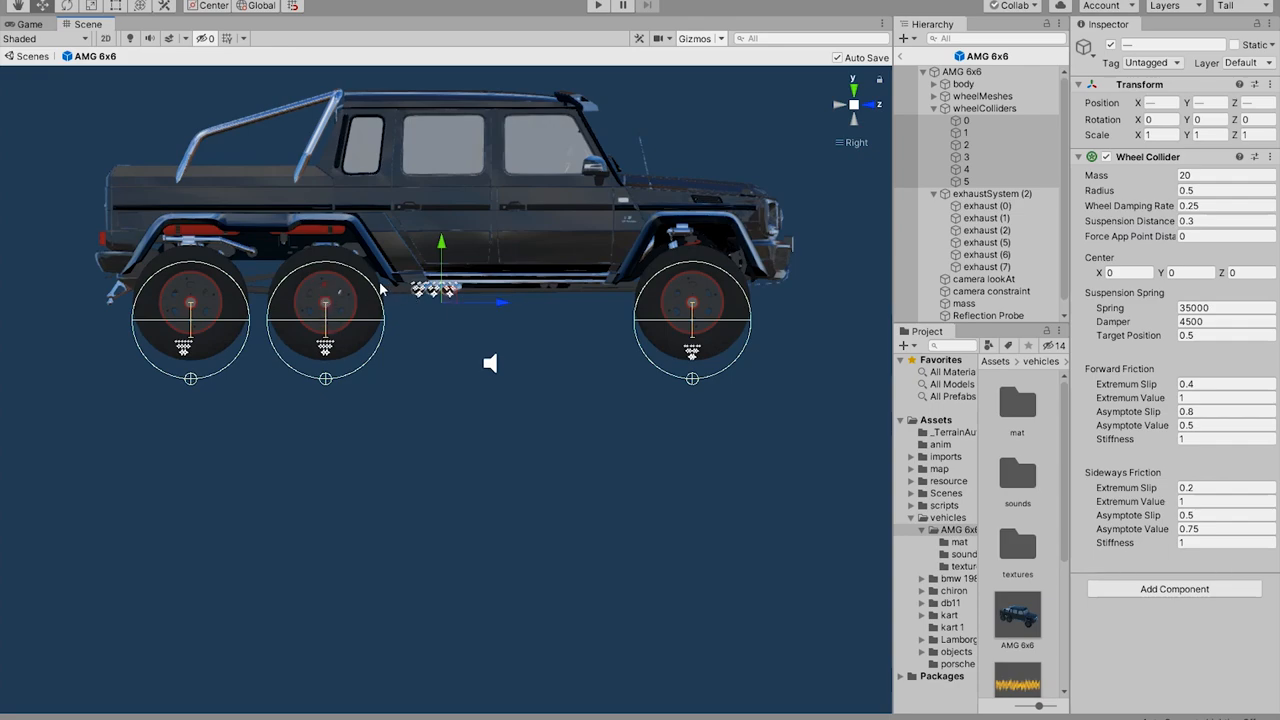
mouse_move(700, 268)
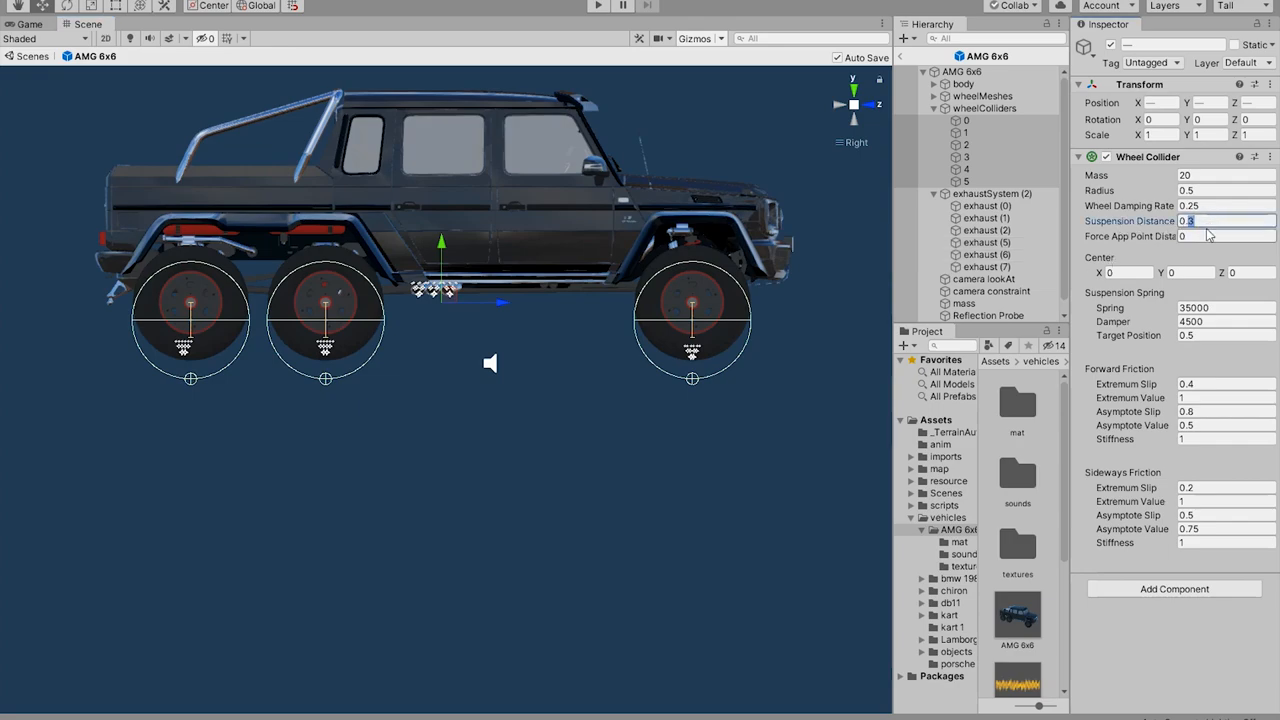
type("0.4")
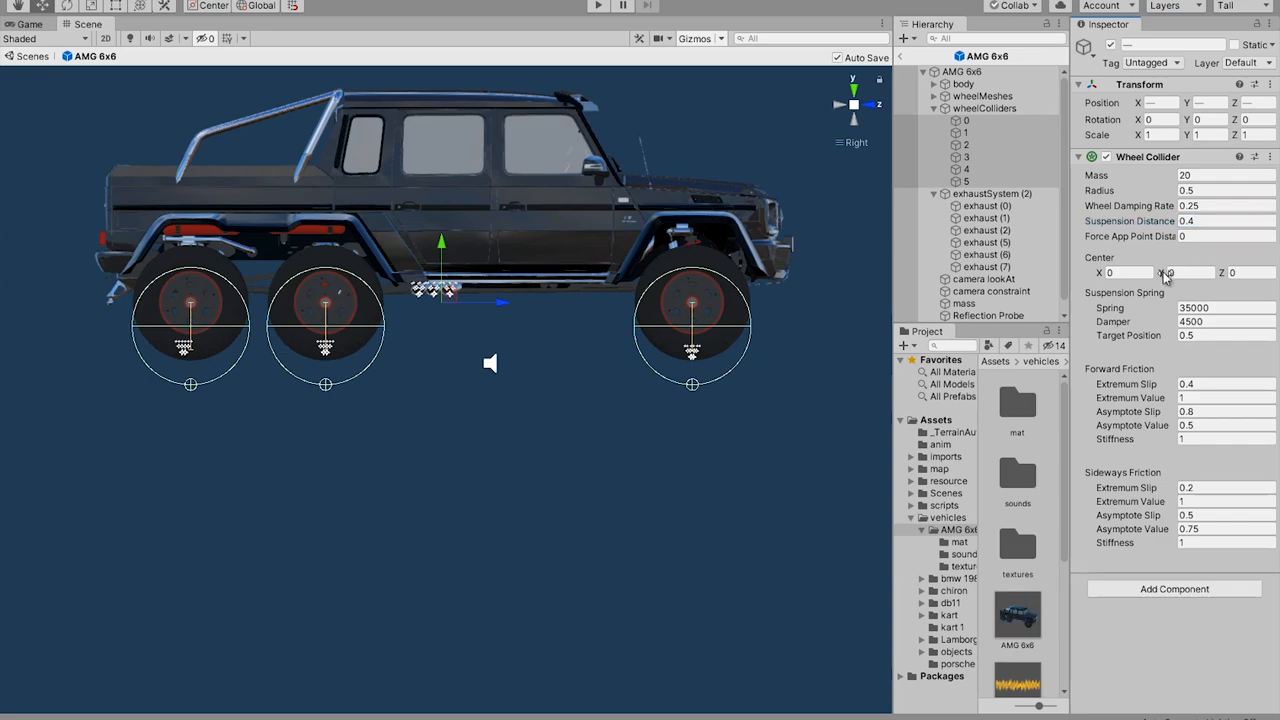
left_click(1200, 272)
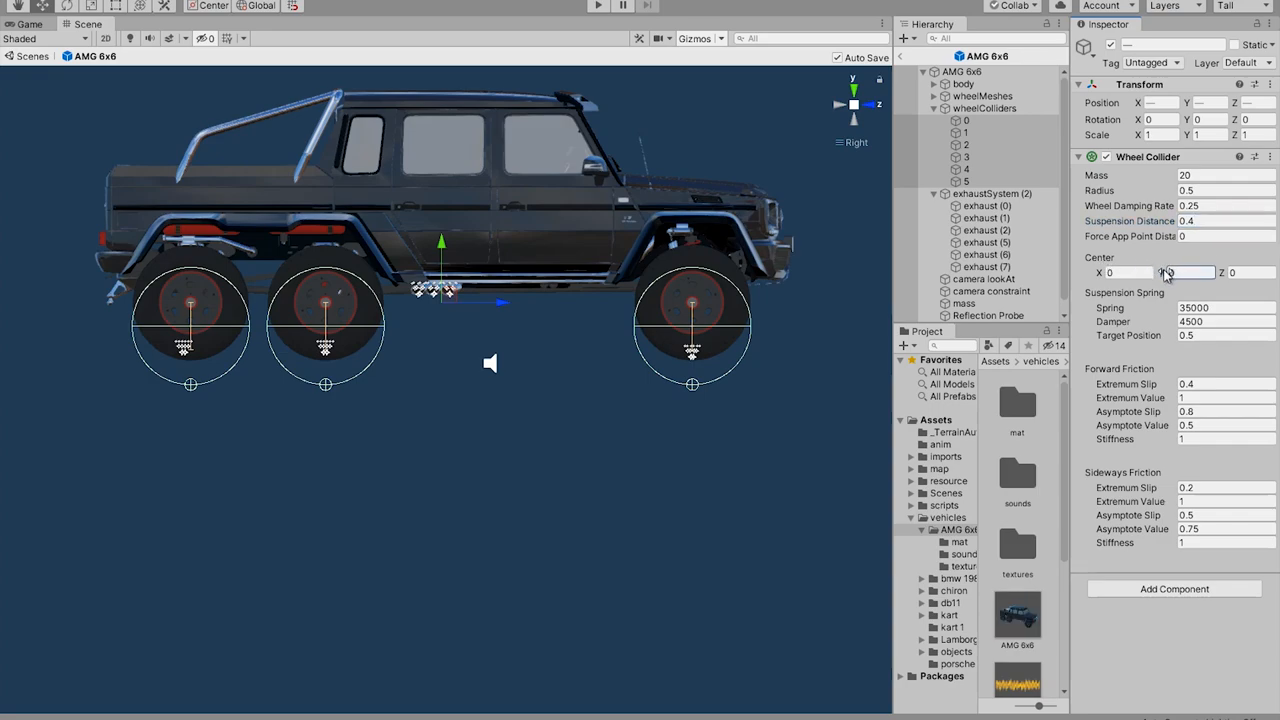
type("0.15")
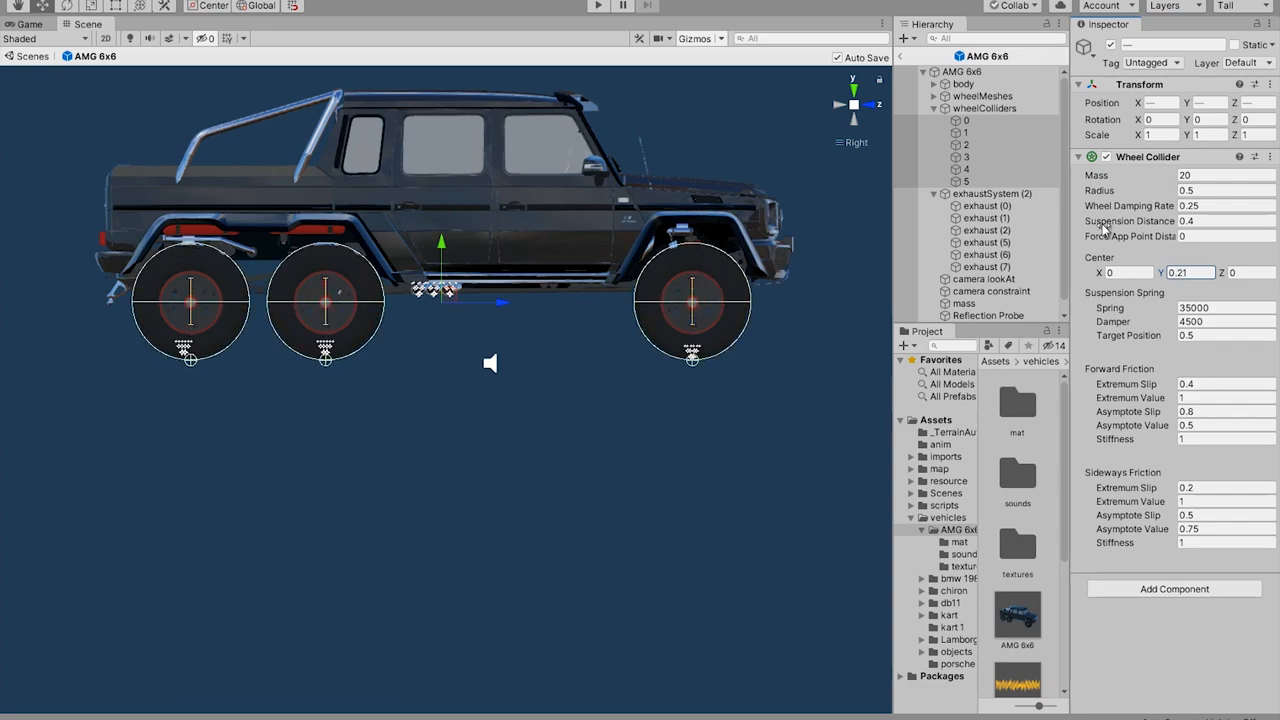
mouse_move(684, 292)
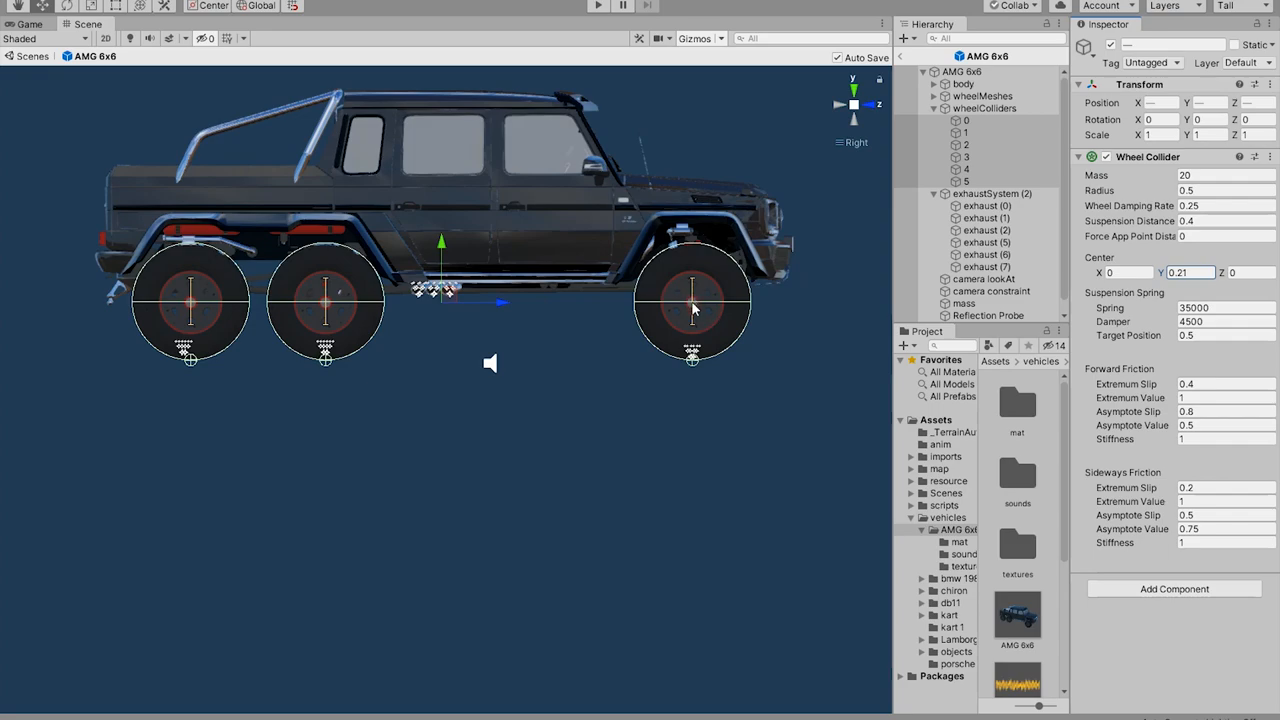
mouse_move(696, 272)
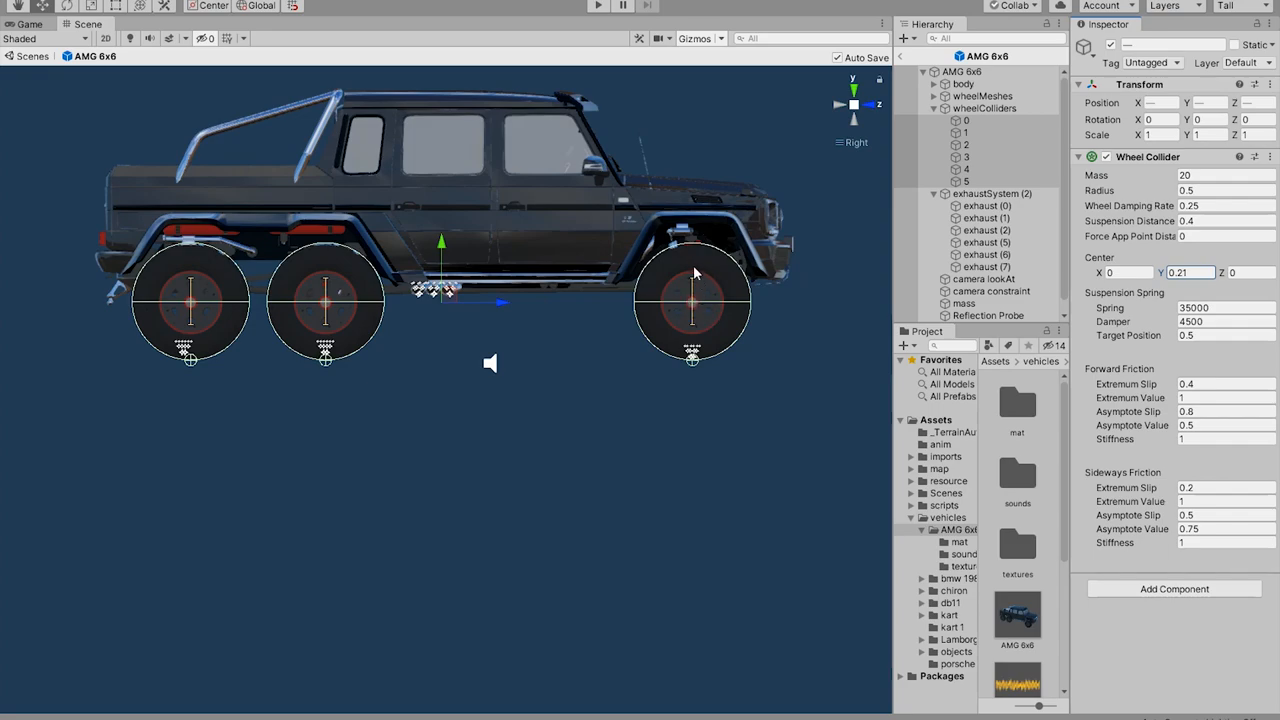
mouse_move(316, 344)
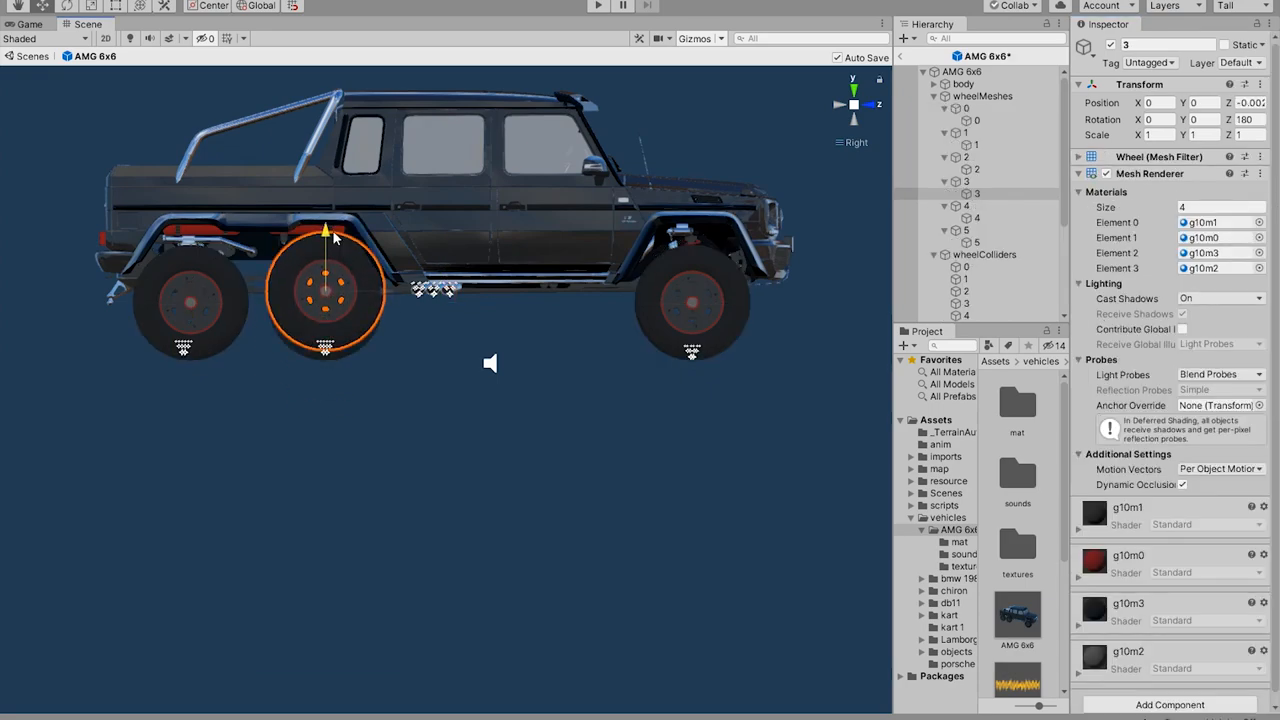
Give all six wheel colliders a 0.48 radius instead of 0.5
left_click(984, 108)
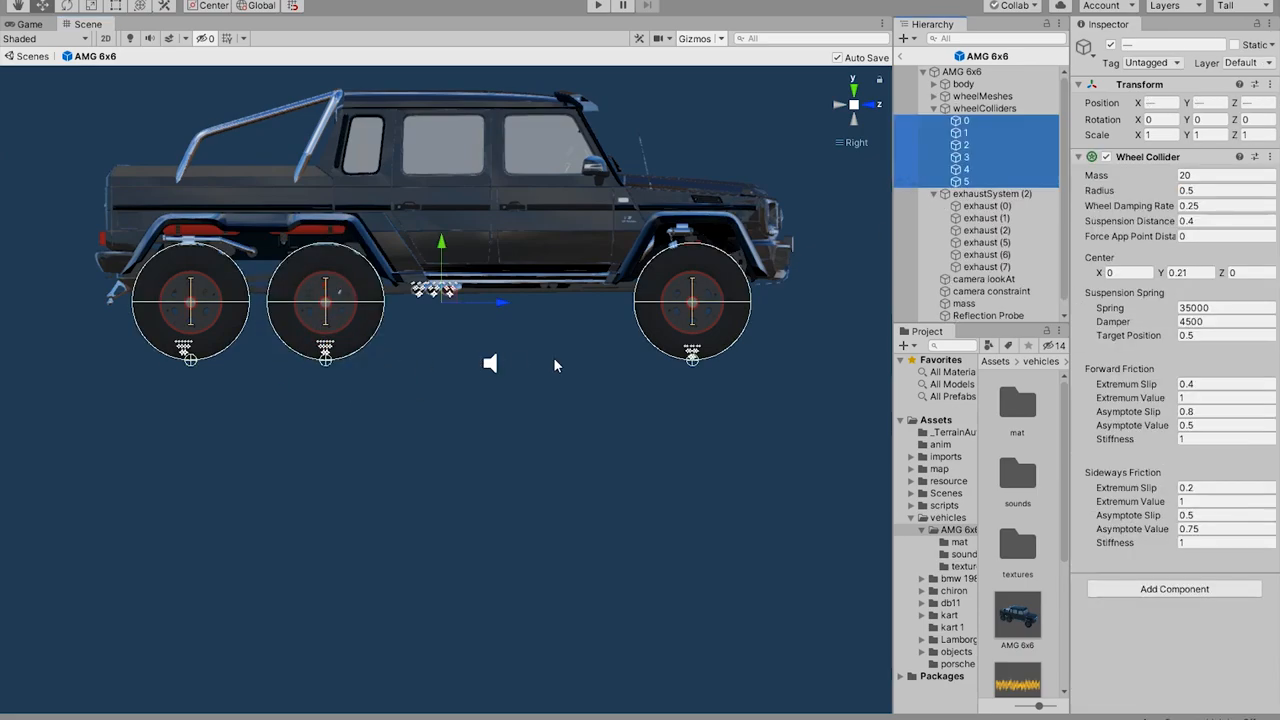
left_click(1220, 220)
type("0.48")
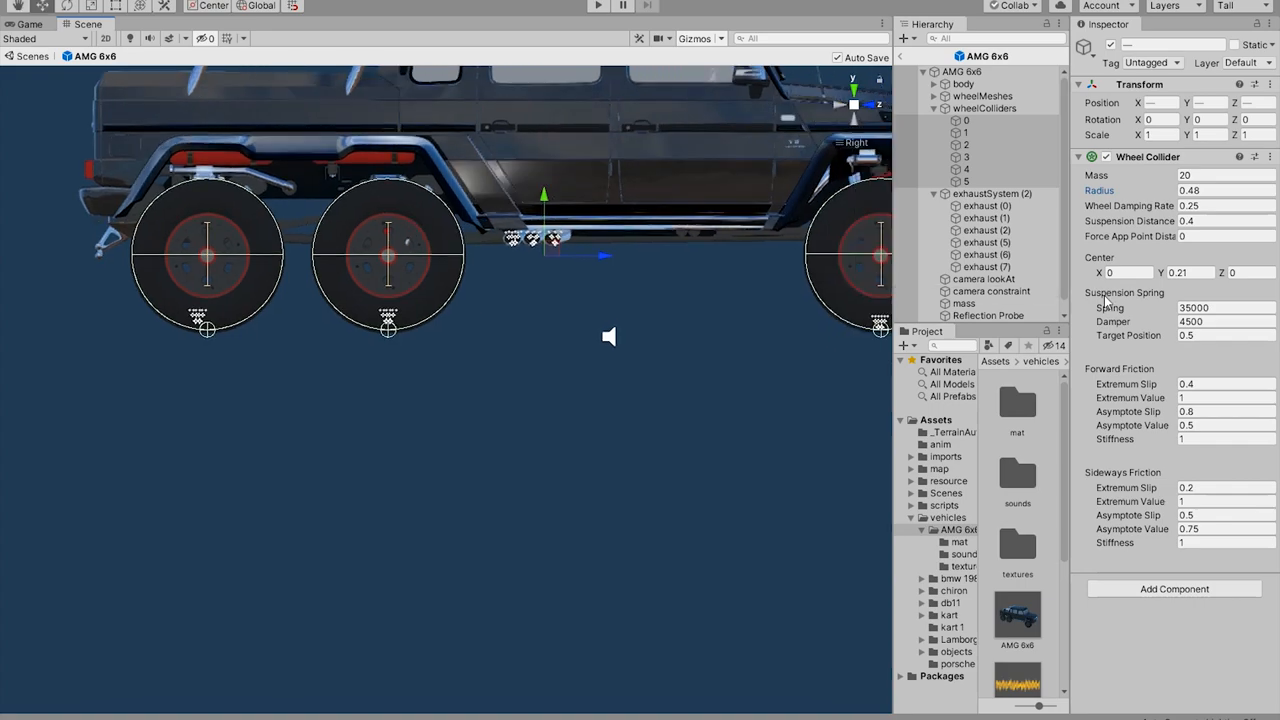
mouse_move(1120, 544)
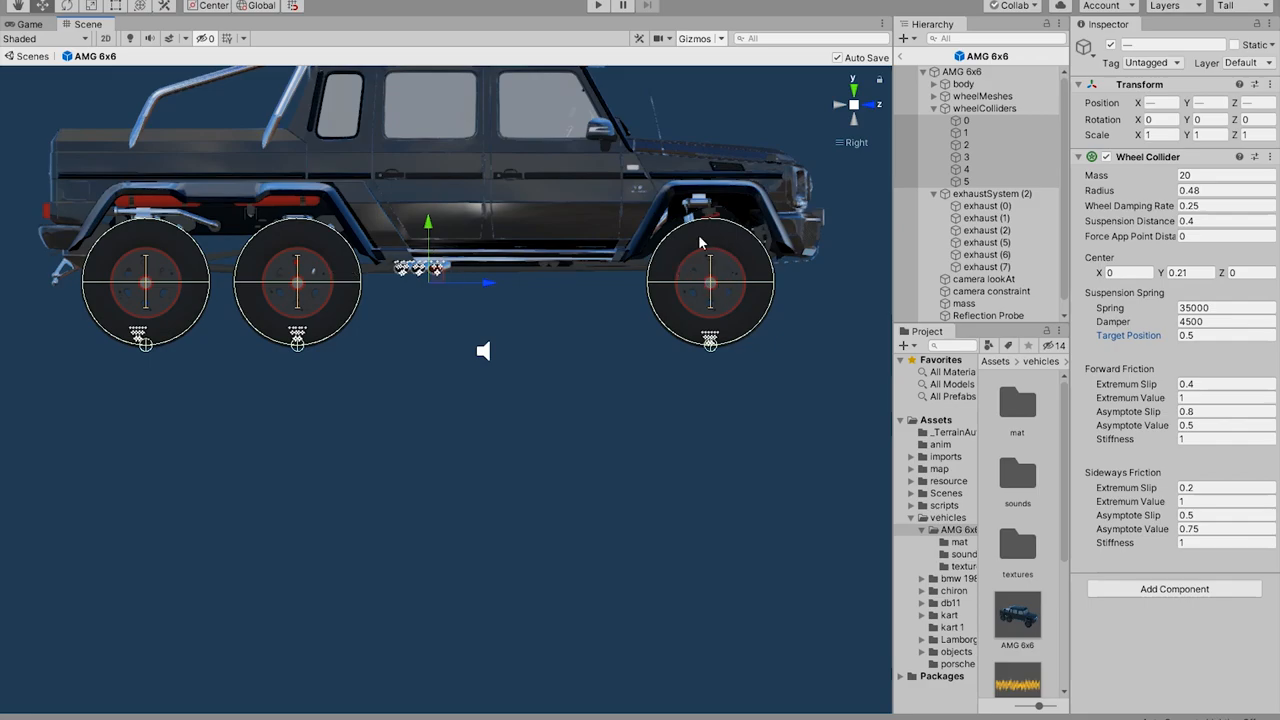
left_click(960, 72)
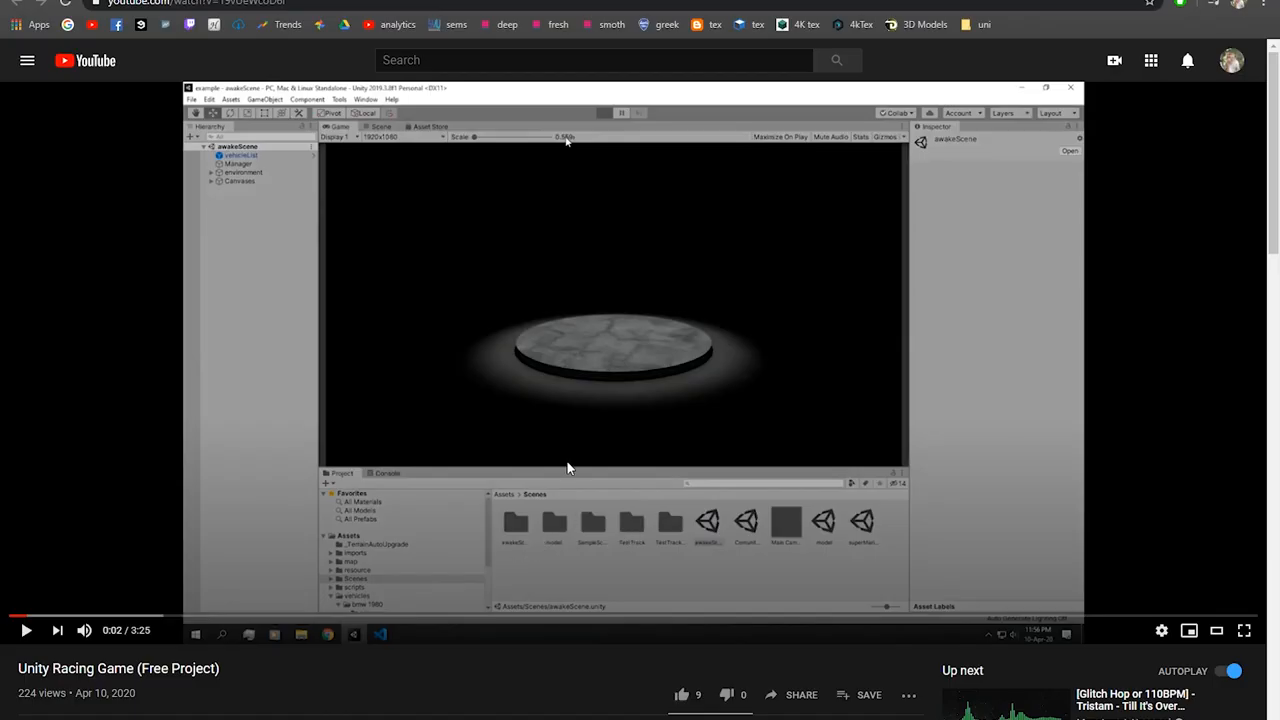
Scroll the Unity Racing Game (Free Project) YouTube page
scroll("down", 3)
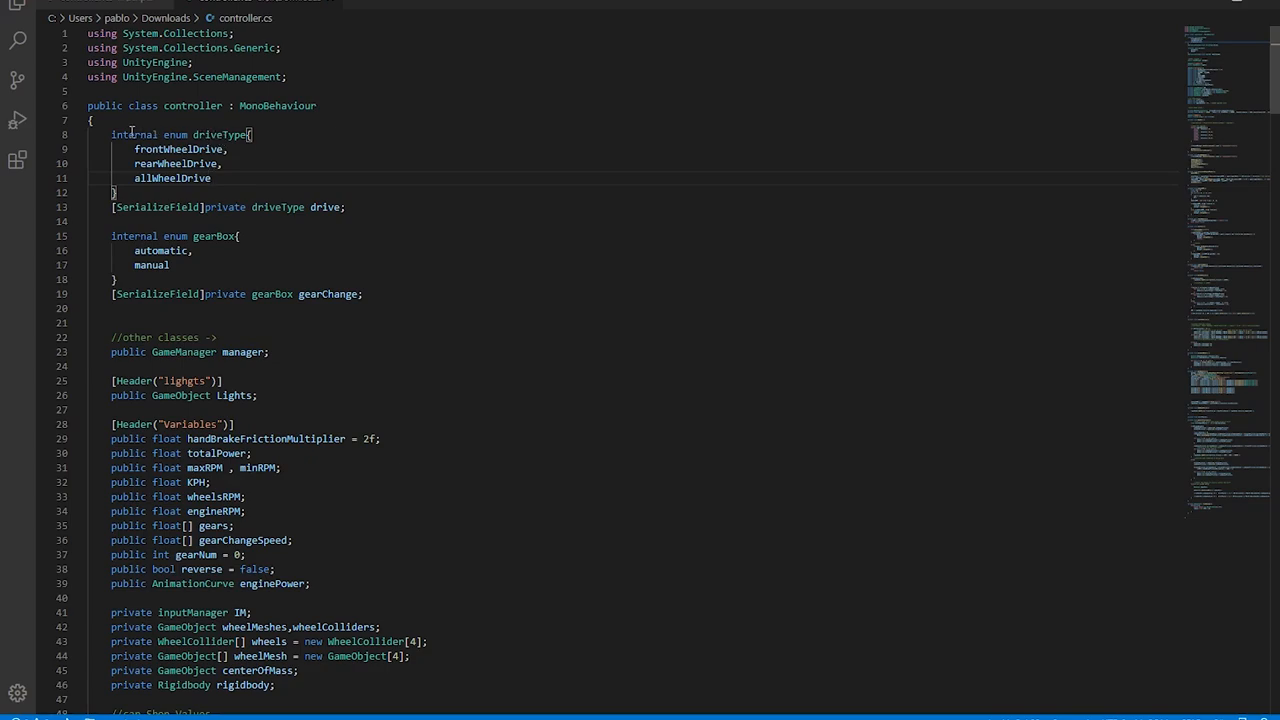
Add a sixWheelDrive entry after allWheelDrive in the driveType enum
left_click(212, 178)
type(",")
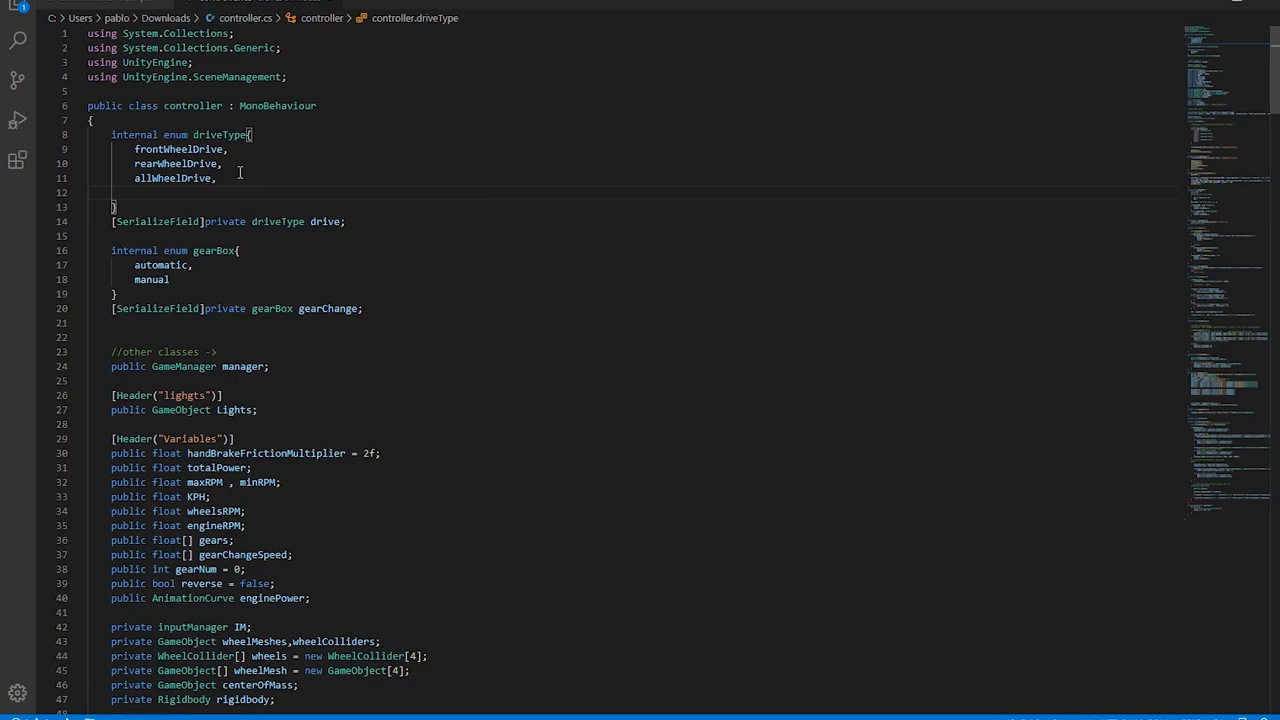
type("sixWheelDrive")
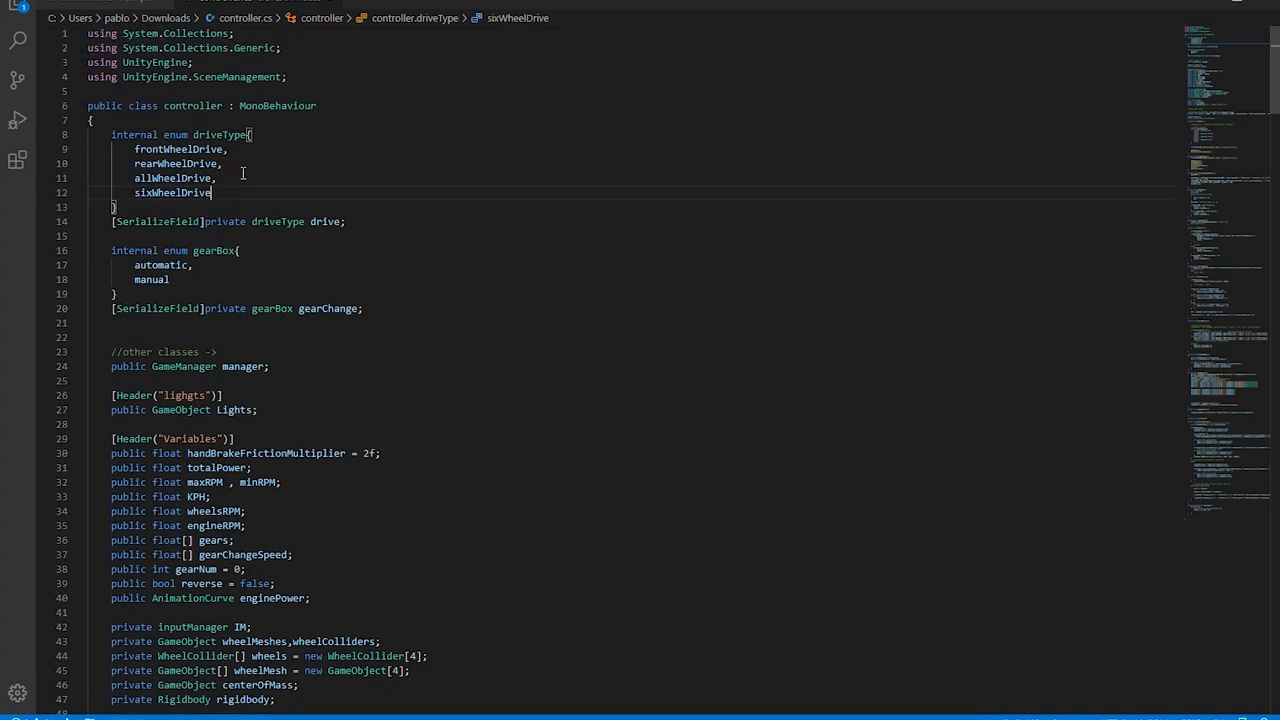
scroll("down", 3)
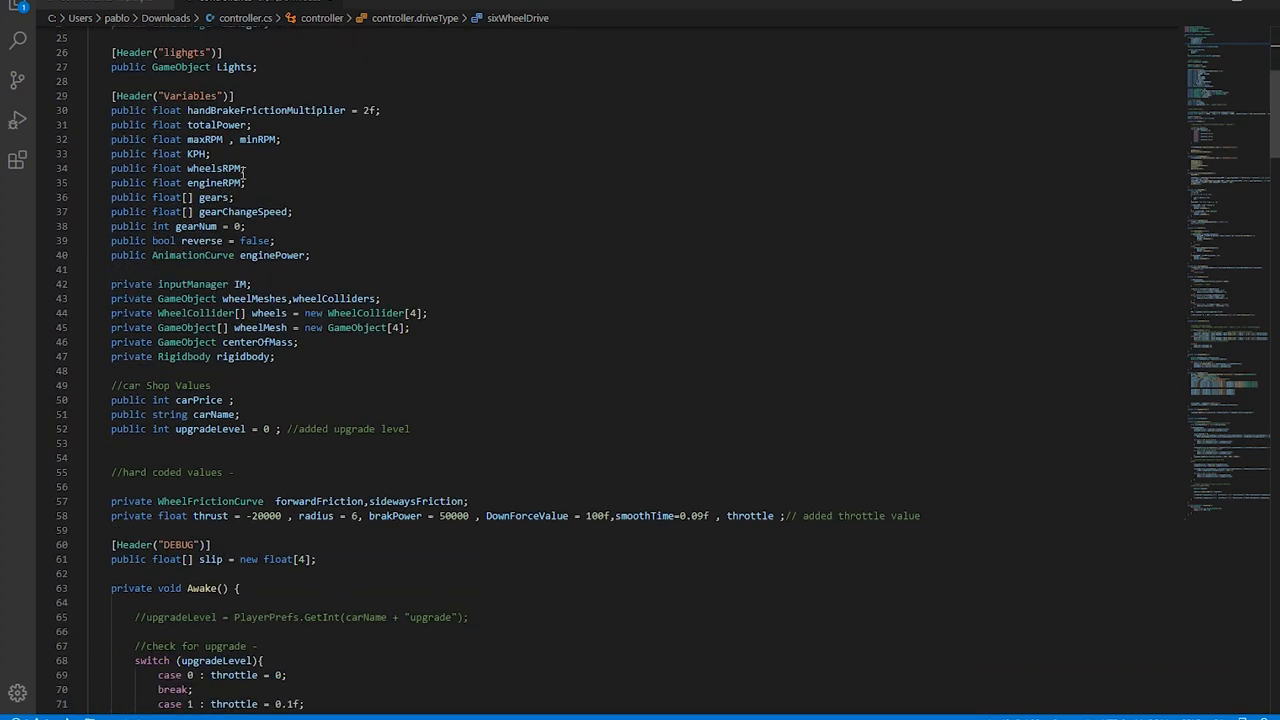
scroll("up", 3)
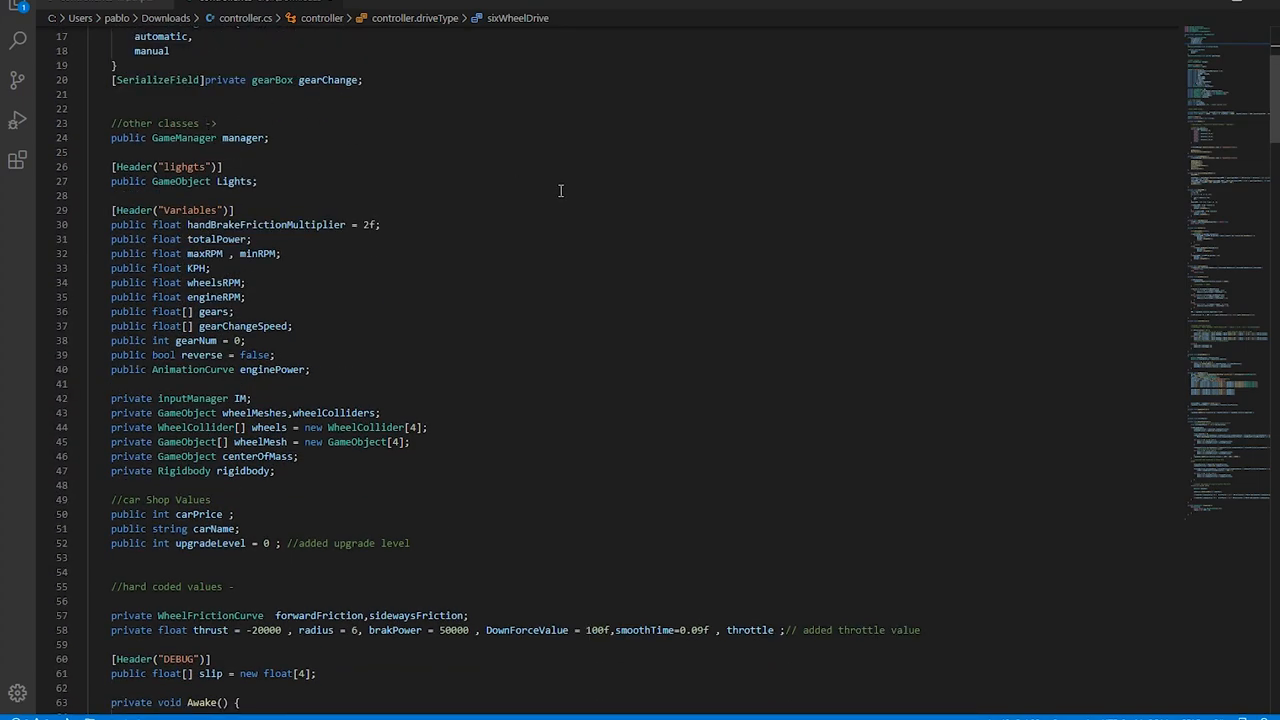
mouse_move(536, 284)
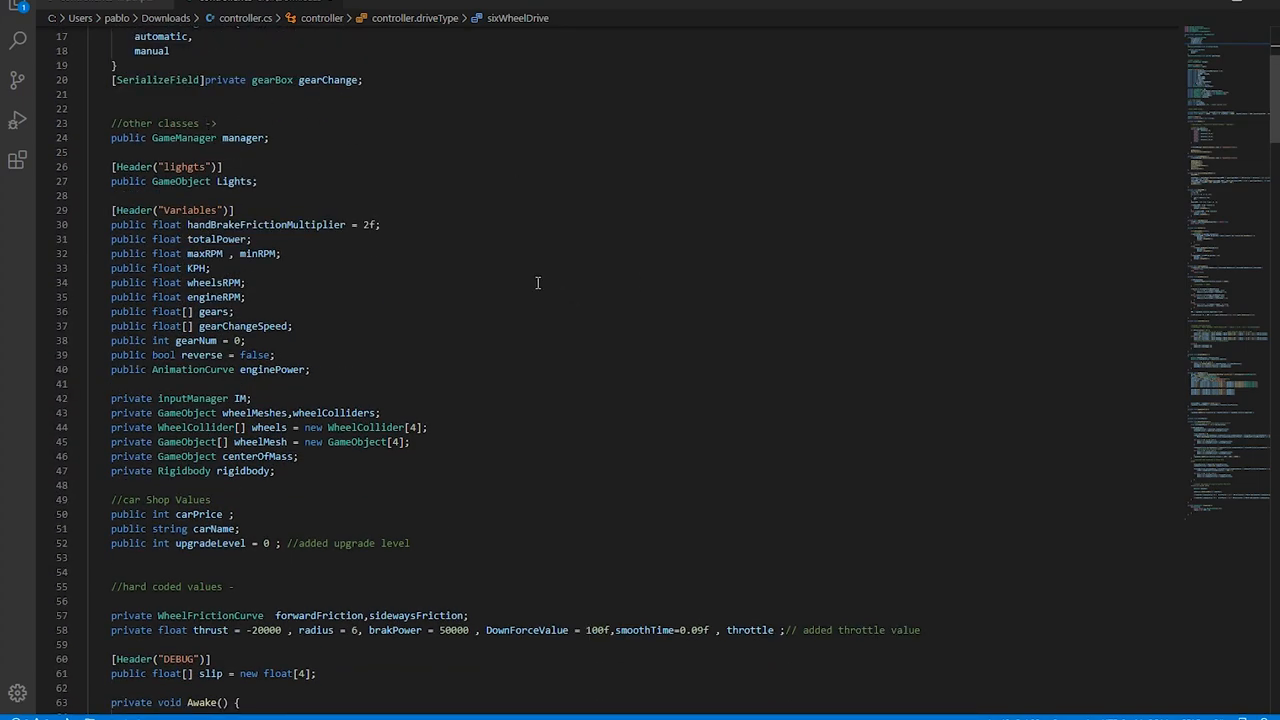
scroll("down", 3)
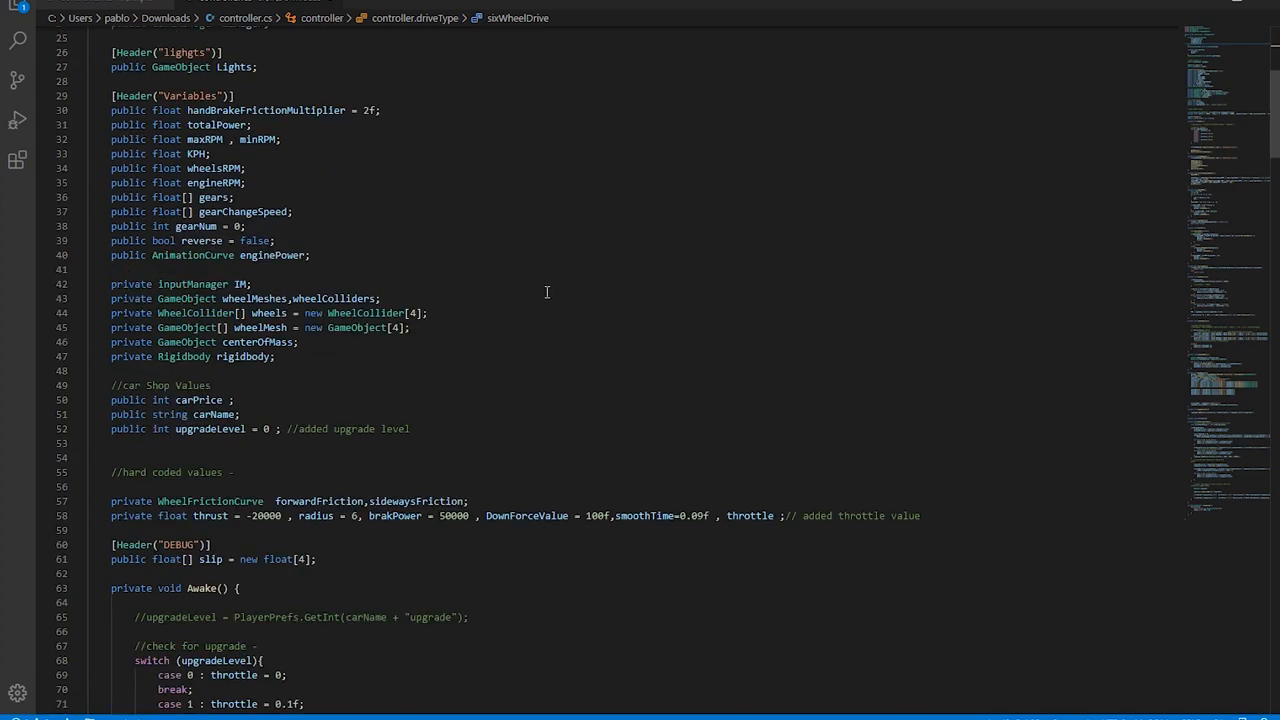
scroll("down", 3)
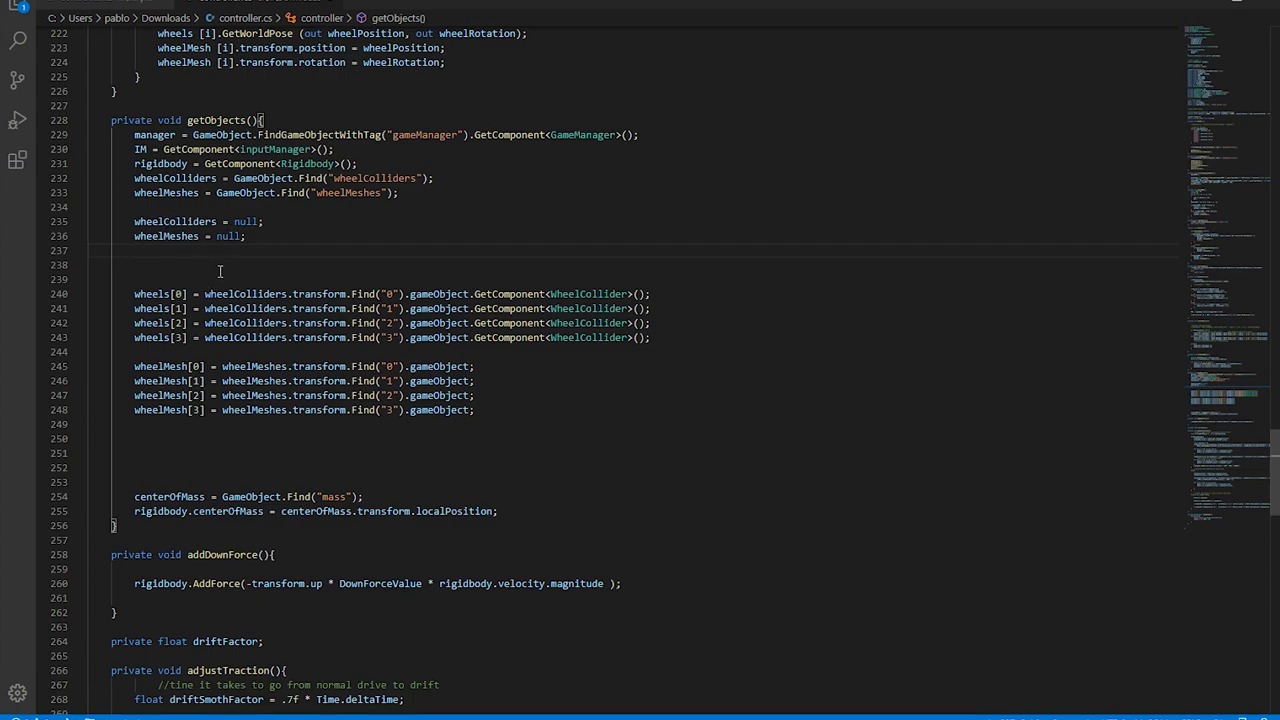
mouse_move(176, 220)
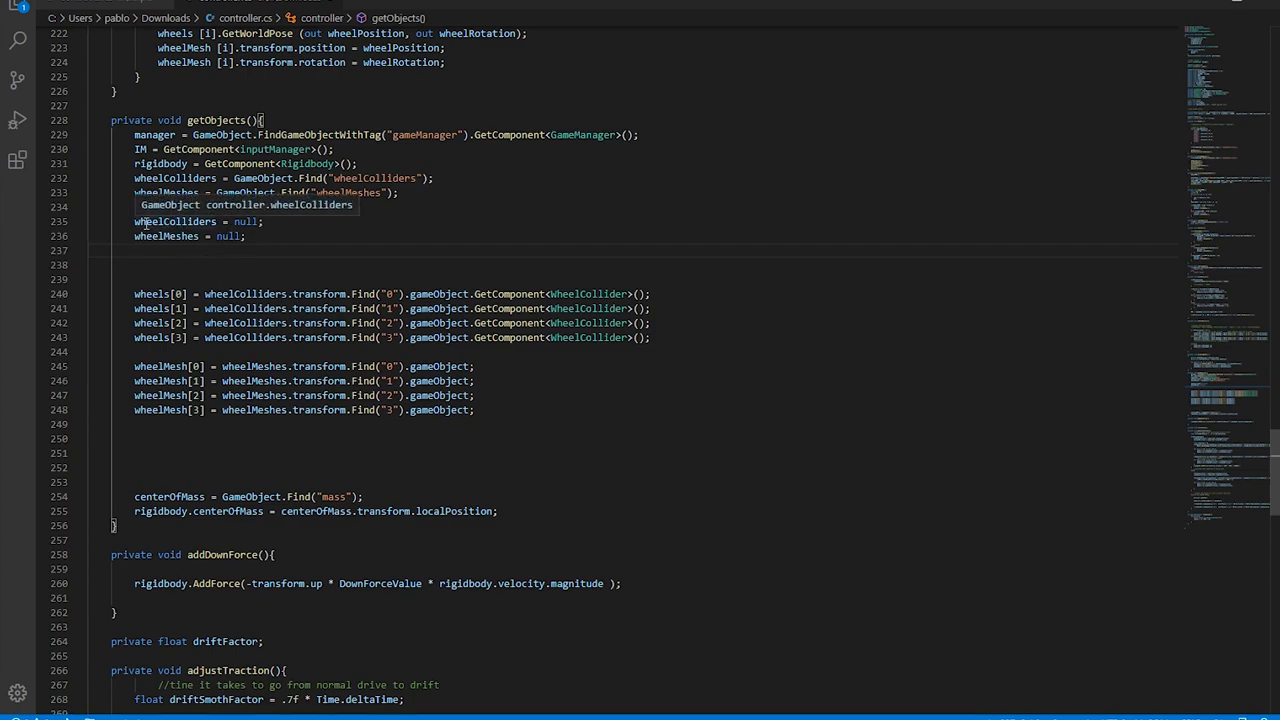
In getObjects, create six-slot wheelColliders and wheelMeshes GameObject arrays
double_click(176, 220)
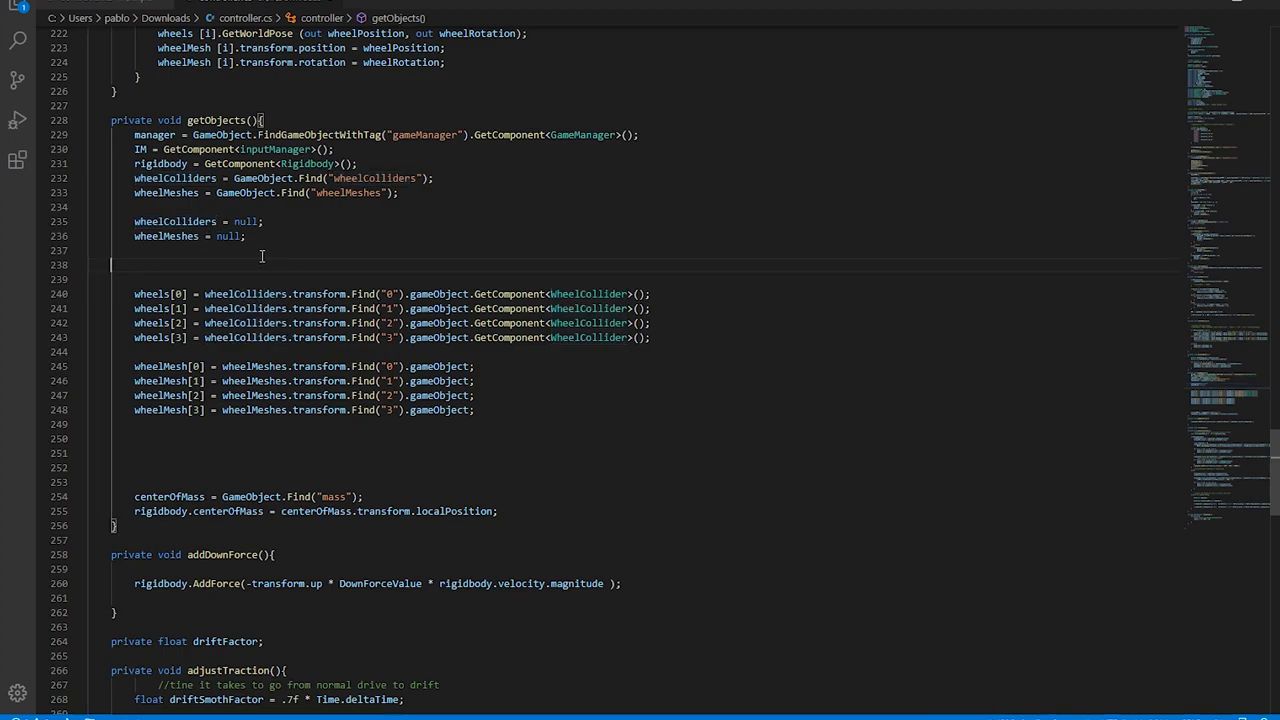
type("wheelColliders = new wheelColliders[6];")
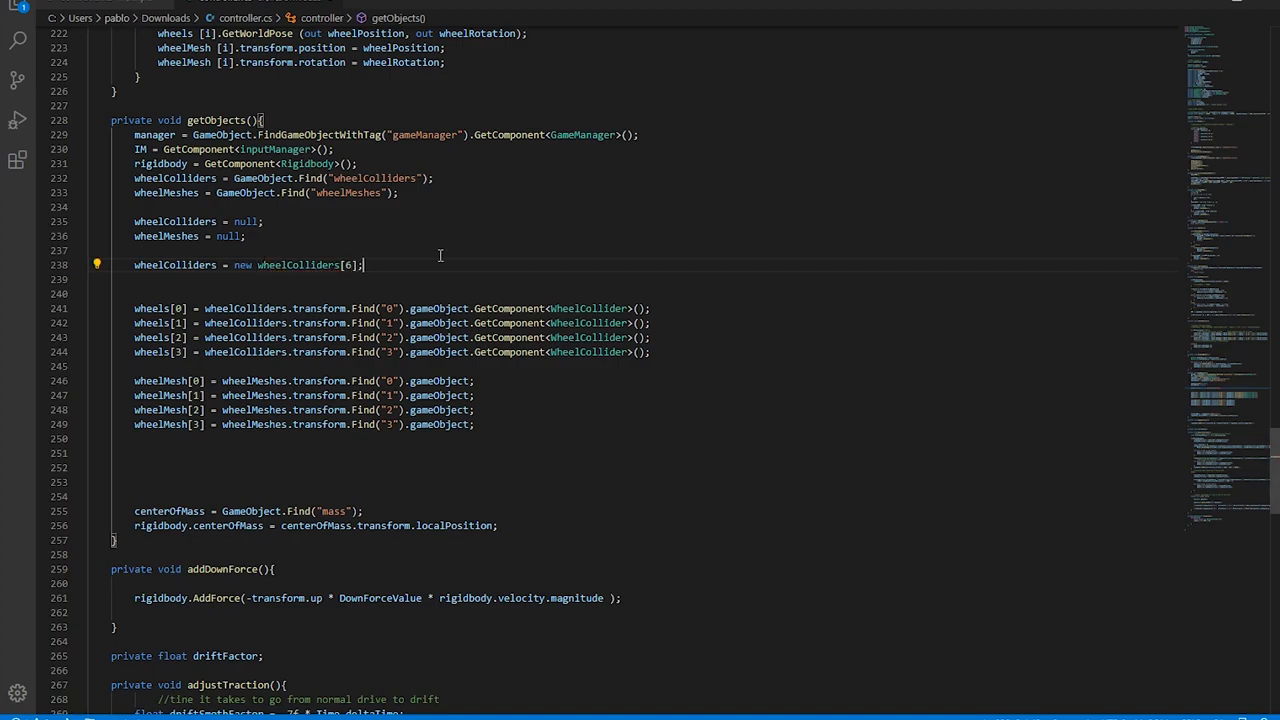
type("wheelMeshes = new GameObject[]")
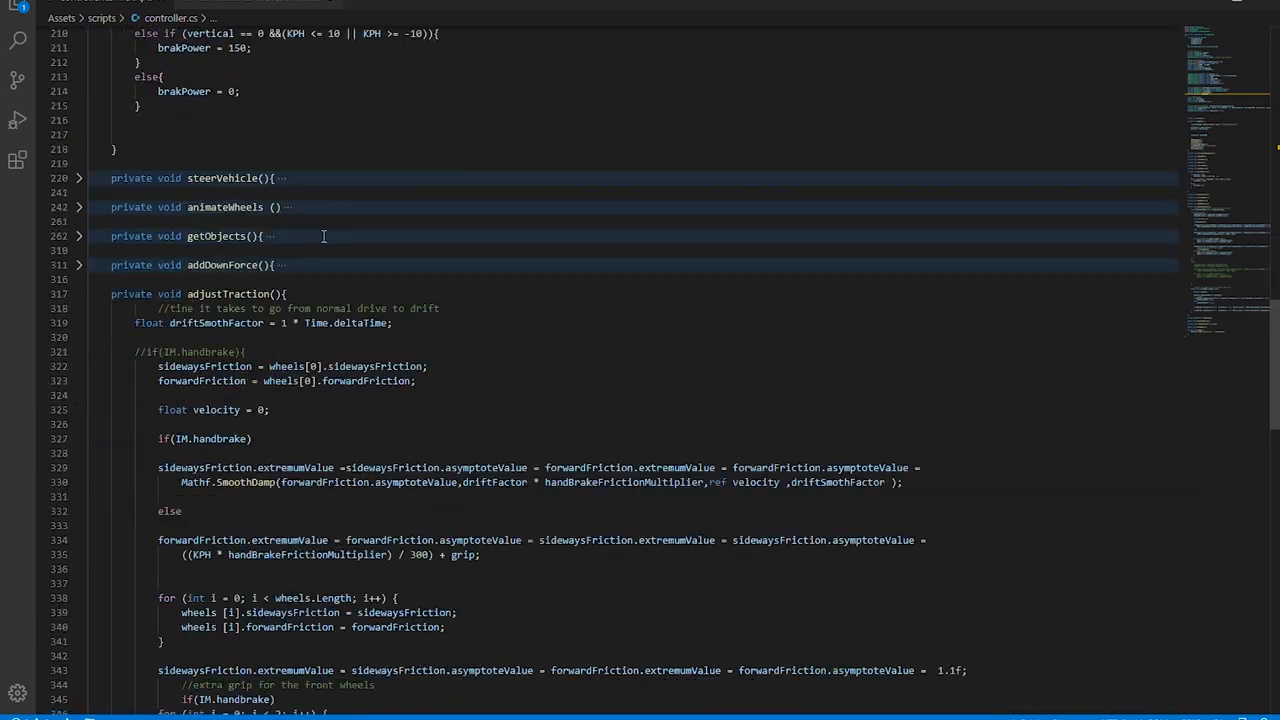
scroll("up", 3)
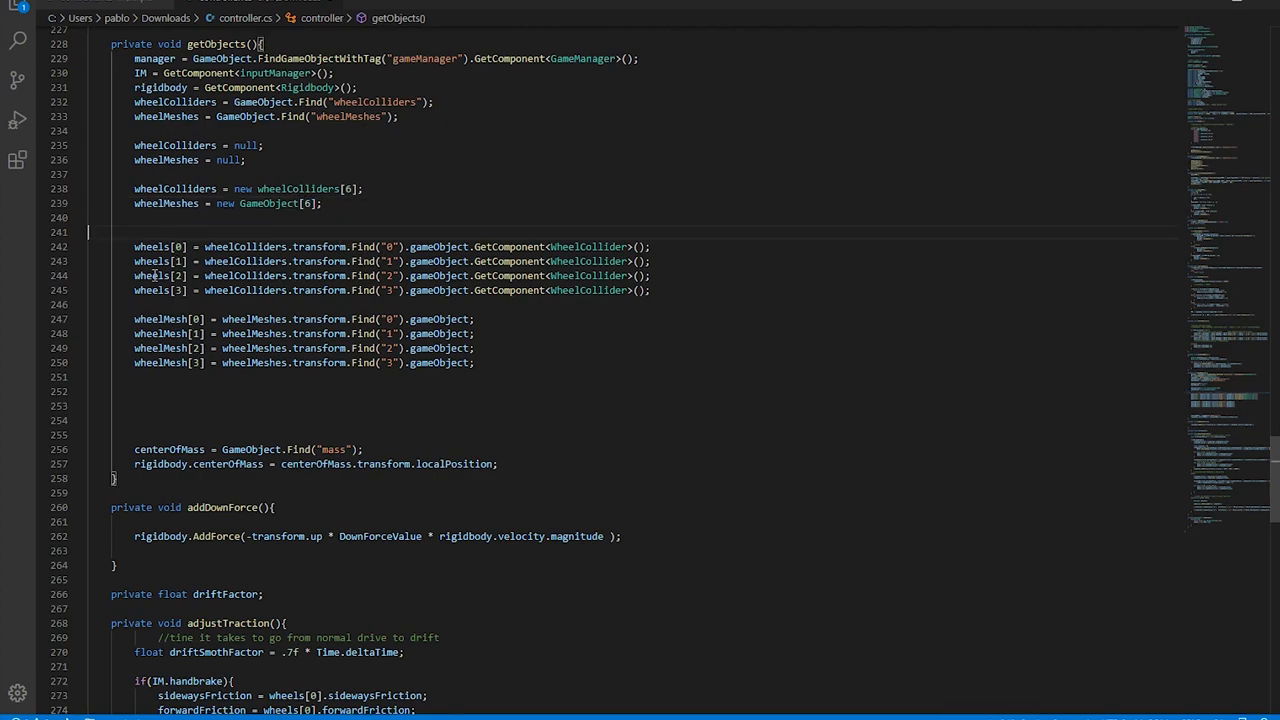
mouse_move(252, 374)
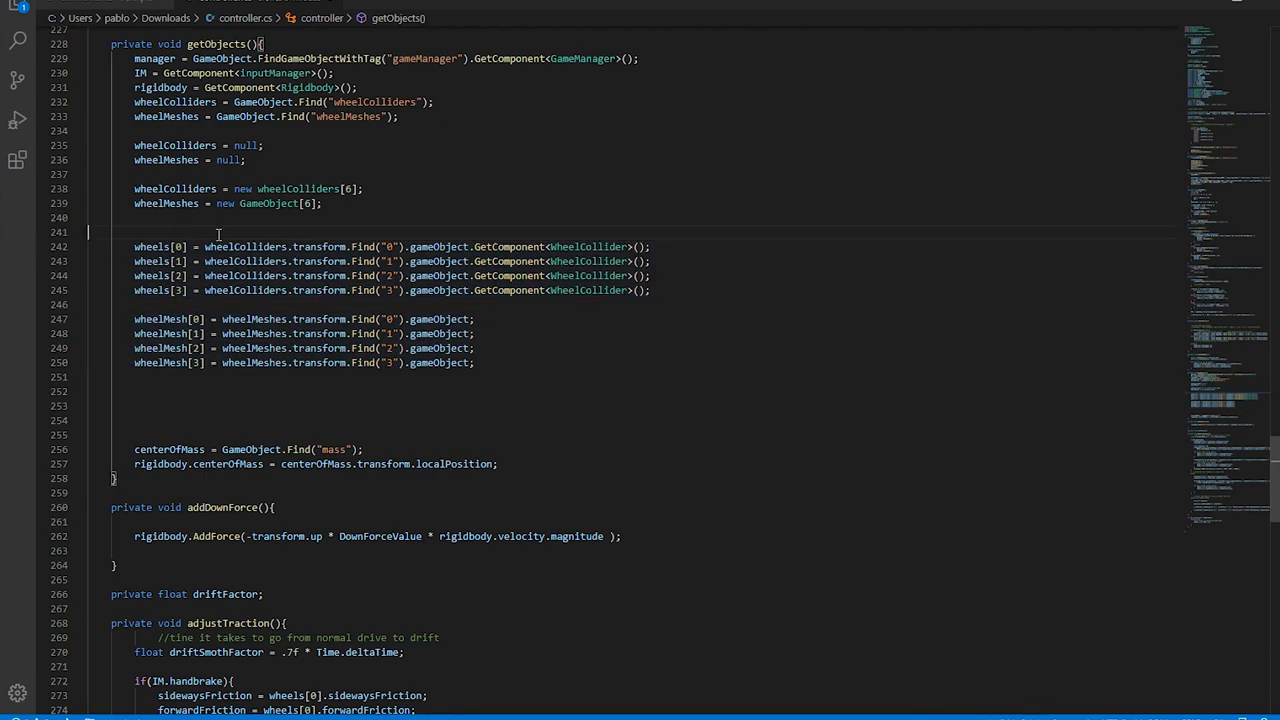
Wrap wheel lookups in if(drive == driveType.sixWheelDrive) with six indices, else the four-wheel code
type("if()")
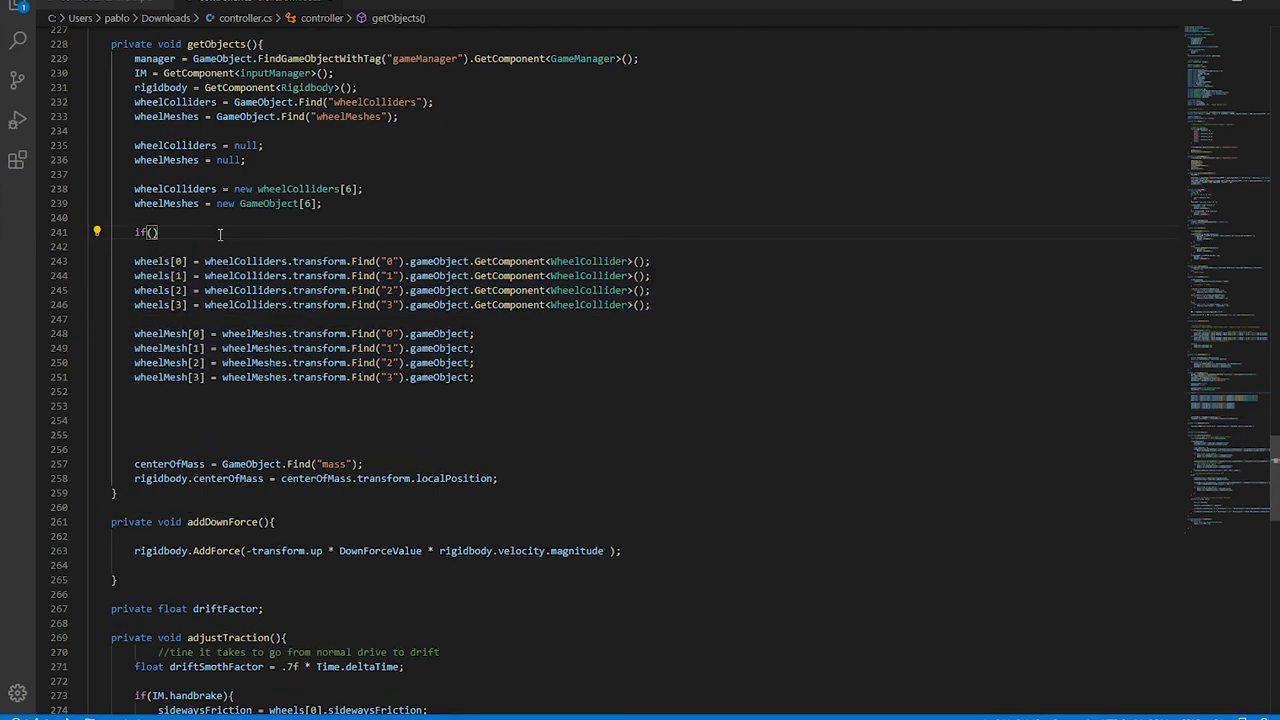
type("drive == driveType.sixWheelDrive")
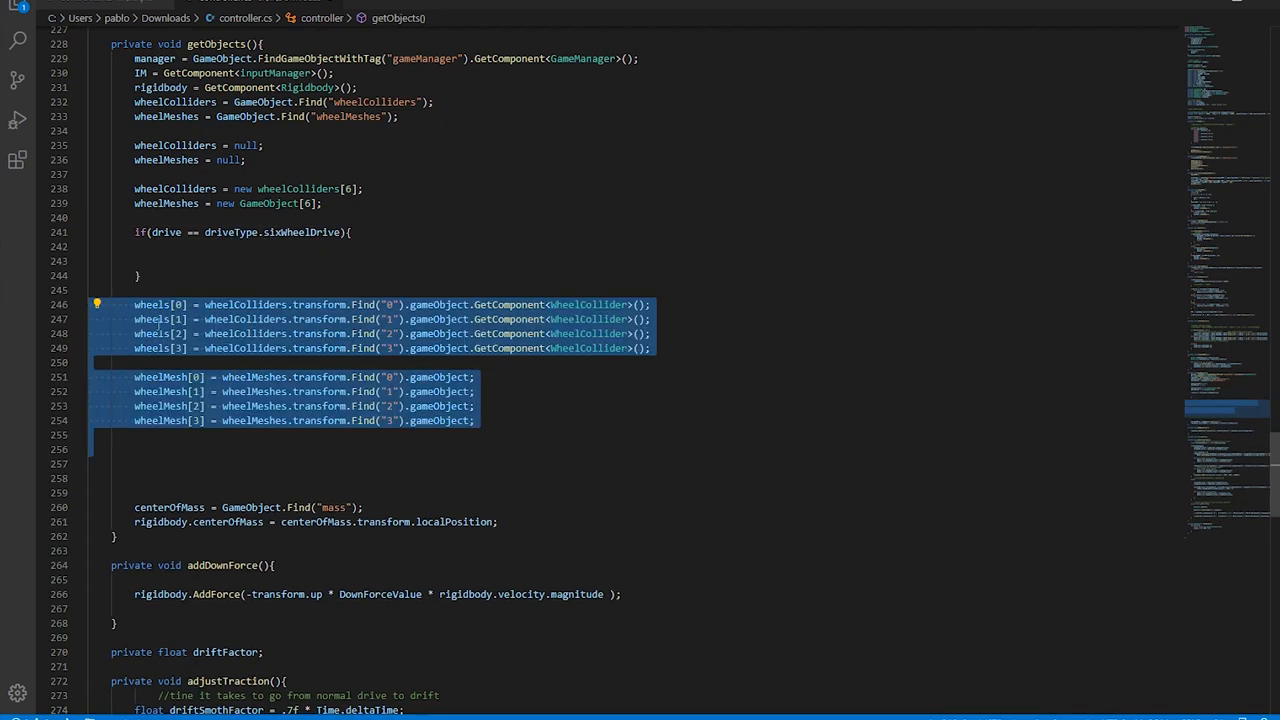
left_click(188, 256)
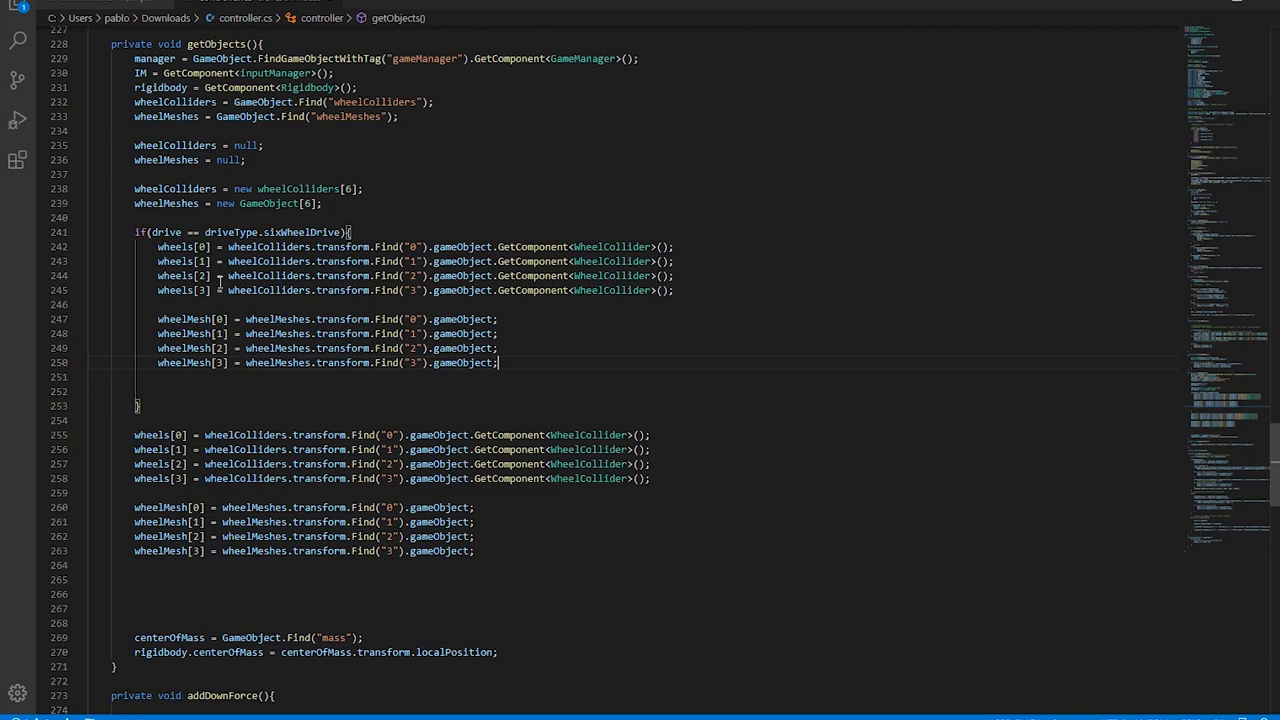
mouse_move(176, 248)
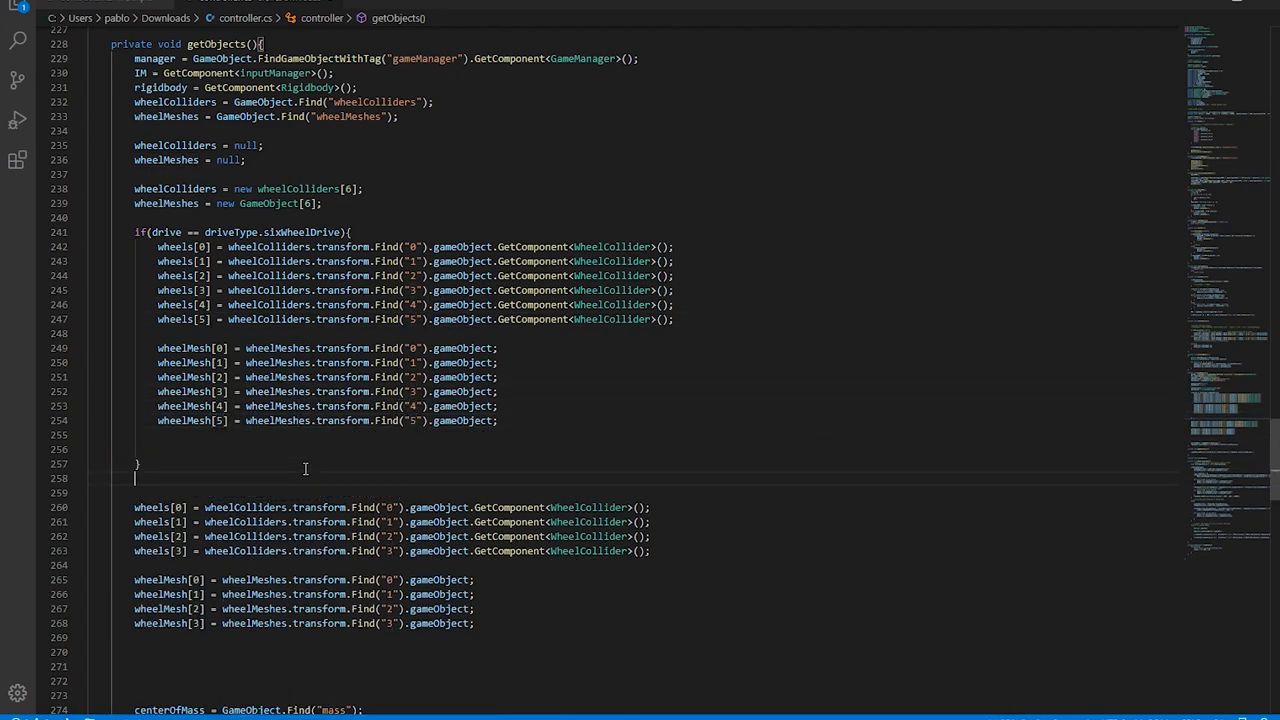
type("else{")
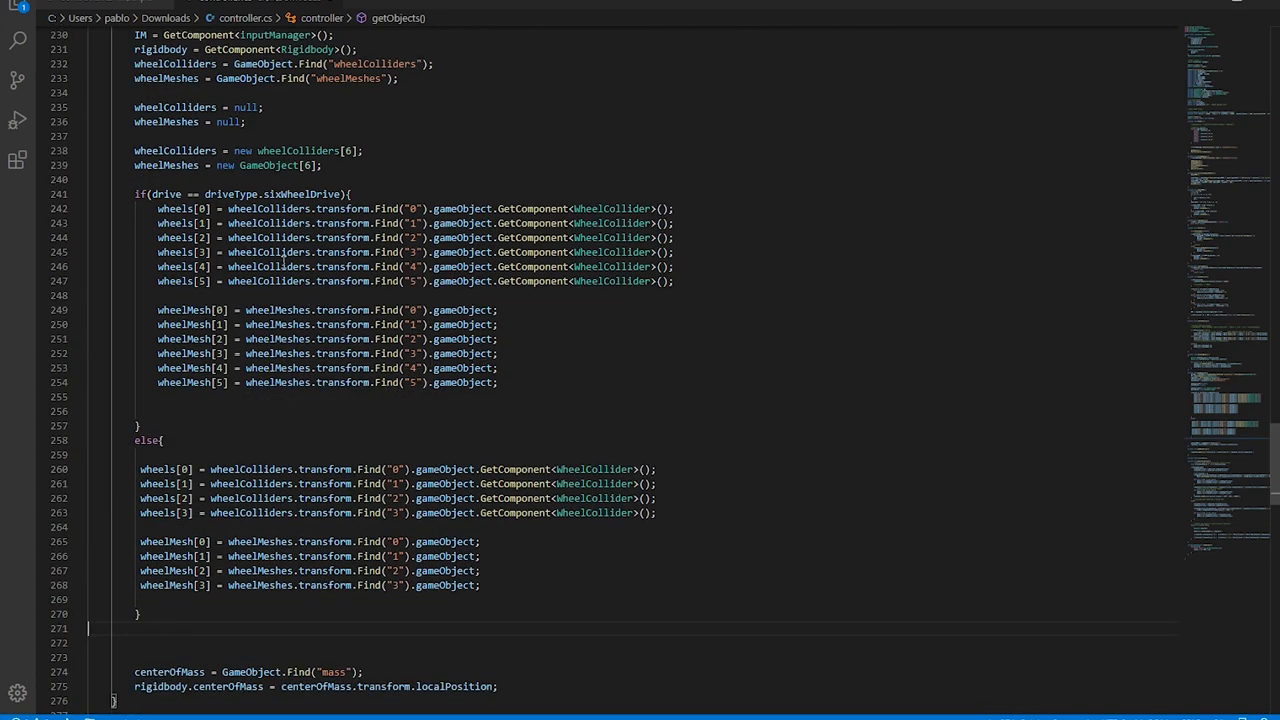
mouse_move(330, 10)
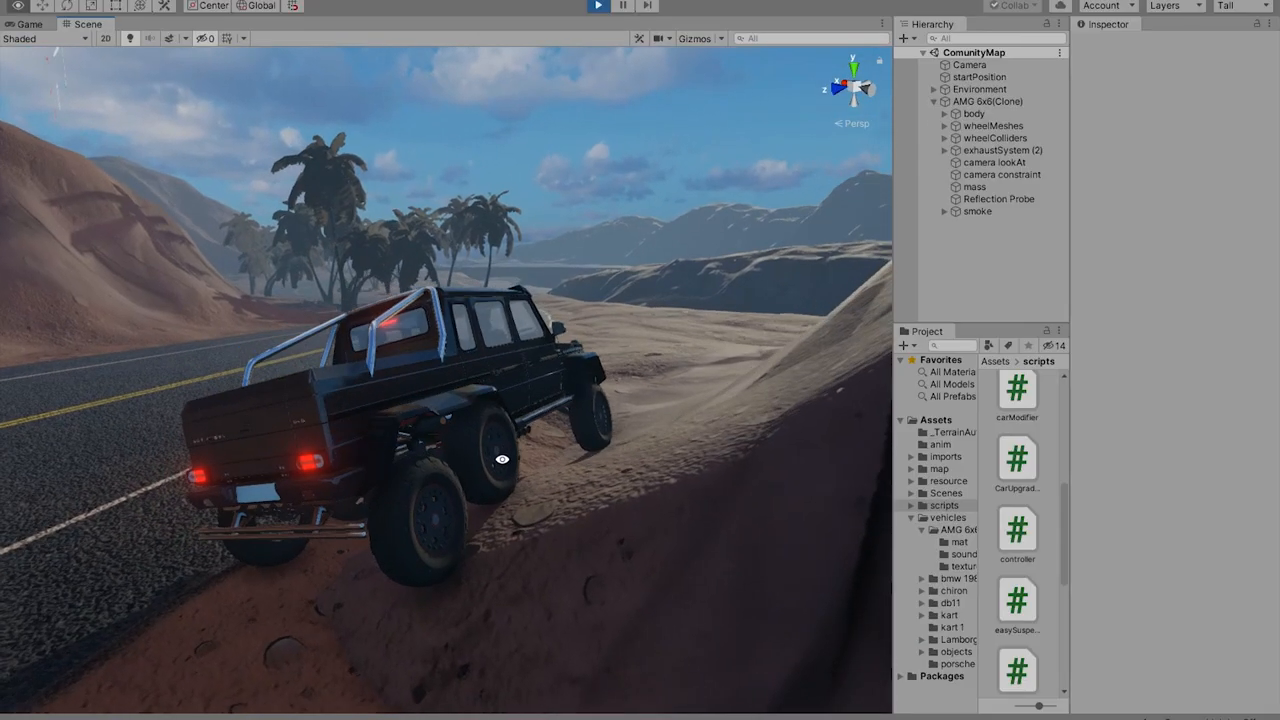
In play mode, select the running AMG 6x6 and nudge its Grip slider
left_click_drag(502, 458, 516, 510)
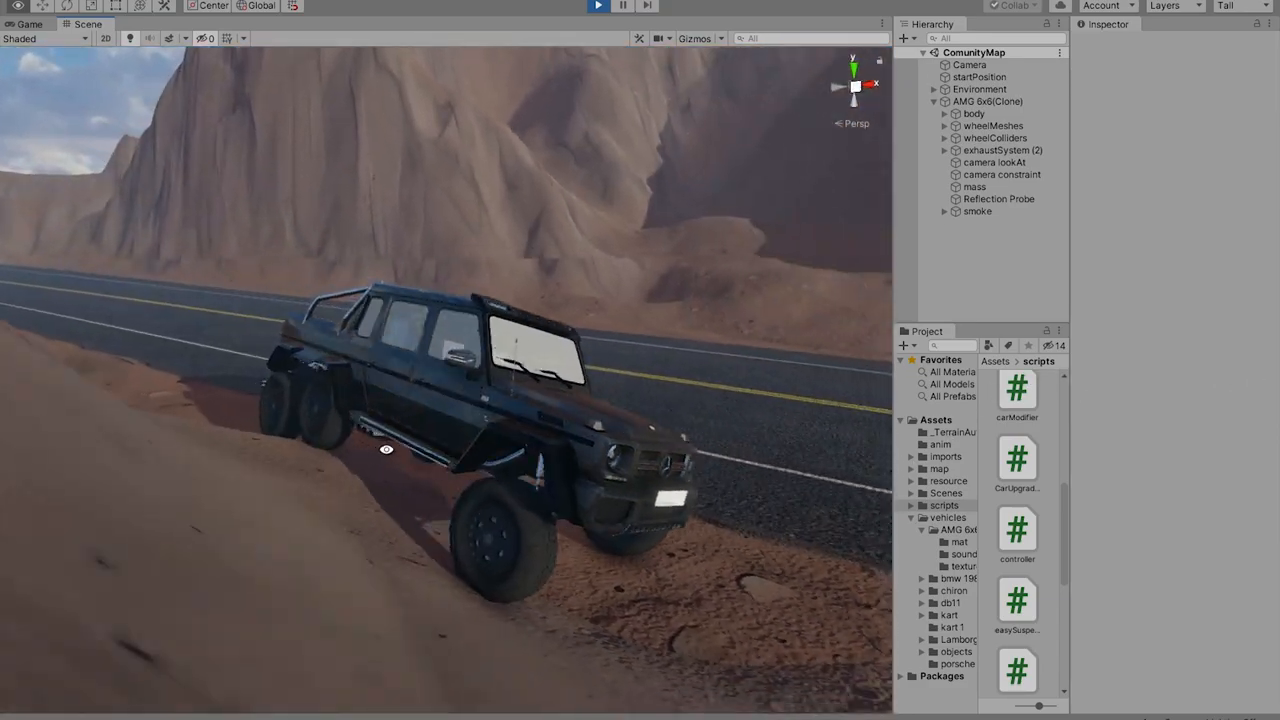
left_click(988, 100)
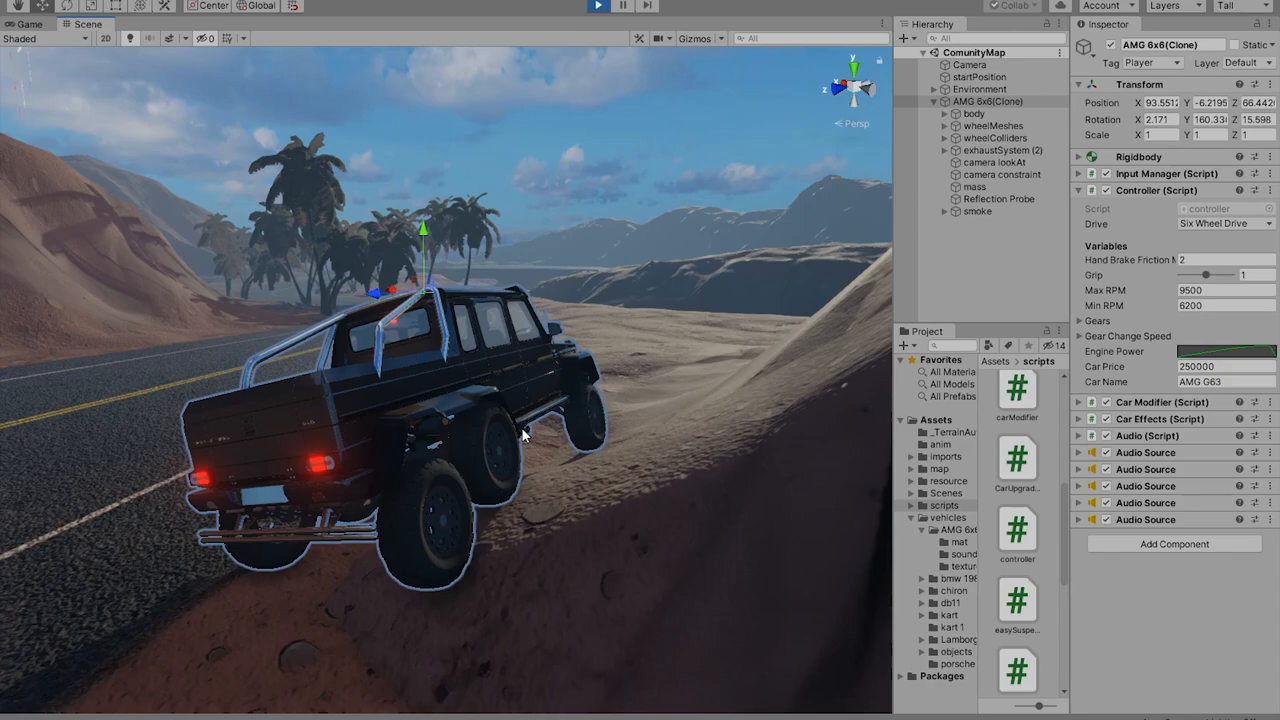
mouse_move(780, 404)
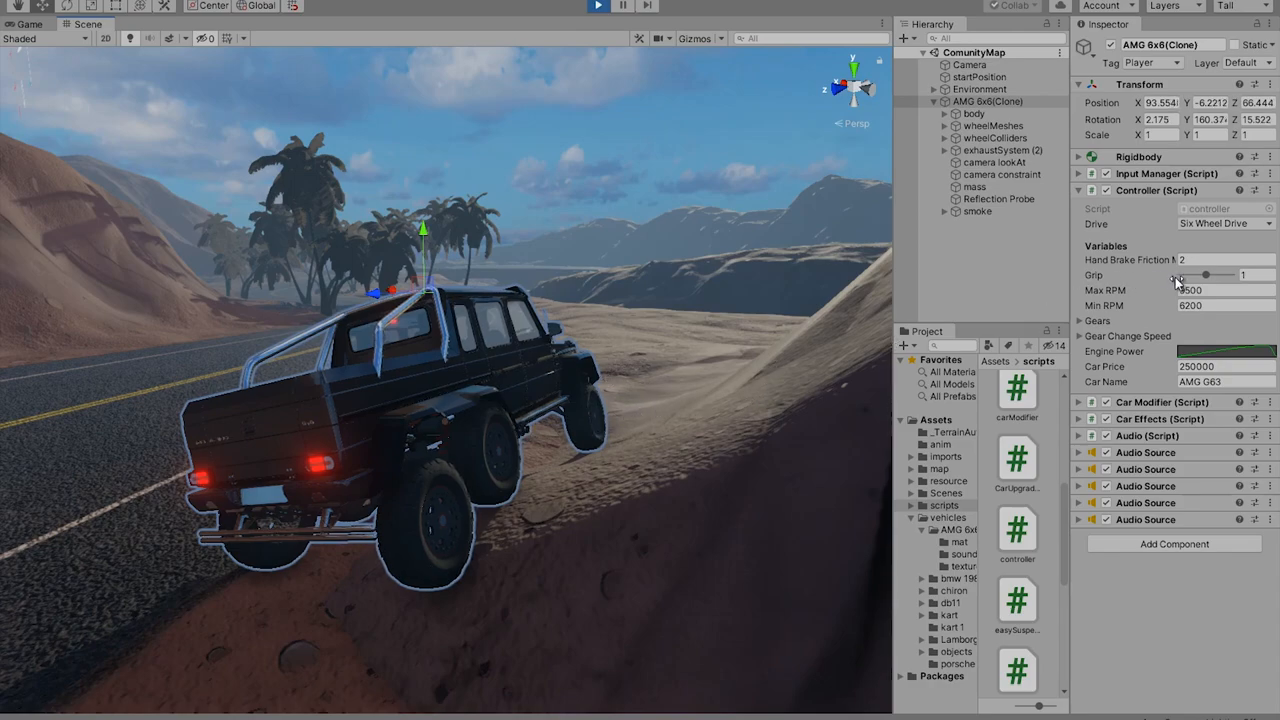
left_click_drag(1204, 276, 1216, 276)
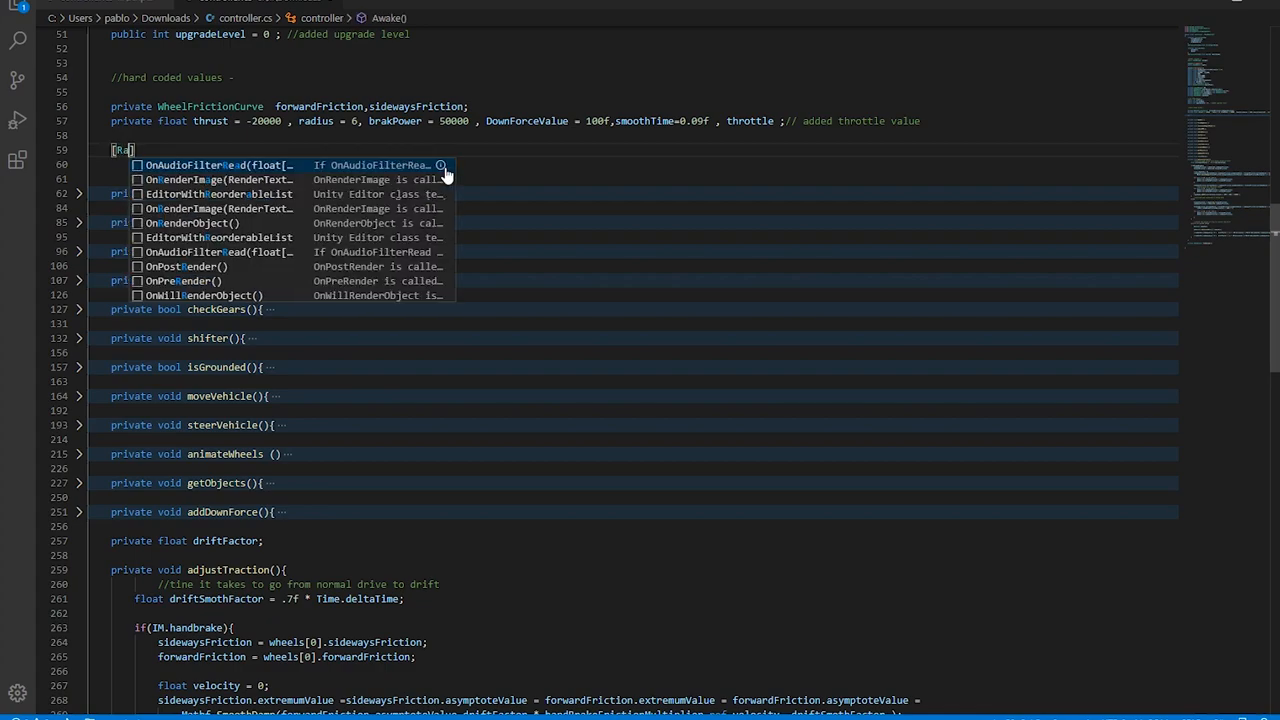
Declare [Range(0.5,2)] public float grip = 1 in controller.cs
type("nge(0.5,")
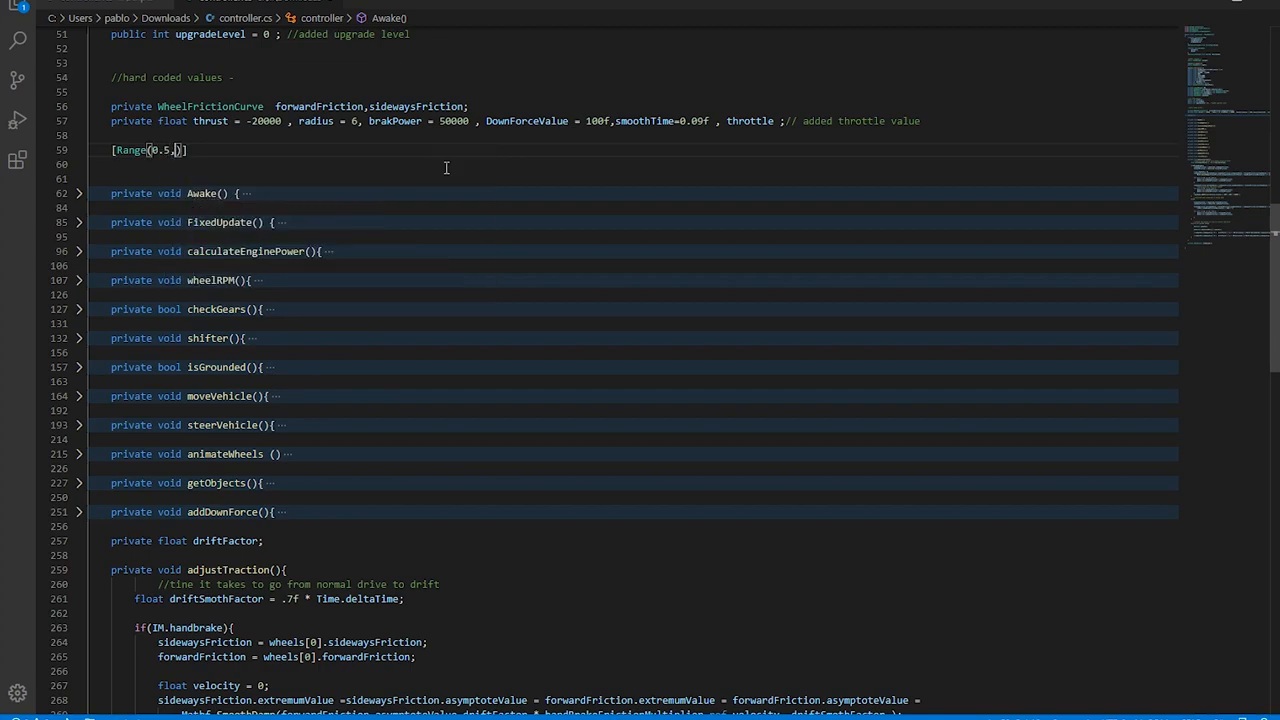
type("2")
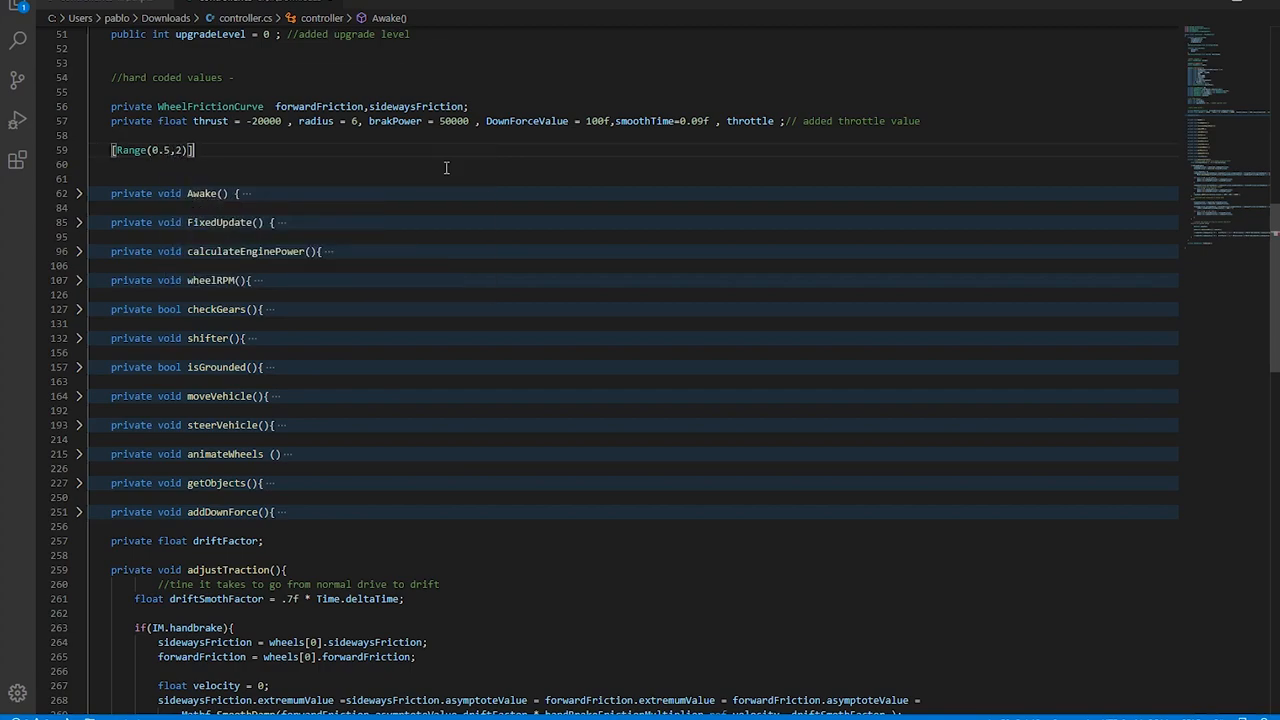
type("public float")
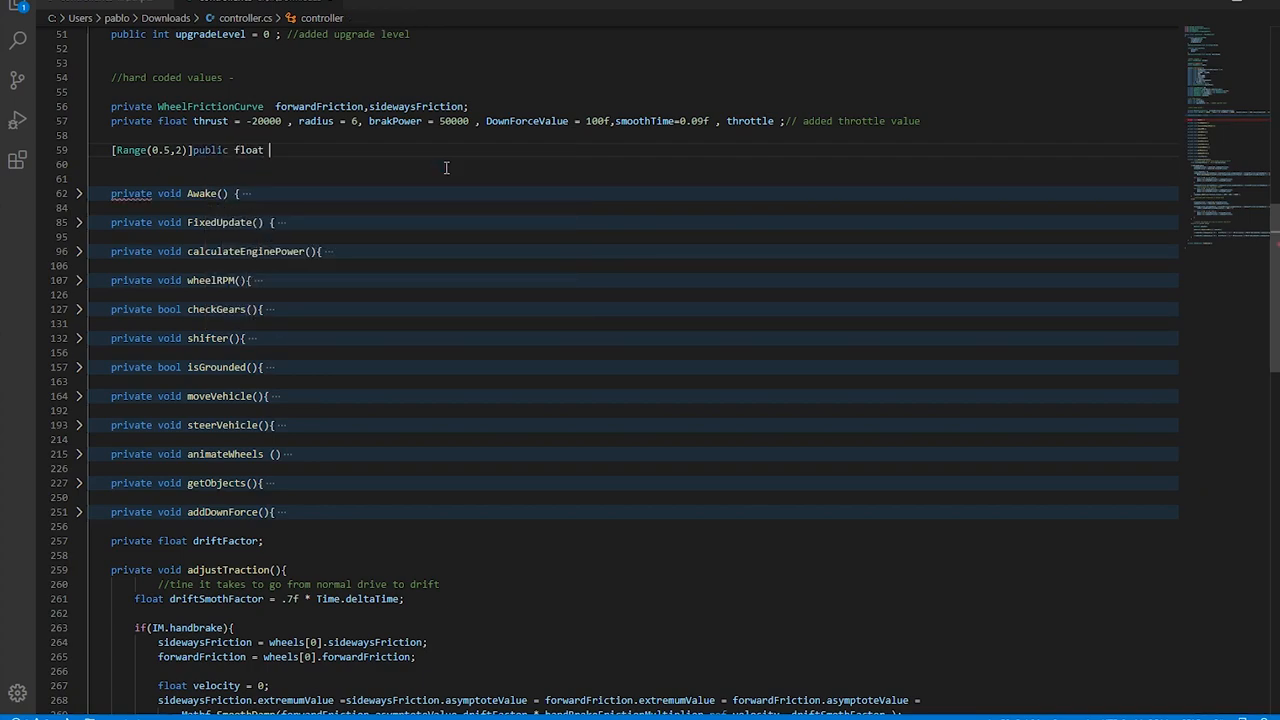
type("Gr")
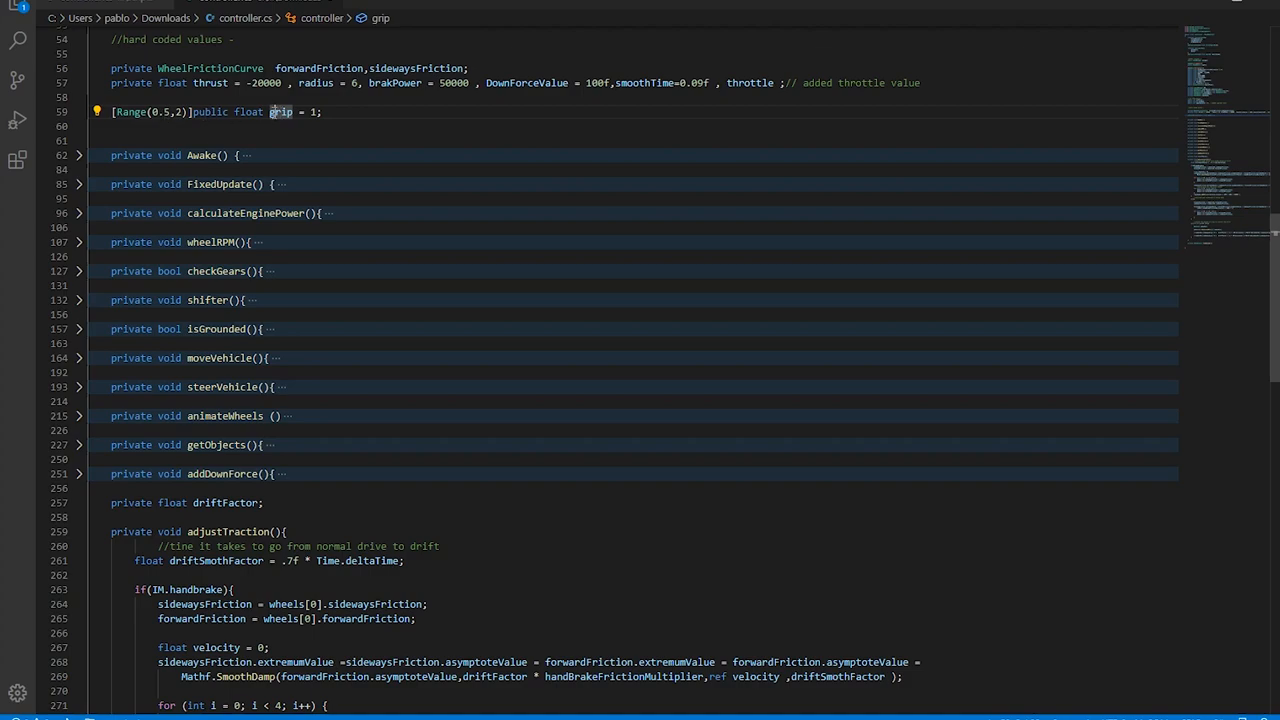
scroll("down", 3)
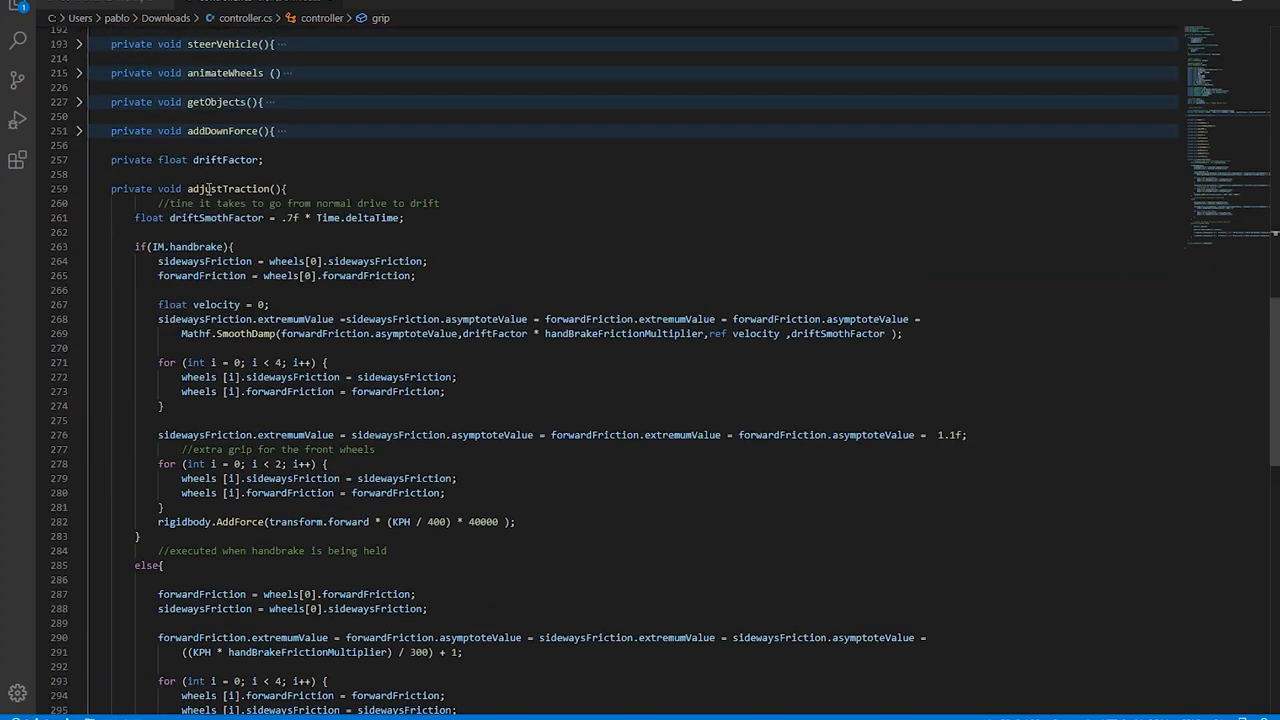
double_click(228, 188)
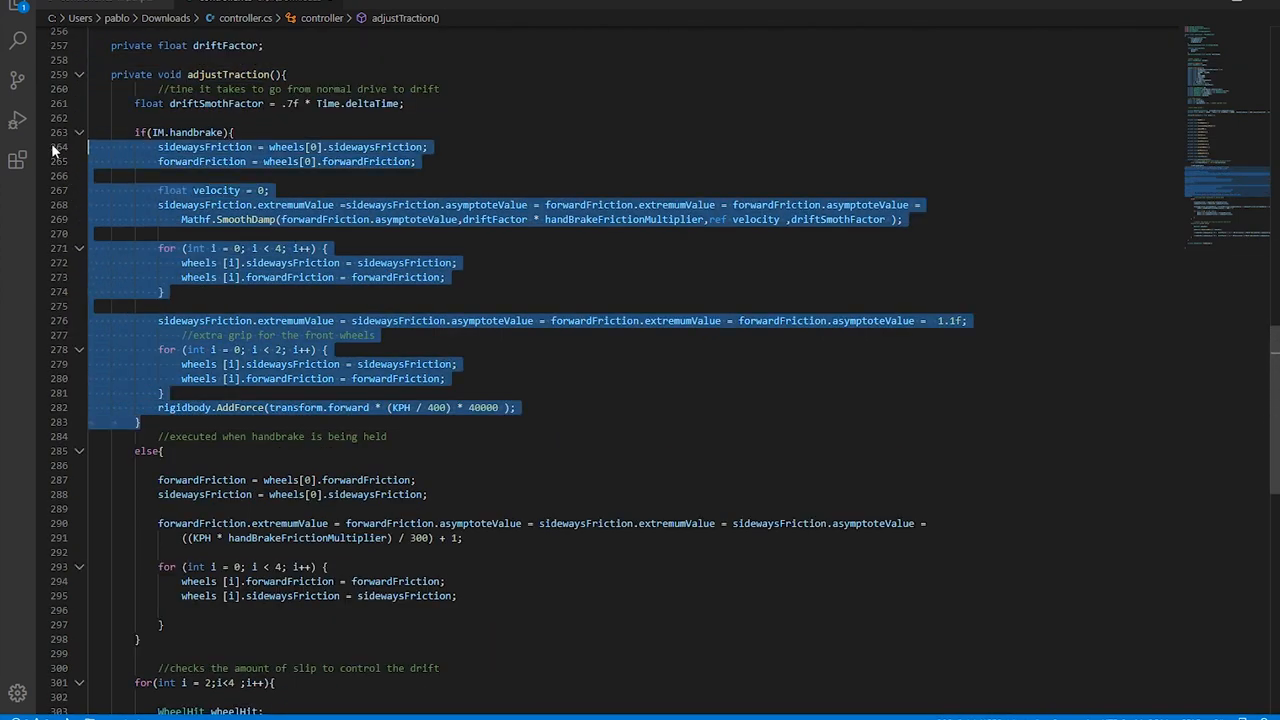
mouse_move(160, 132)
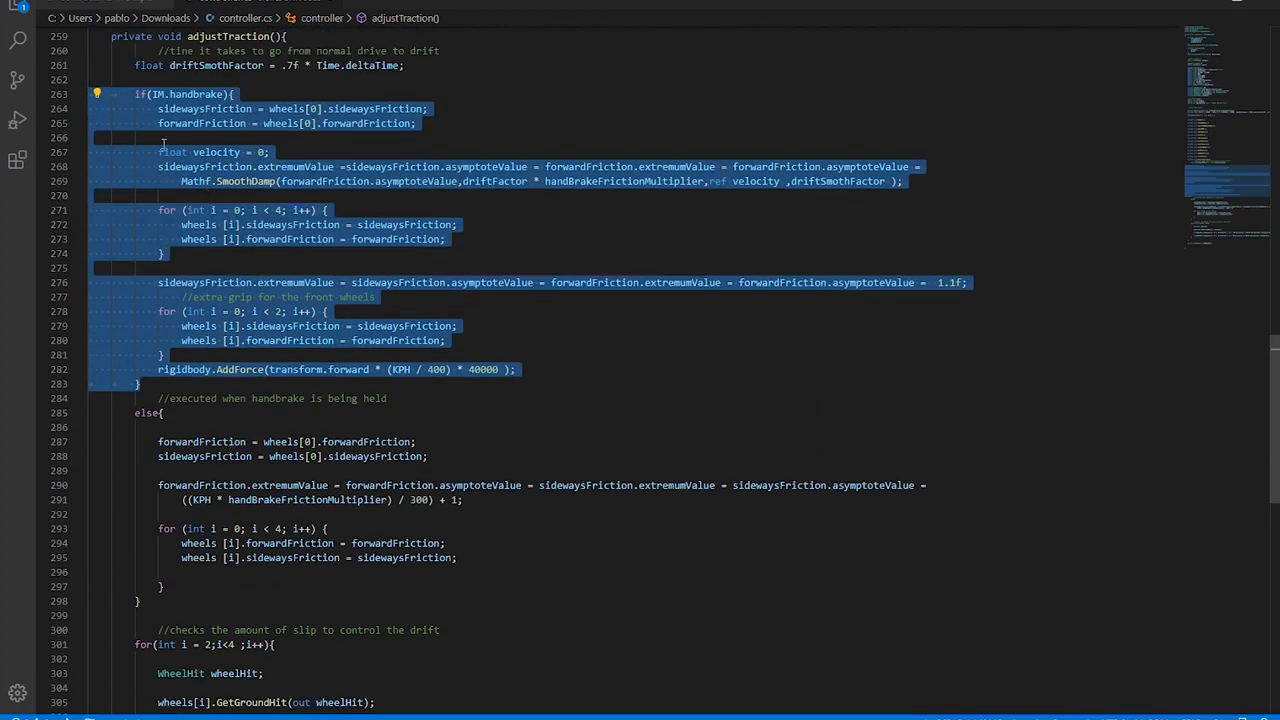
scroll("down", 3)
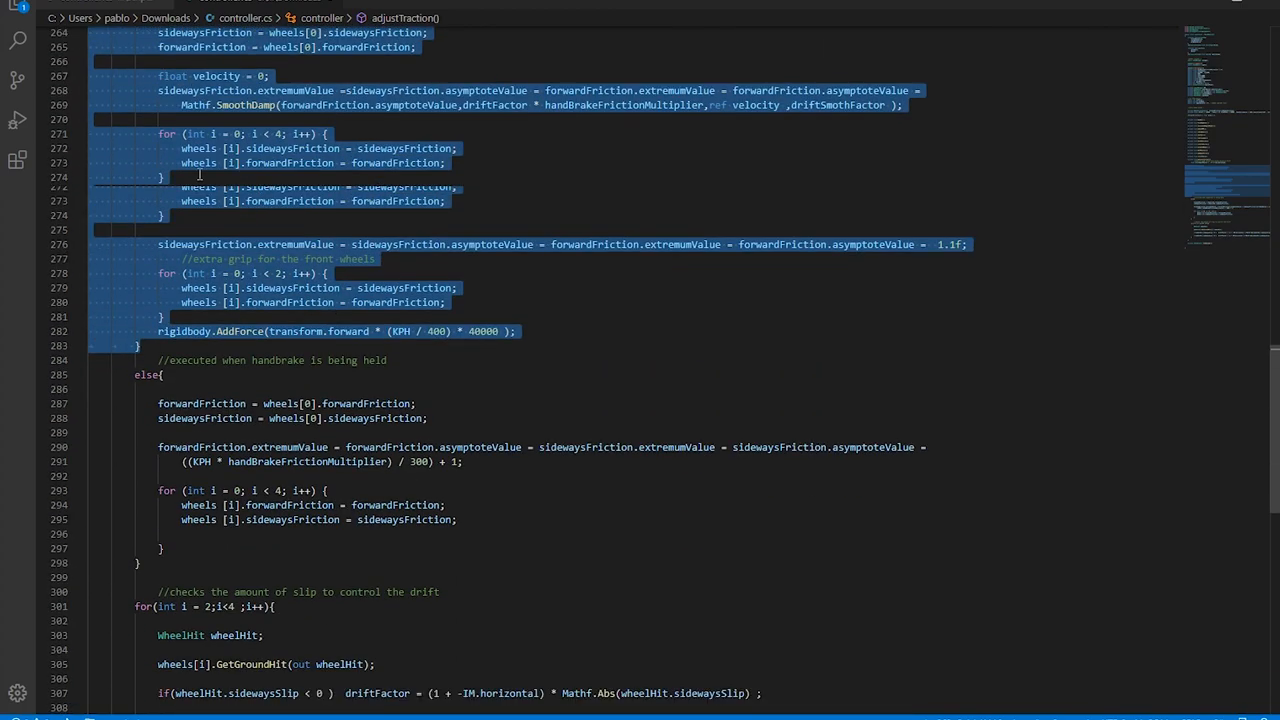
scroll("down", 3)
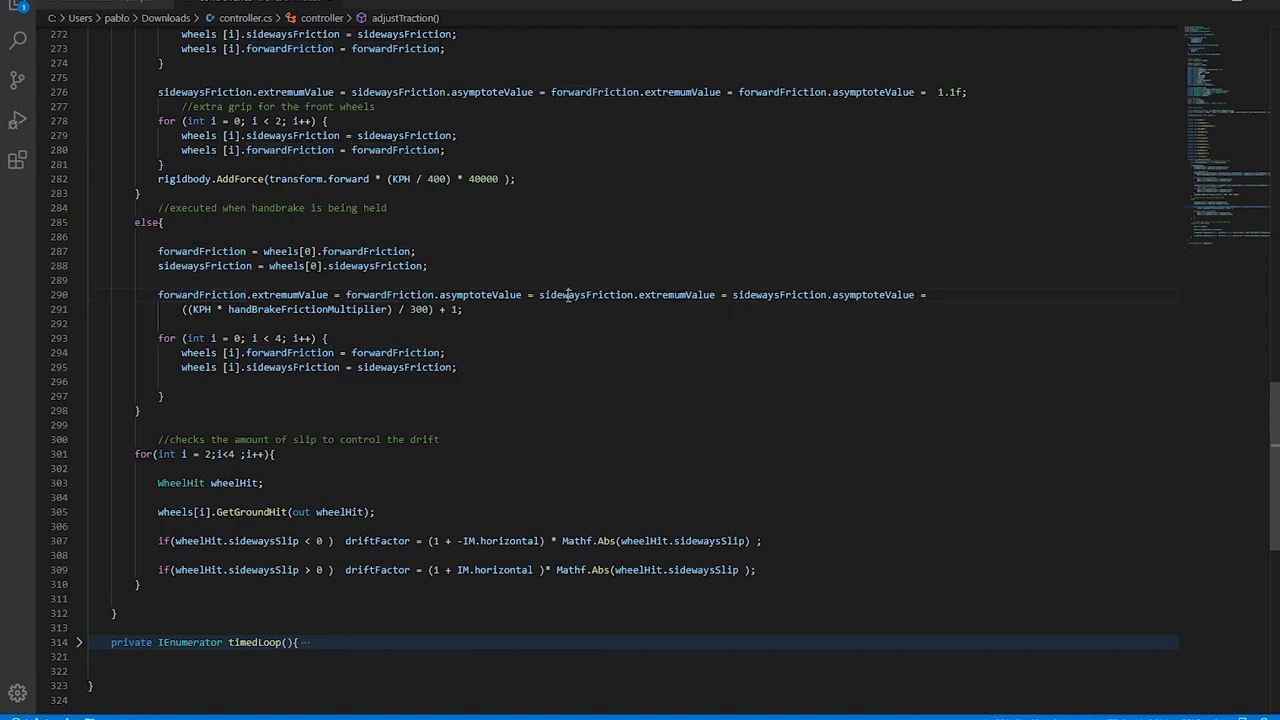
double_click(584, 294)
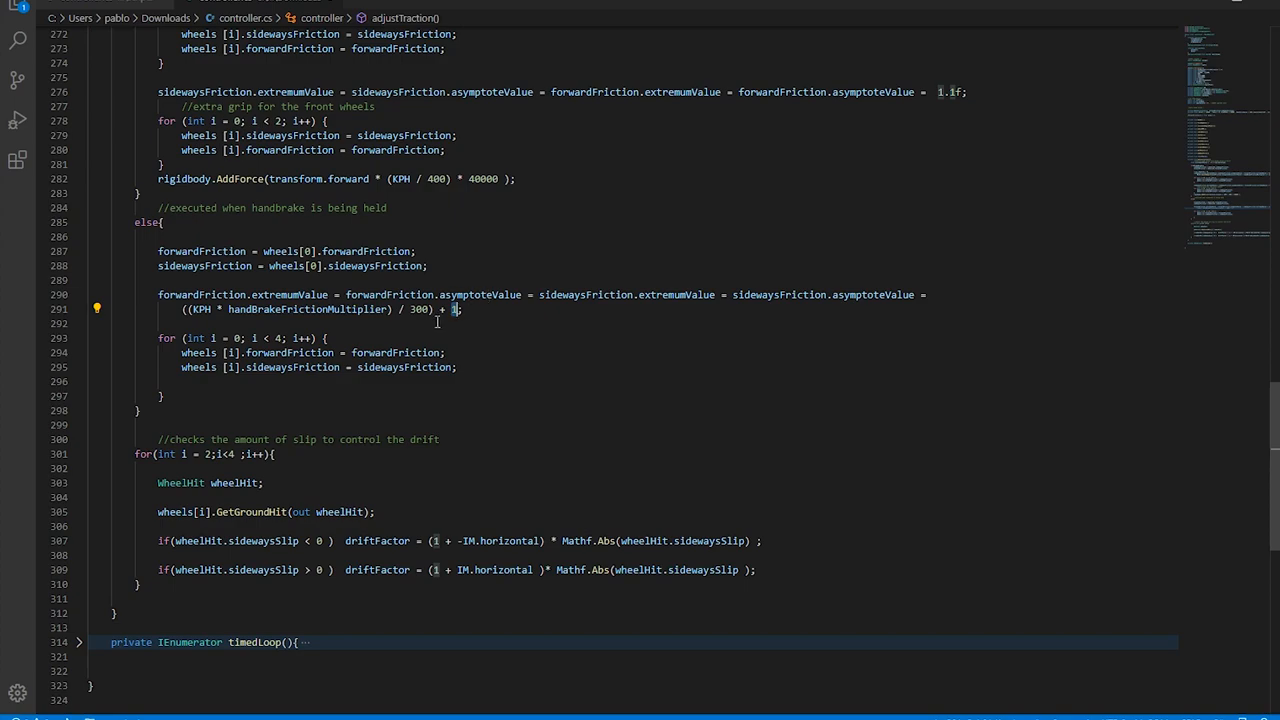
mouse_move(568, 324)
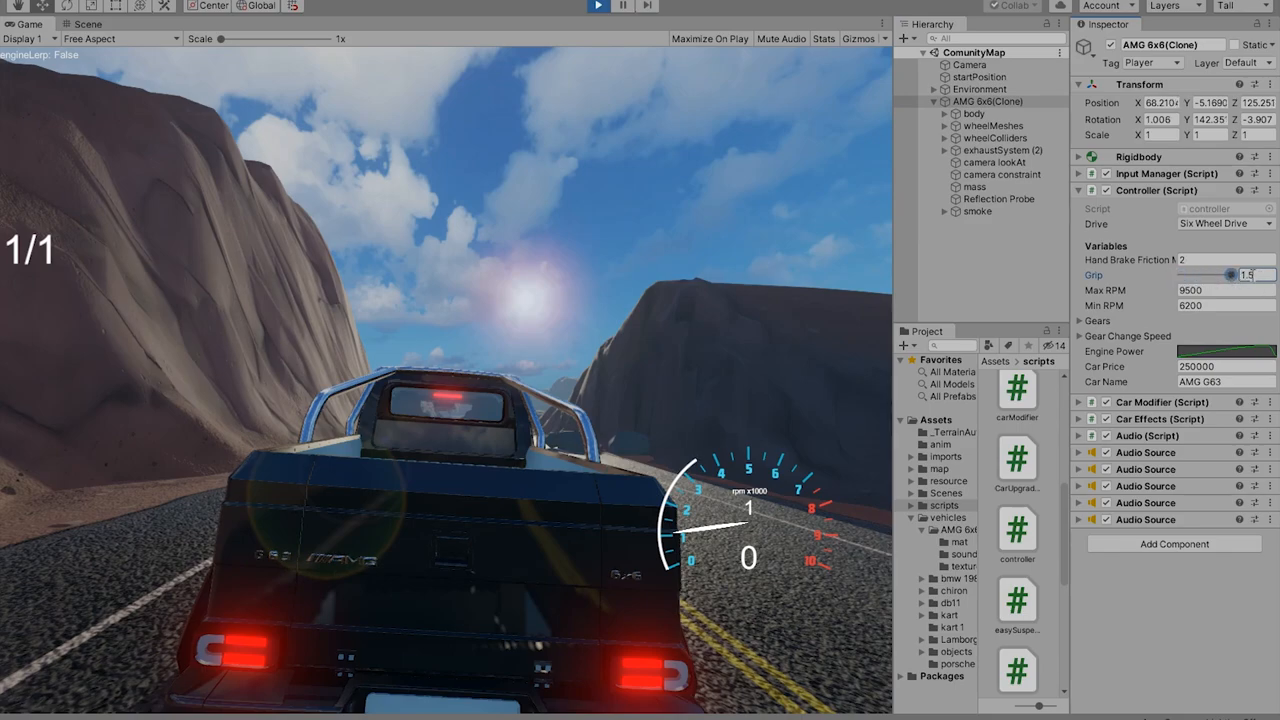
Drag the running car's Grip slider to about 1.45 for a test drive
left_click_drag(1232, 276, 1230, 276)
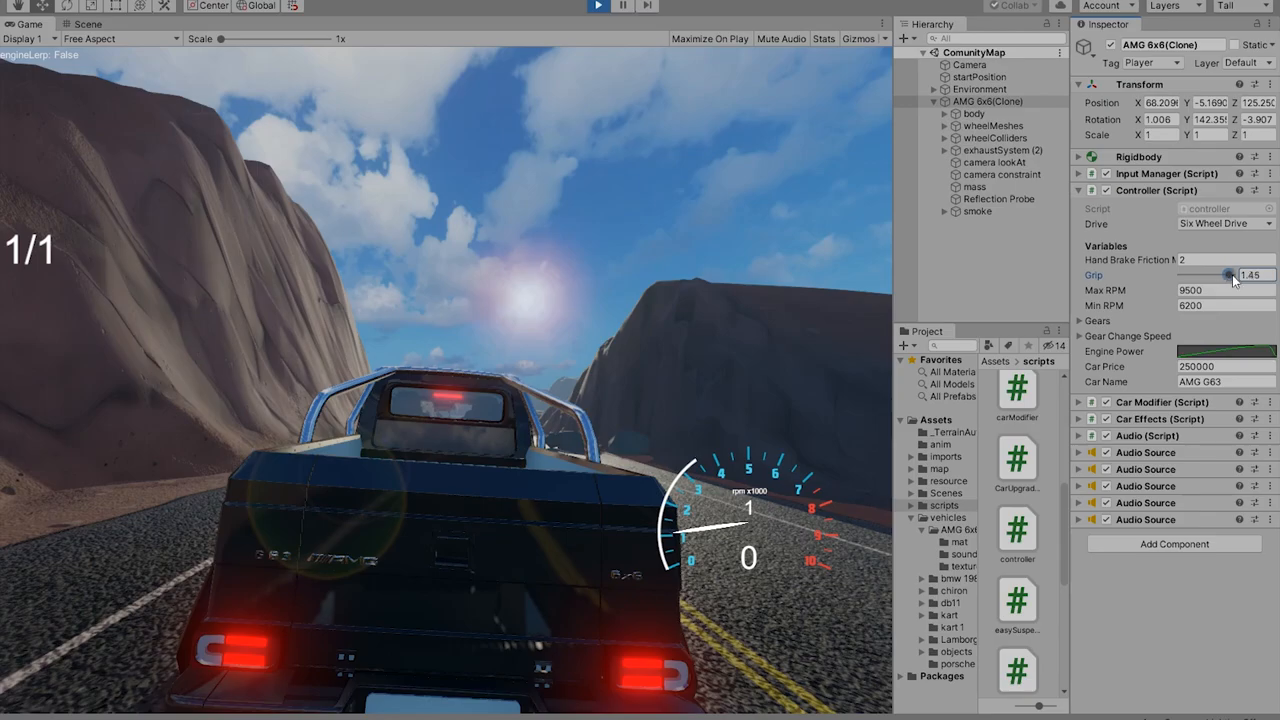
left_click_drag(1230, 276, 1184, 276)
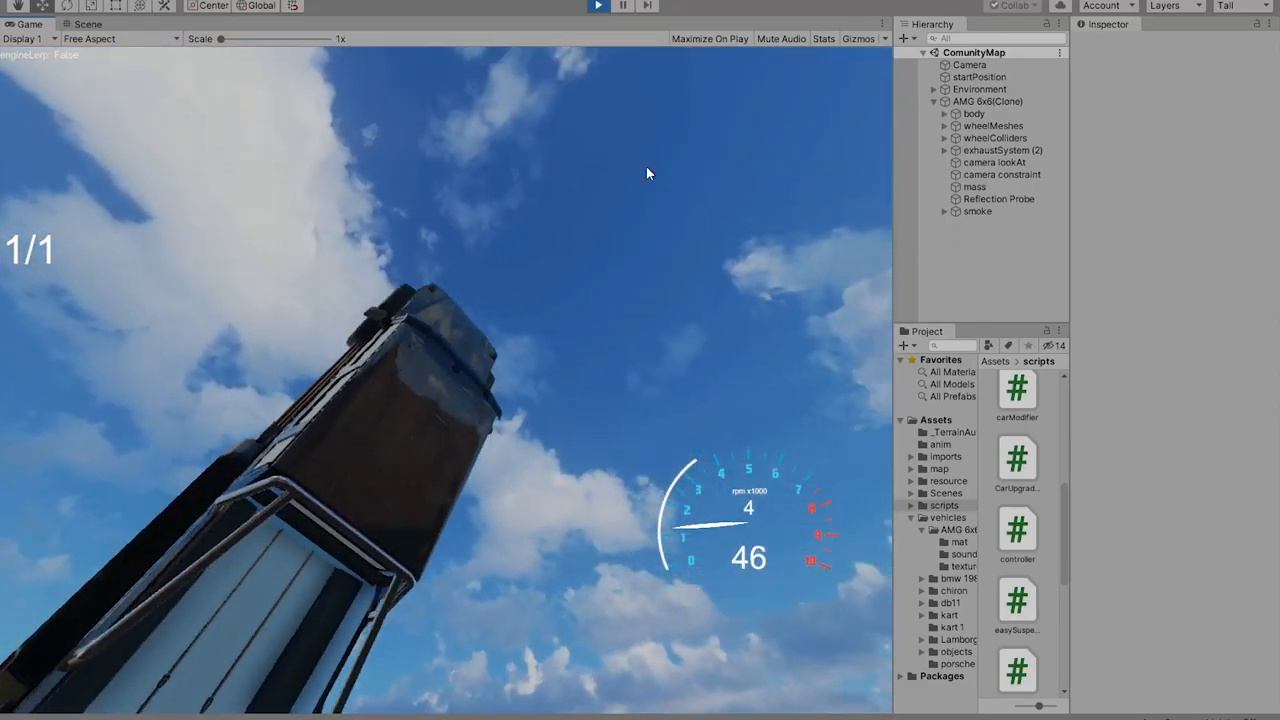
Check the friction settings of wheel colliders 5, 4 and 3 individually
left_click(988, 100)
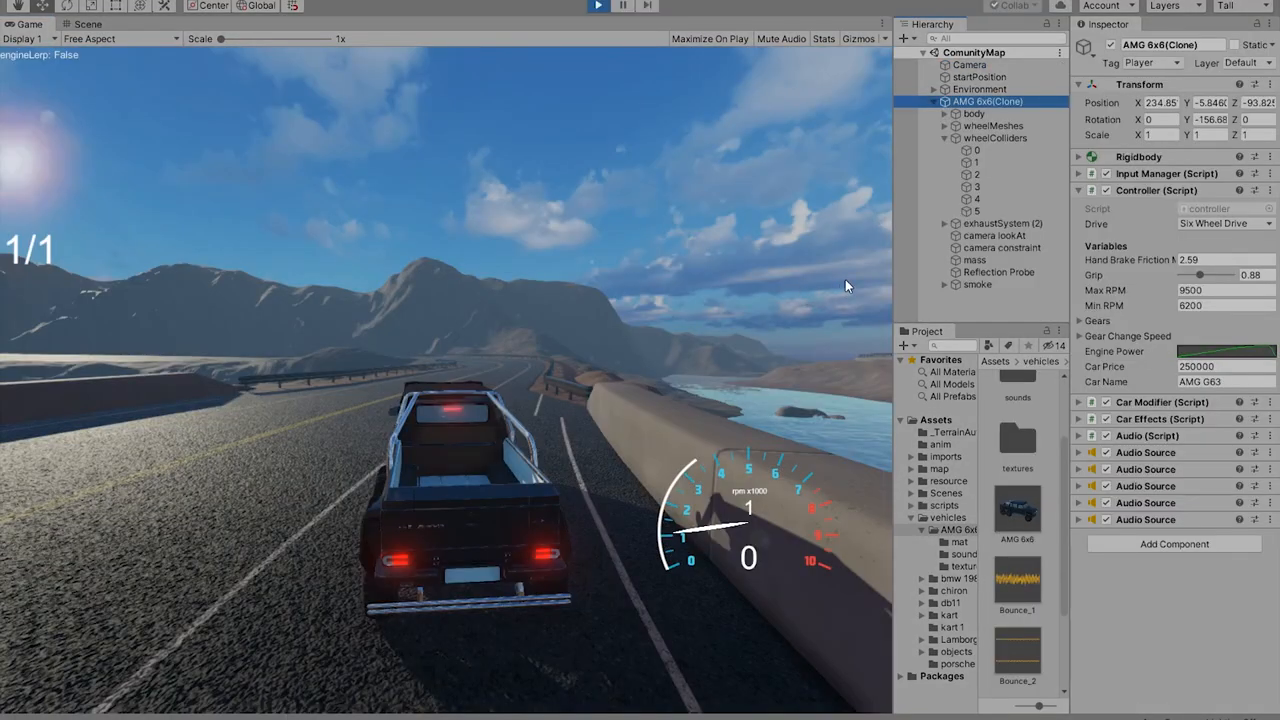
left_click(976, 198)
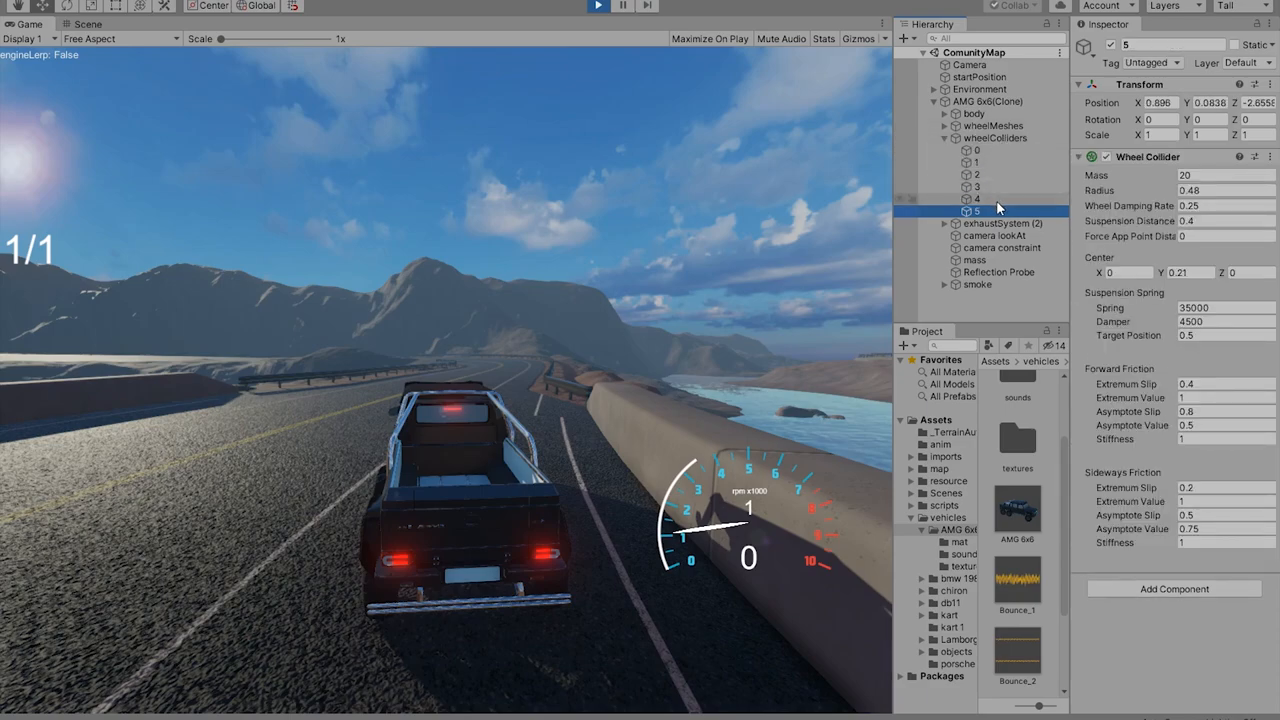
left_click(976, 198)
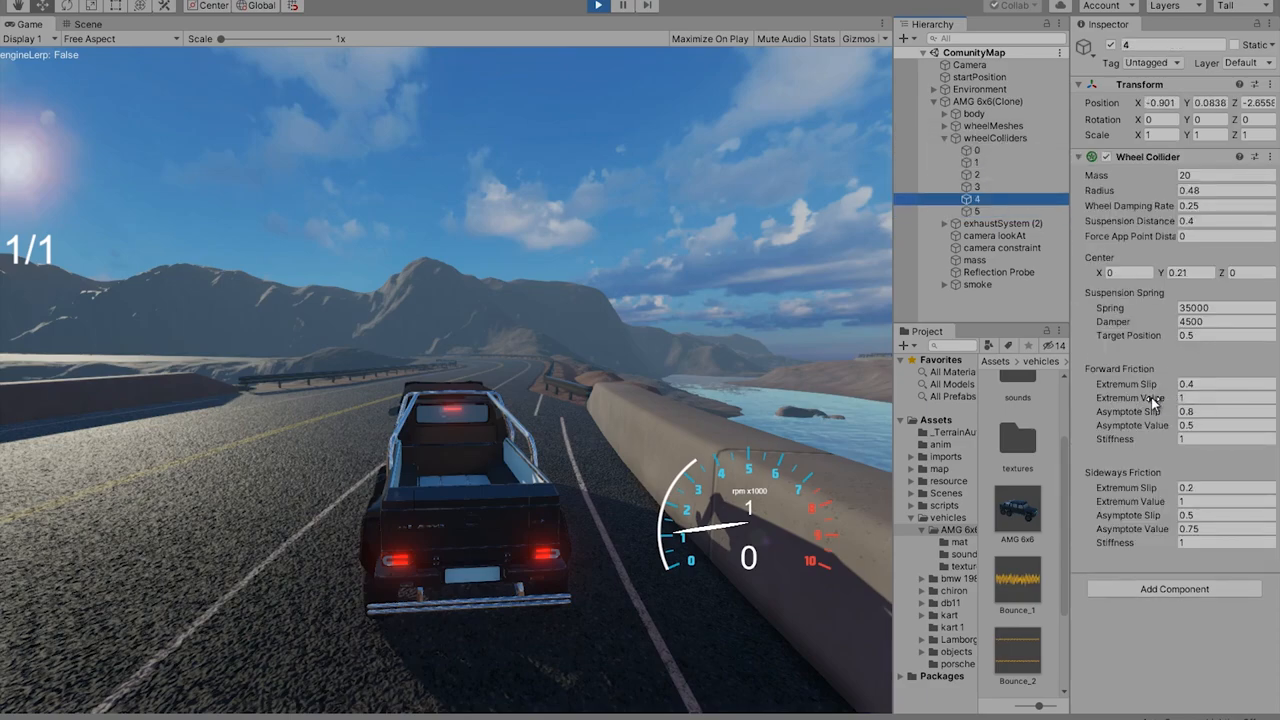
left_click(976, 188)
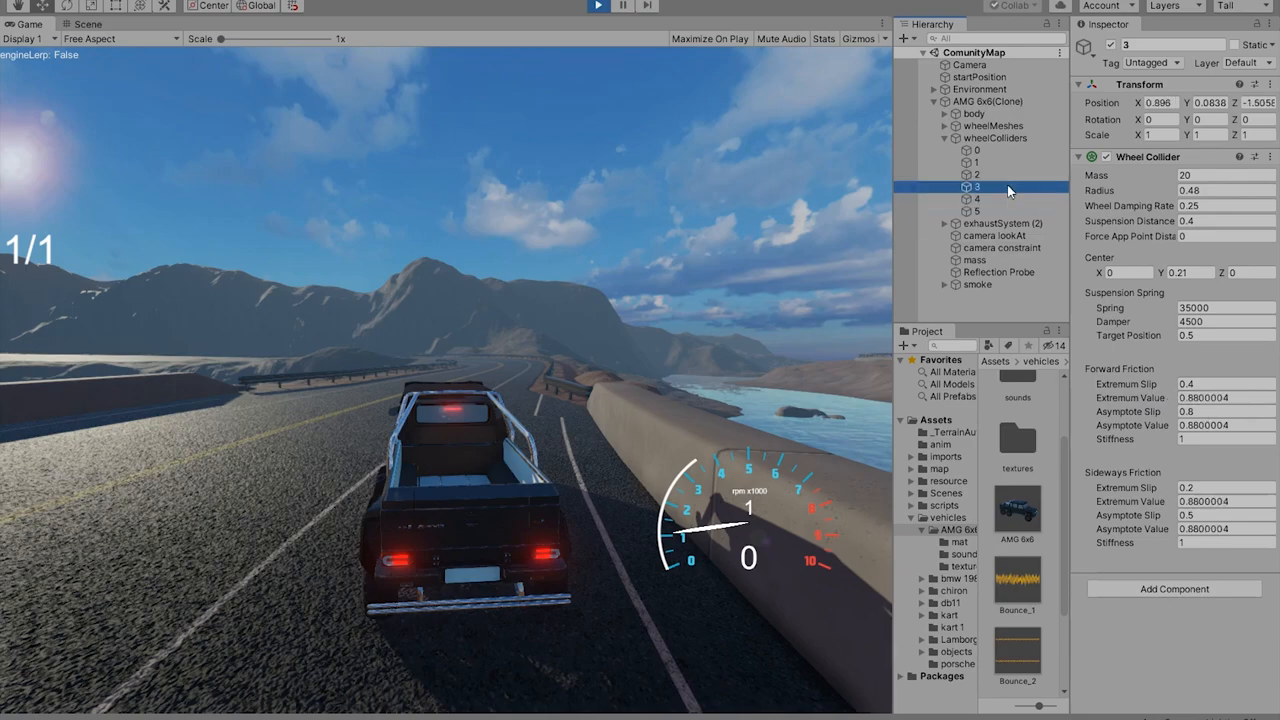
Select wheel colliders 0–5 and give them equal 0.86 forward/sideways friction extremum and asymptote
left_click(976, 150)
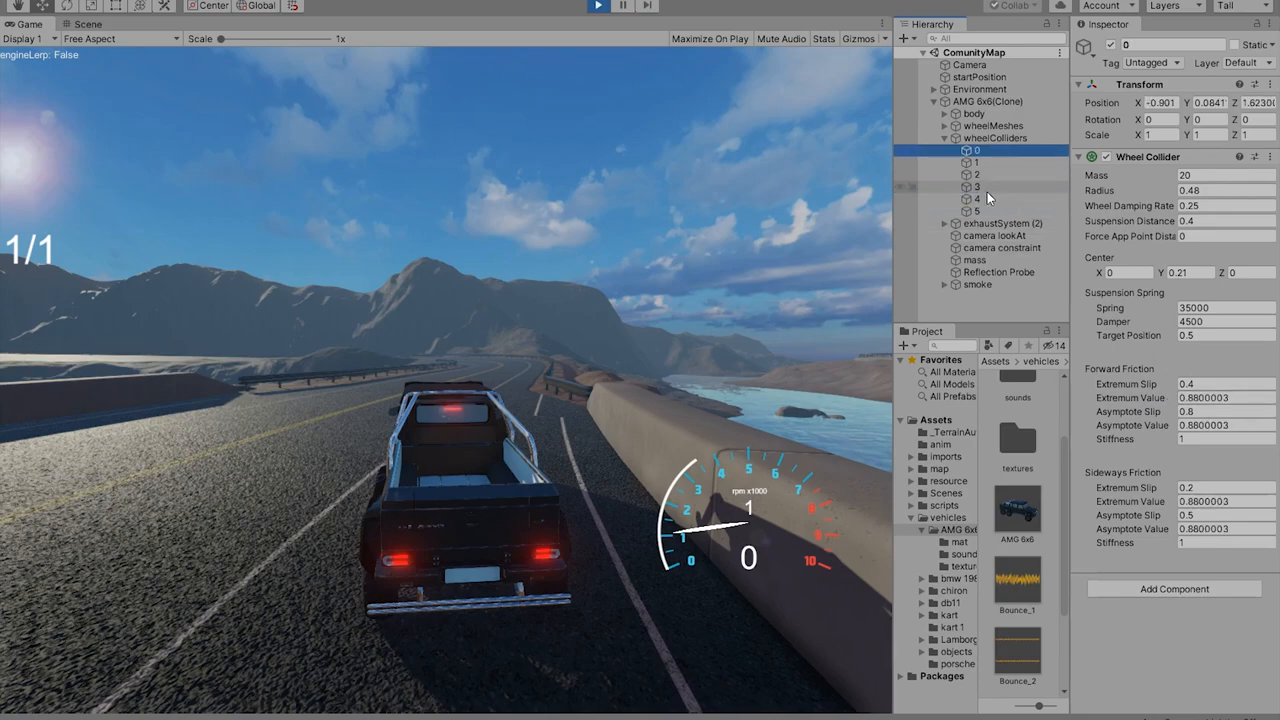
left_click(976, 186)
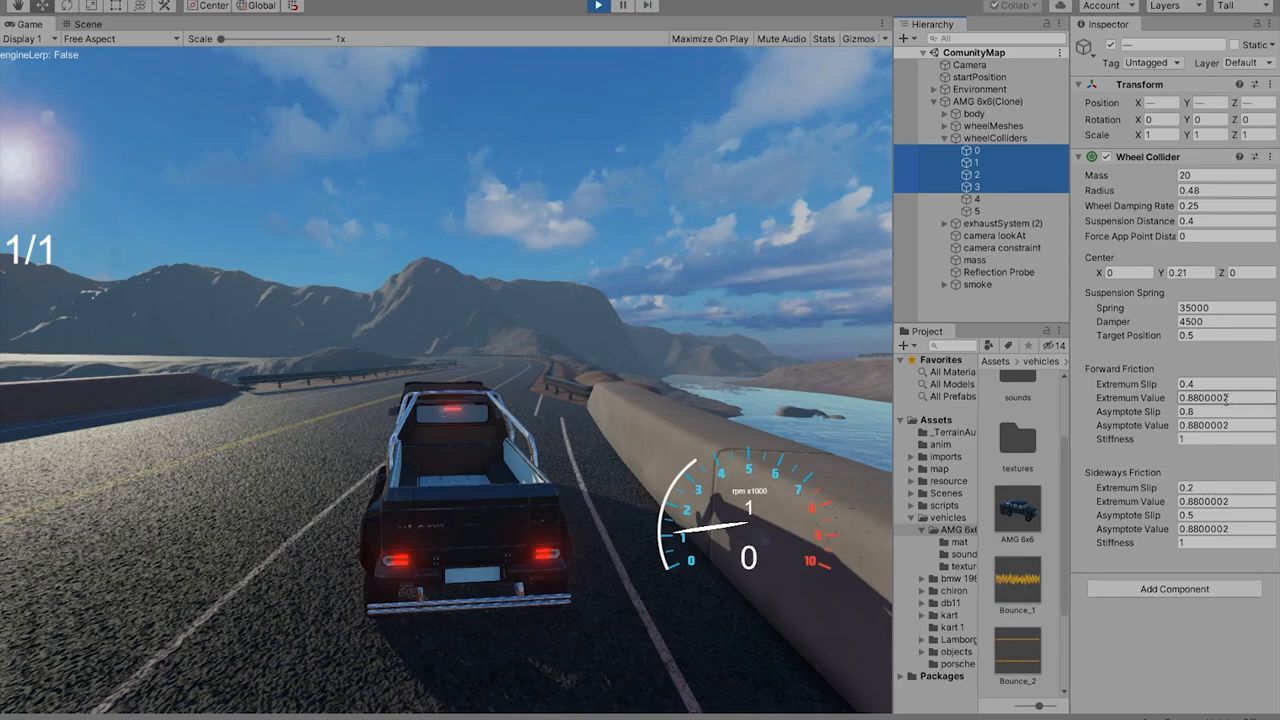
left_click(976, 212)
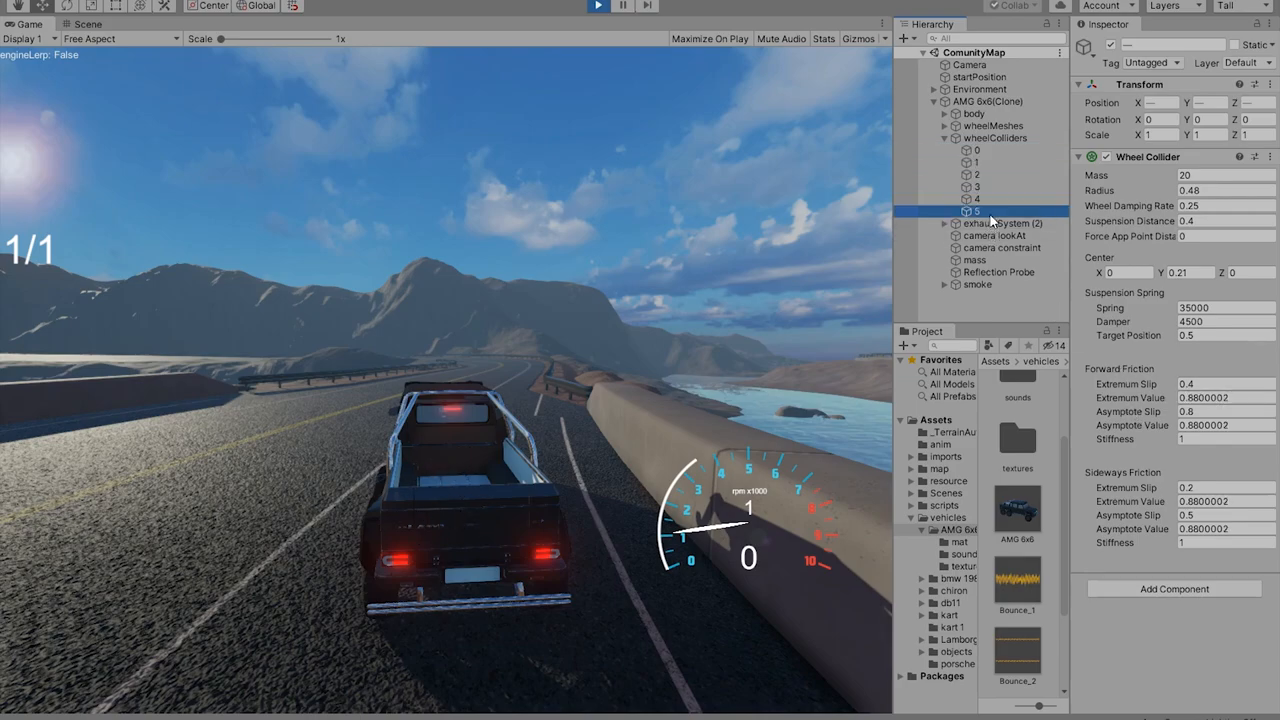
left_click(976, 198)
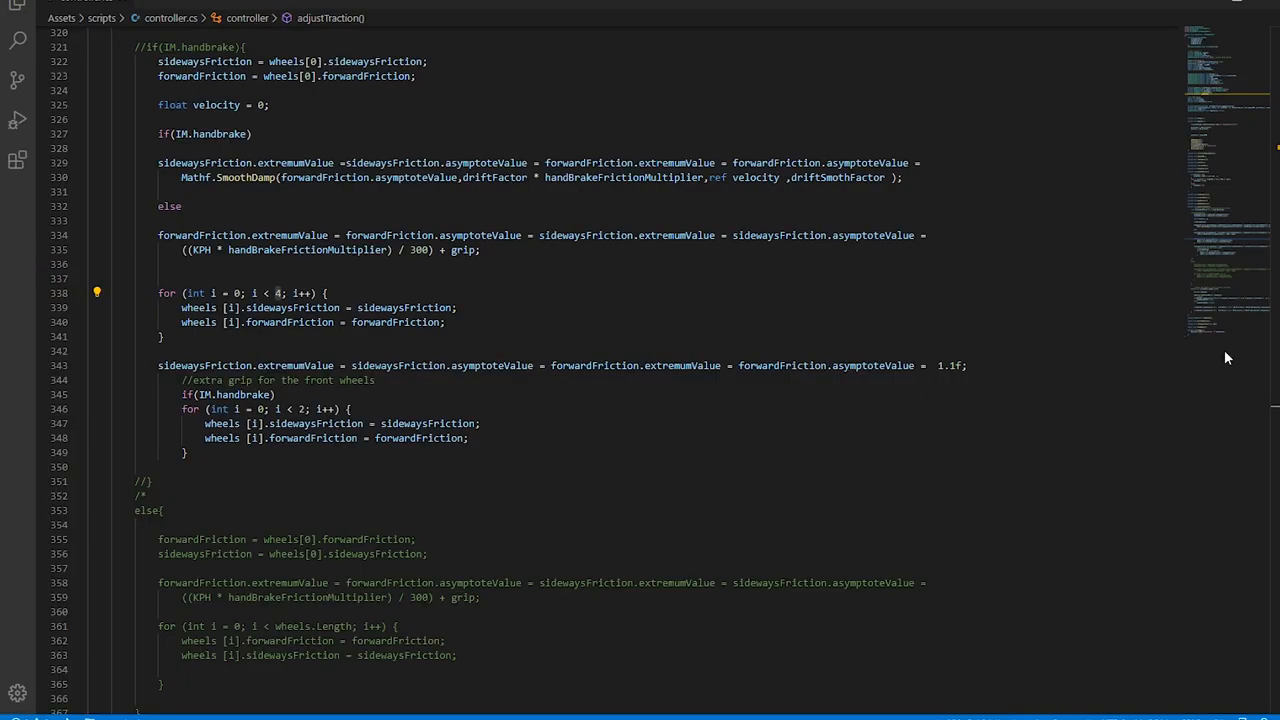
Scroll up through adjustTraction() to the grip addition and six-wheel friction loop
scroll("up", 3)
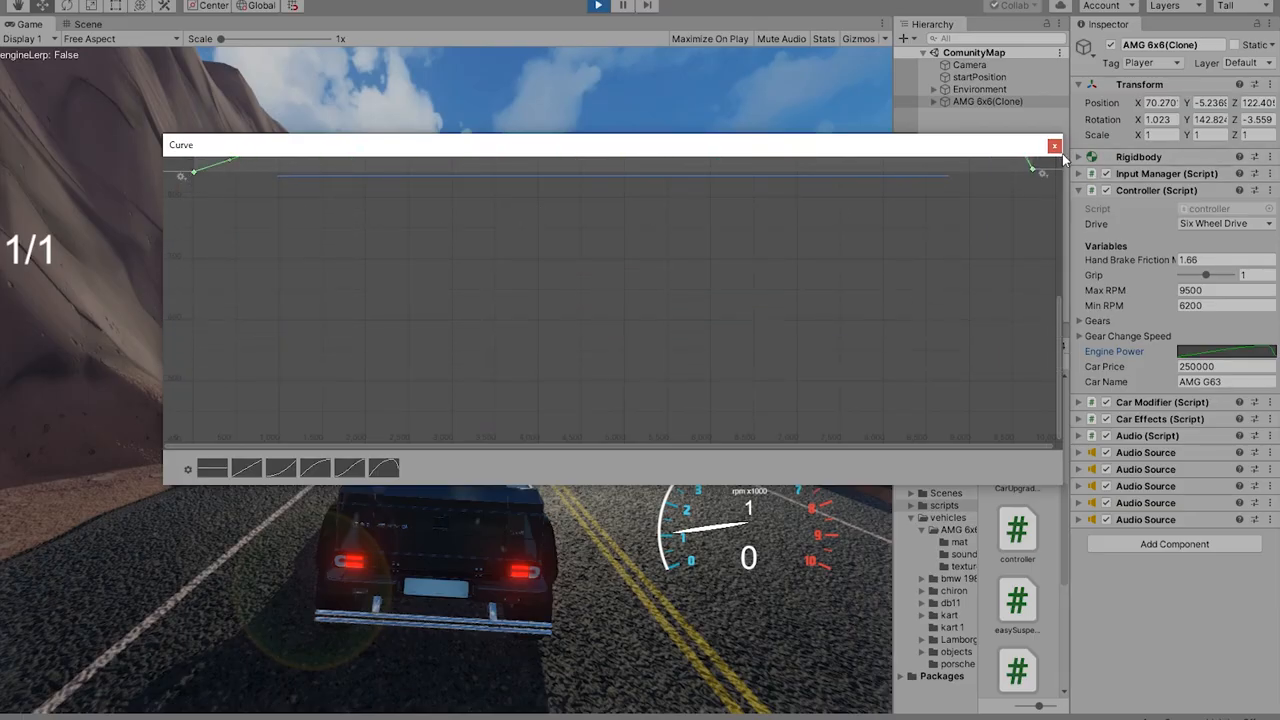
Close the Engine Power curve editor and return to driving in Play mode
left_click(1054, 144)
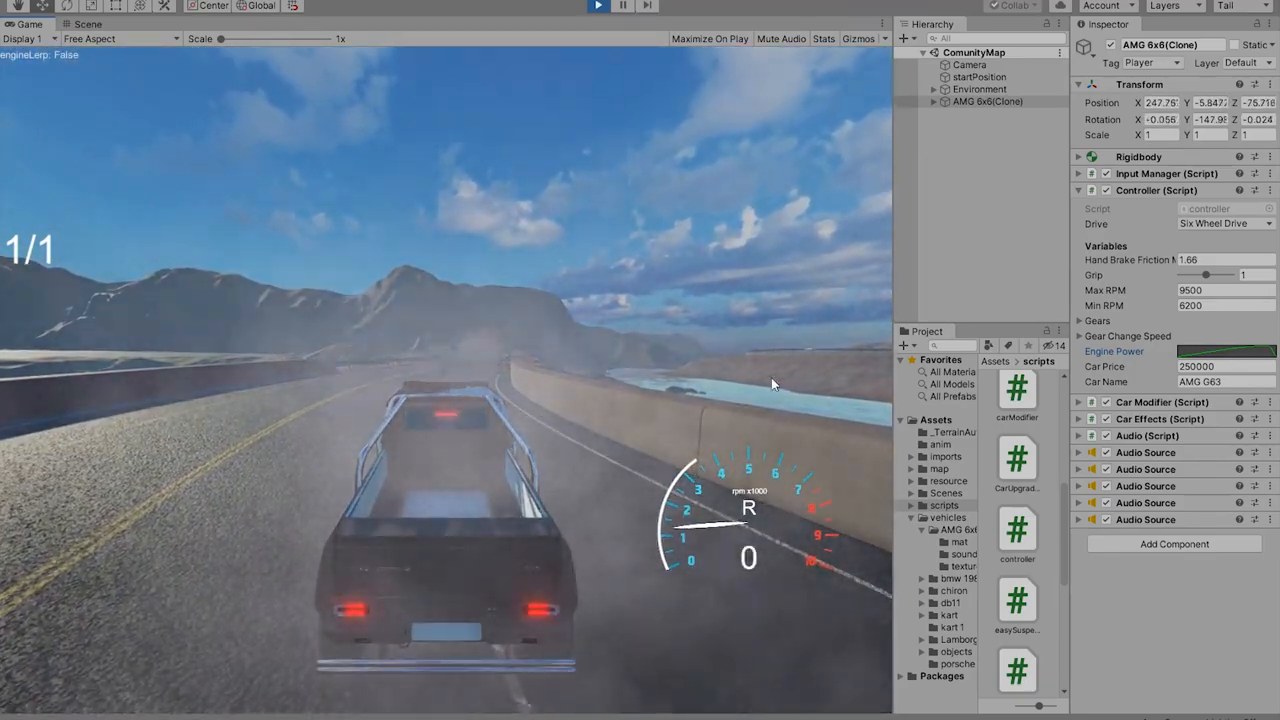
Inspect the friction settings on wheel colliders 0, 5 and 4
left_click(932, 100)
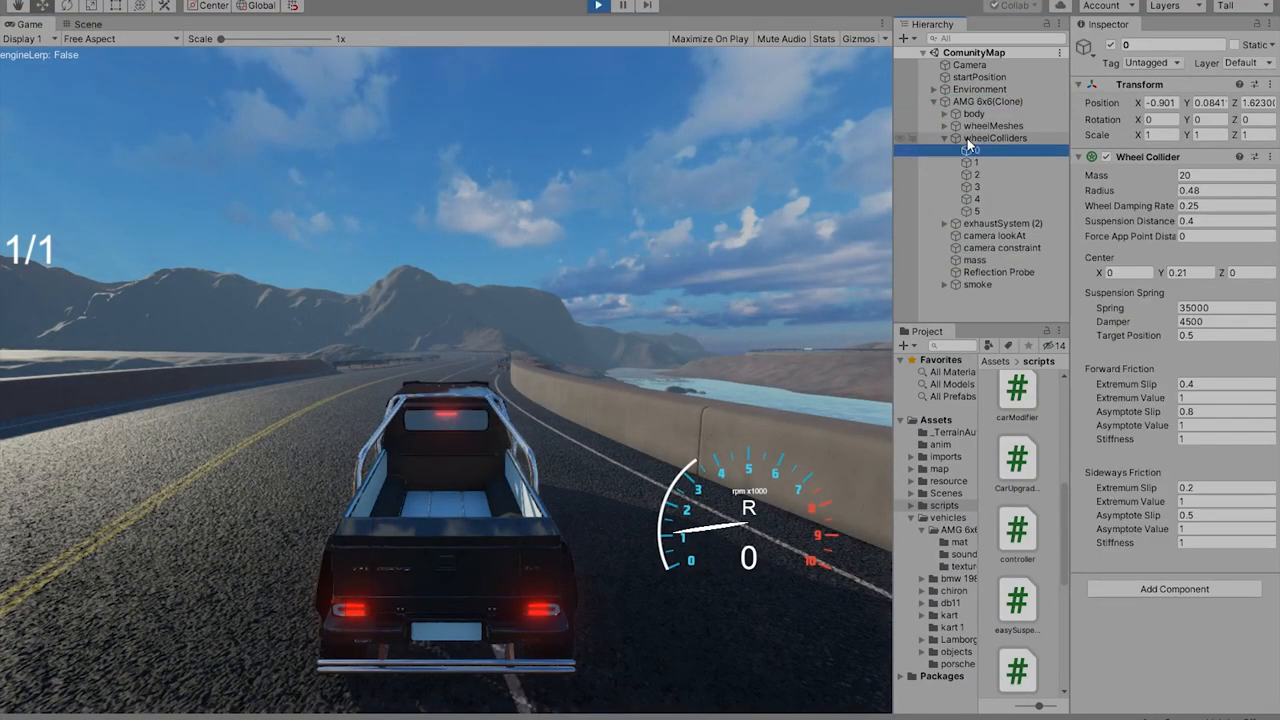
left_click(976, 212)
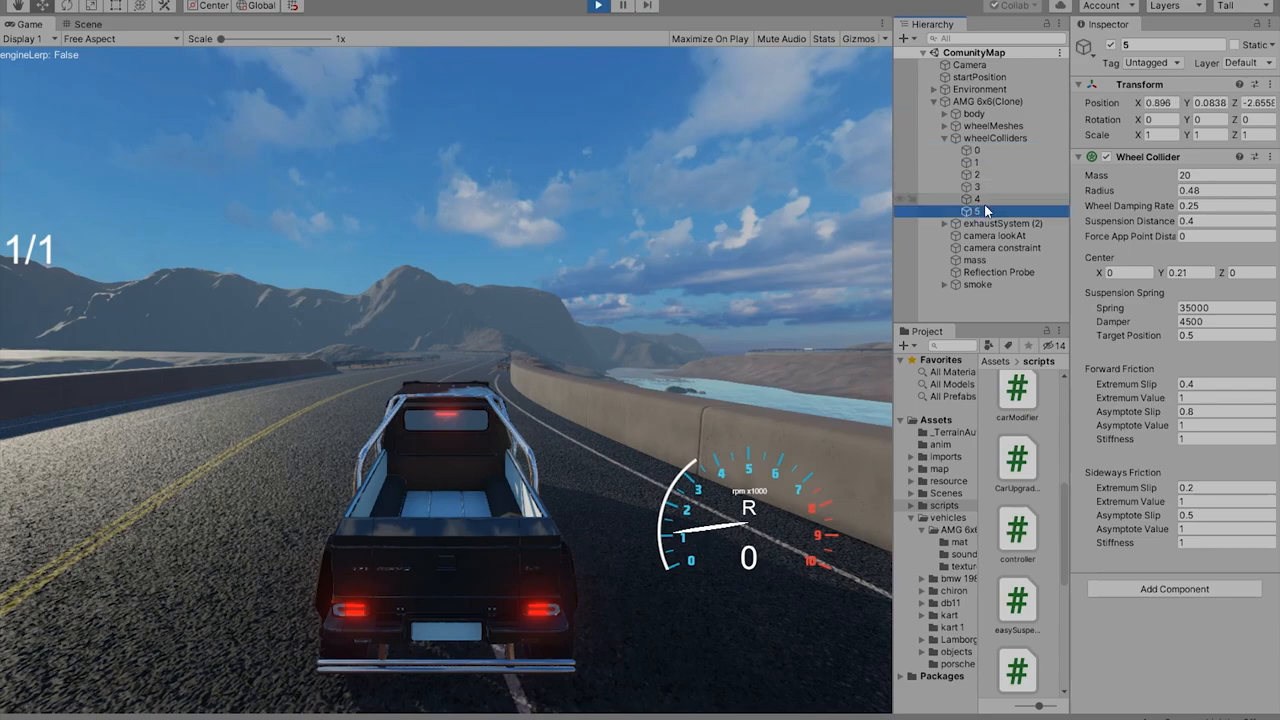
left_click(976, 200)
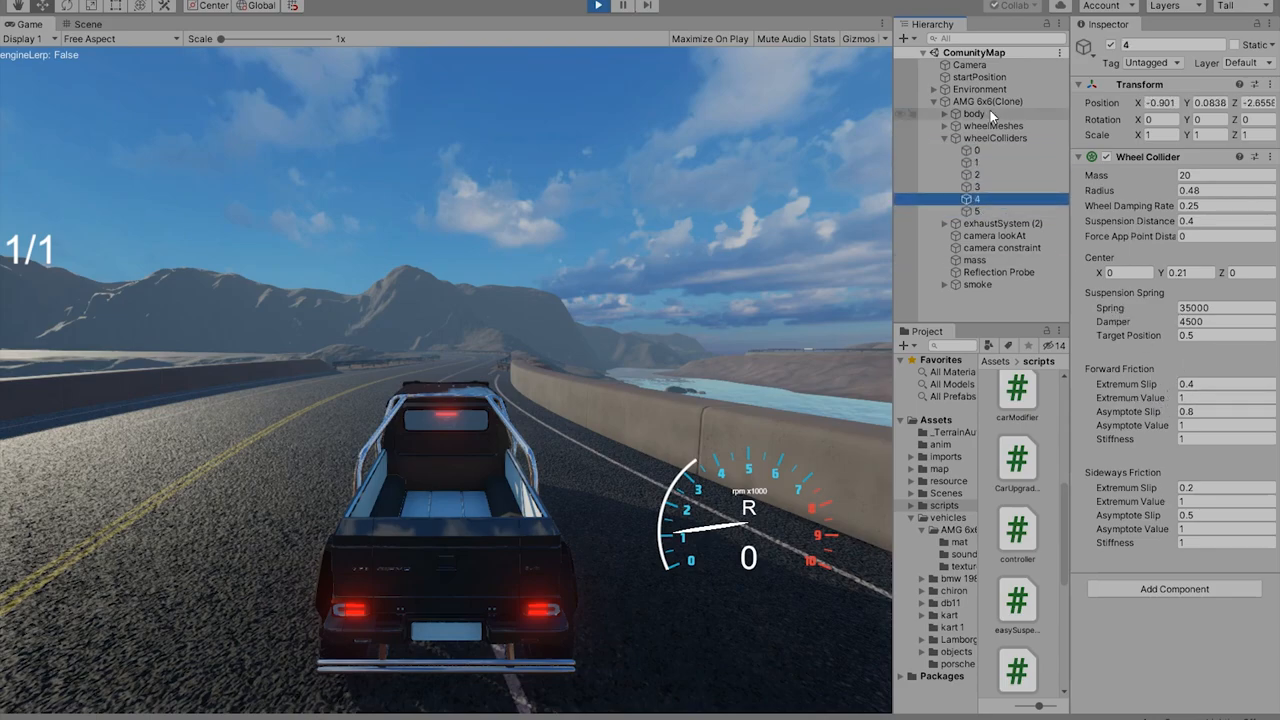
Select the AMG 6x6 to set its Grip to about 1.02 and maximize the Game view
left_click(988, 100)
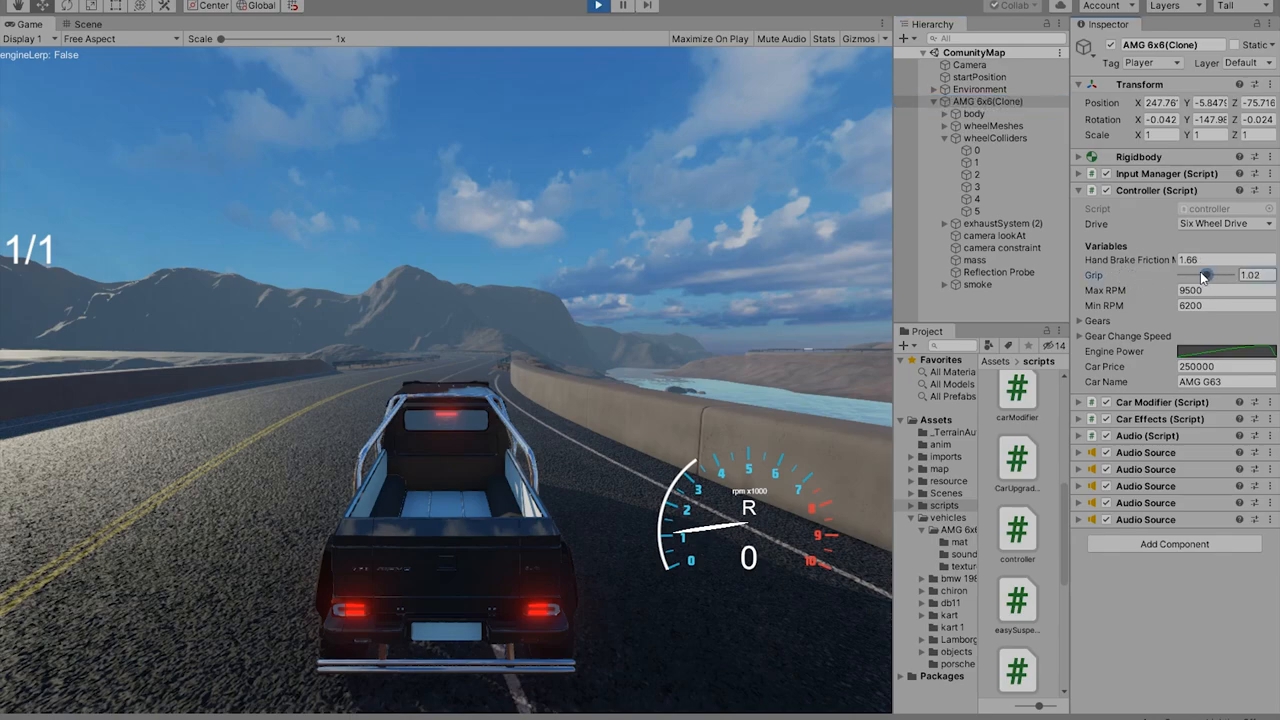
left_click(976, 150)
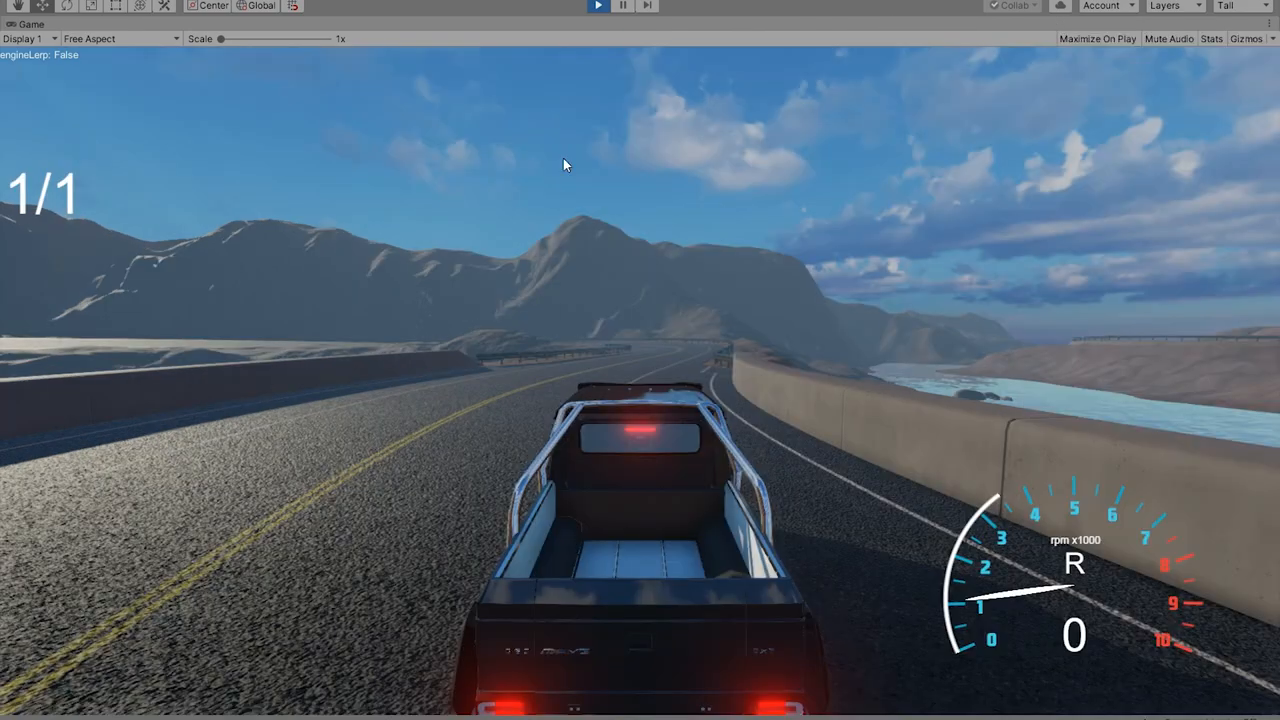
mouse_move(680, 424)
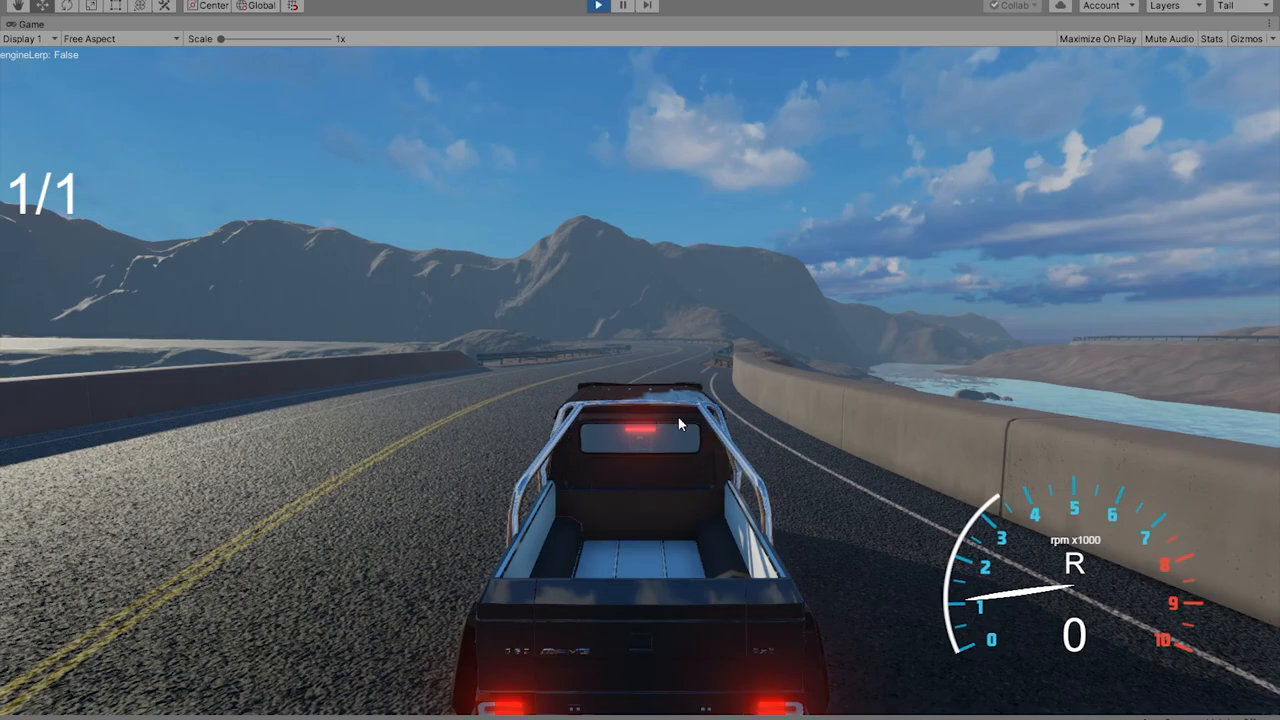